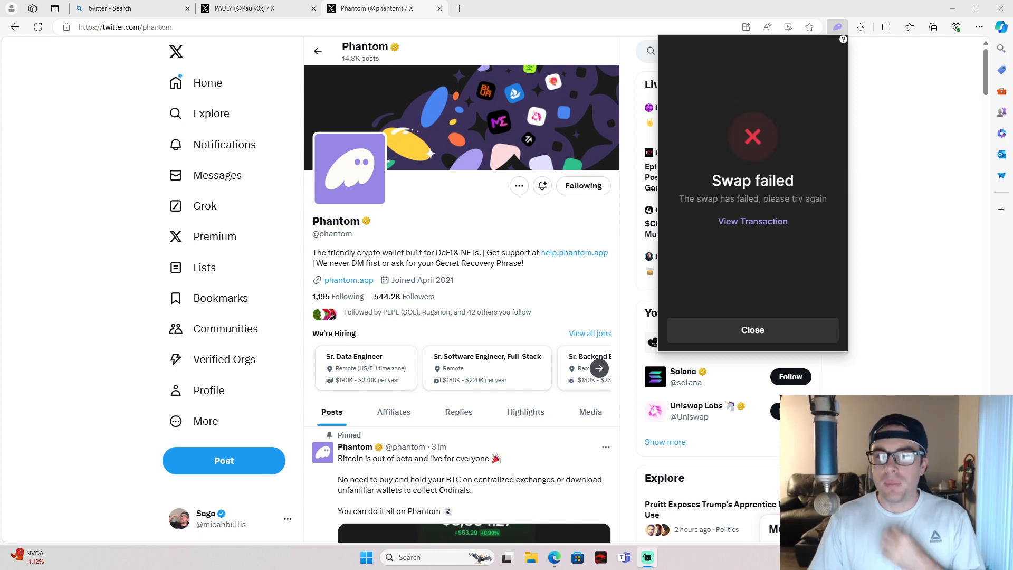
pyautogui.moveTo(690, 384)
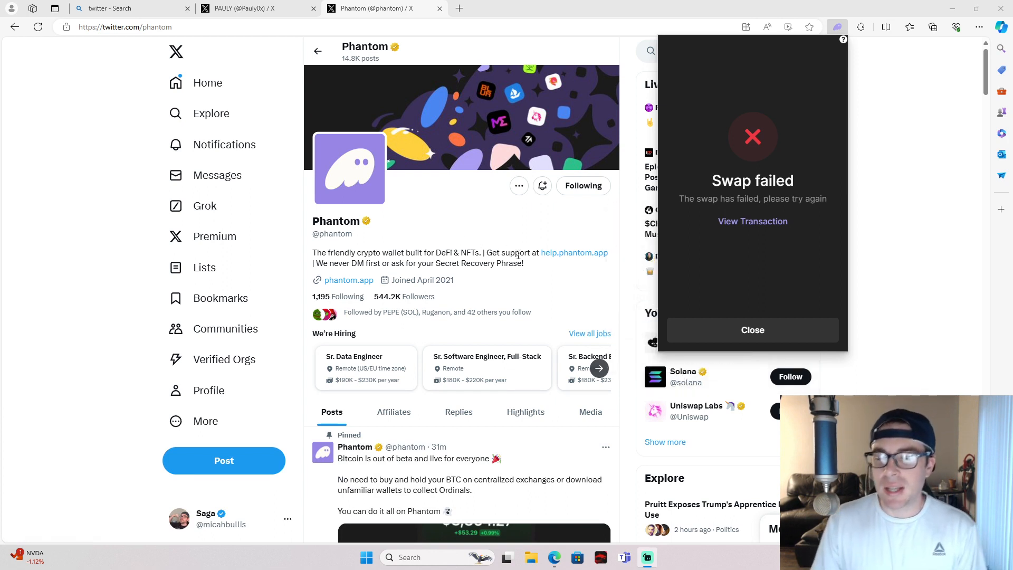
# Dismiss the failure and resubmit the full-Pepe-to-Donald-Trump swap, which fails on low slippage
pyautogui.click(753, 329)
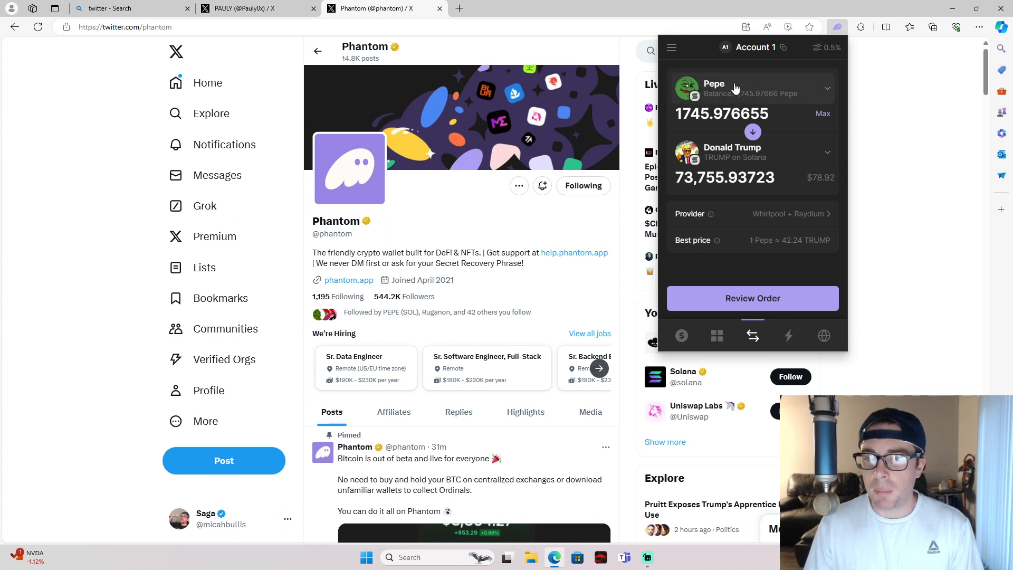
pyautogui.moveTo(735, 104)
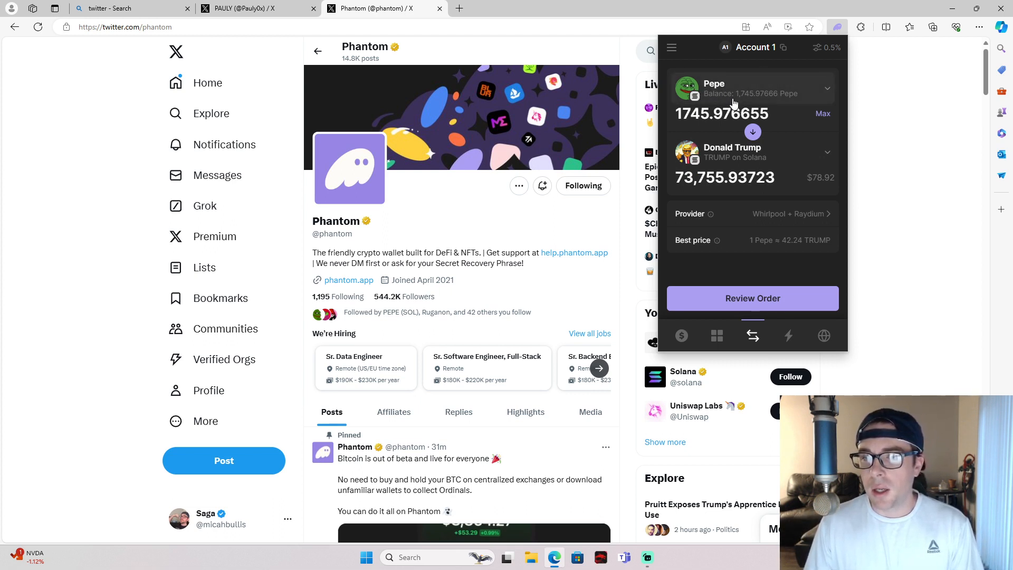
pyautogui.moveTo(722, 106)
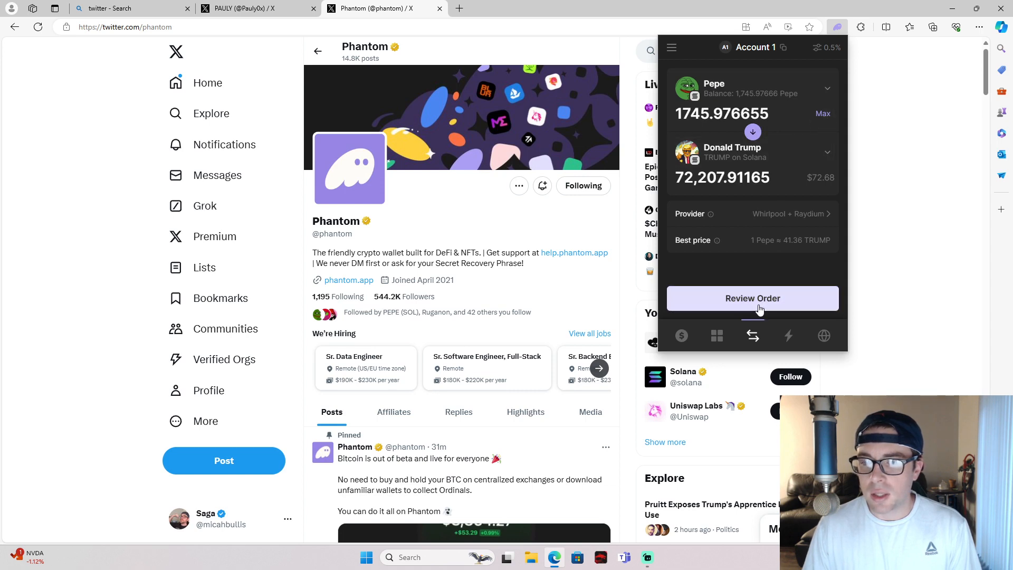
pyautogui.click(753, 298)
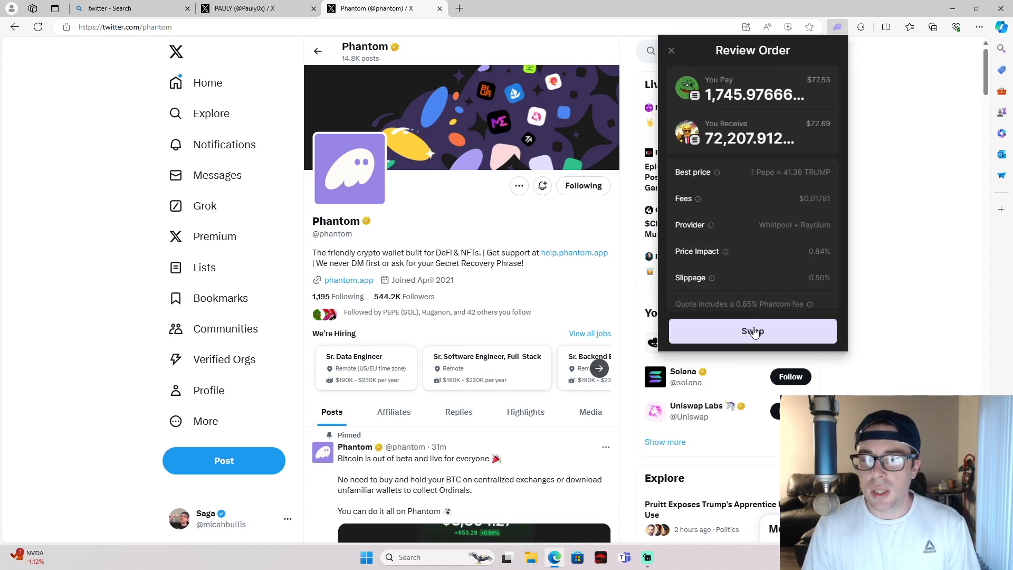
pyautogui.click(753, 330)
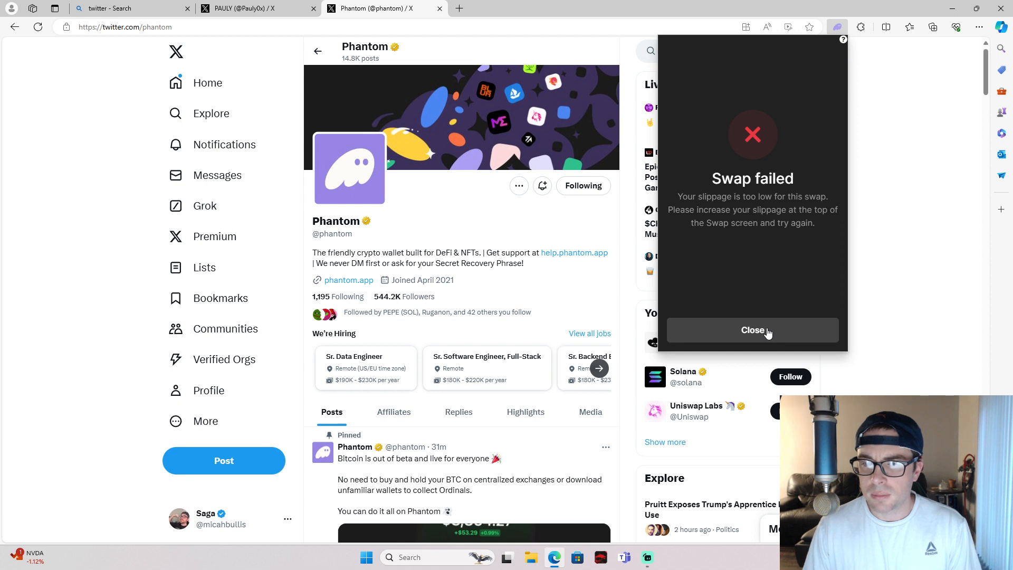
# Re-enter the Max Pepe to Donald Trump swap (~75,466 TRUMP) and submit it; it fails again
pyautogui.click(752, 330)
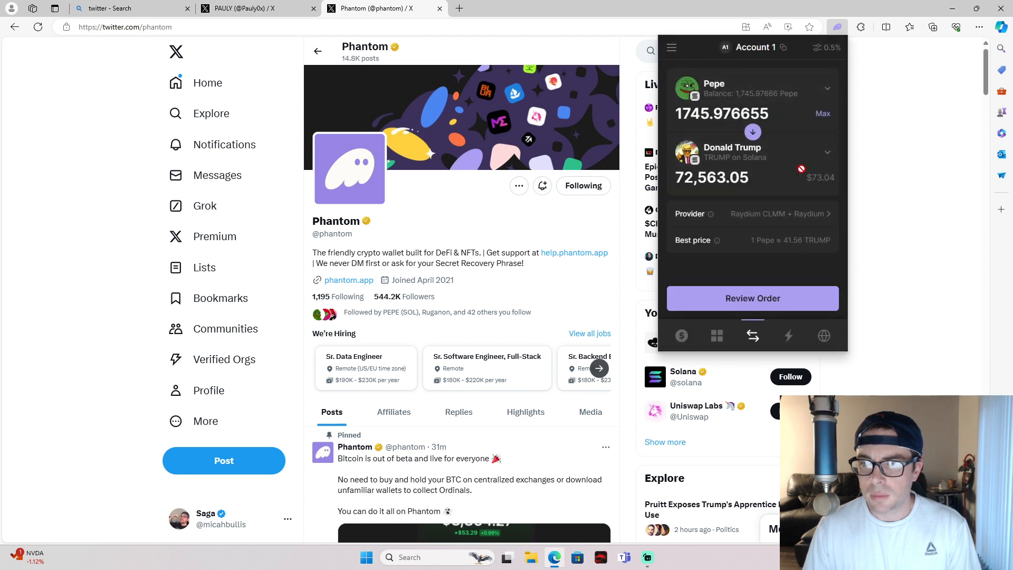
pyautogui.click(753, 132)
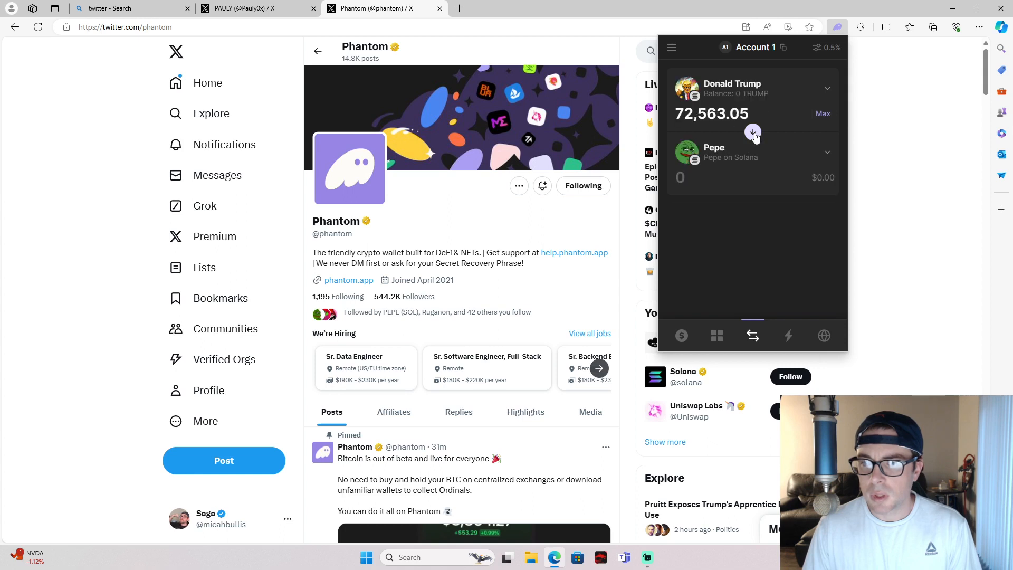
pyautogui.click(752, 132)
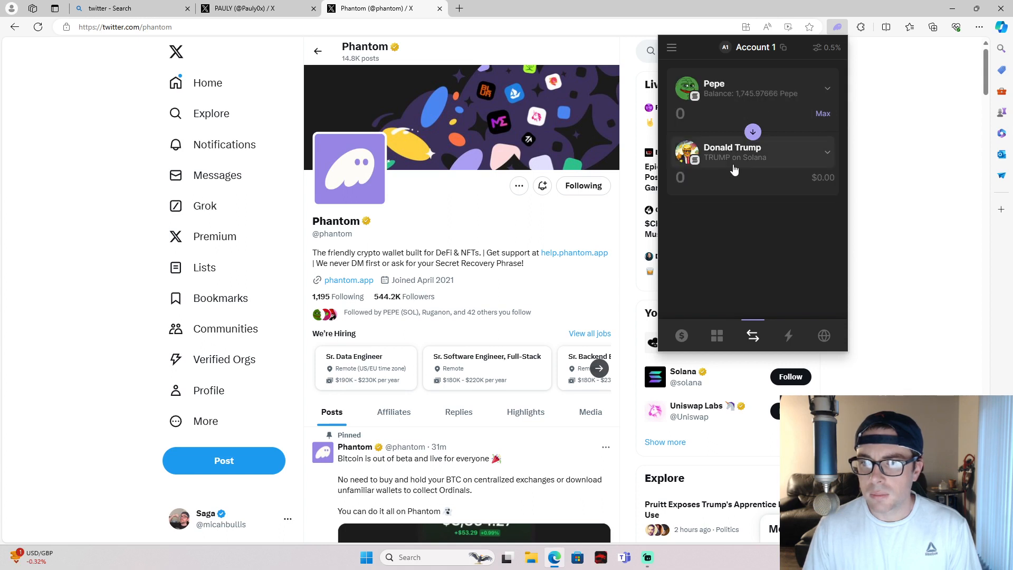
pyautogui.click(823, 114)
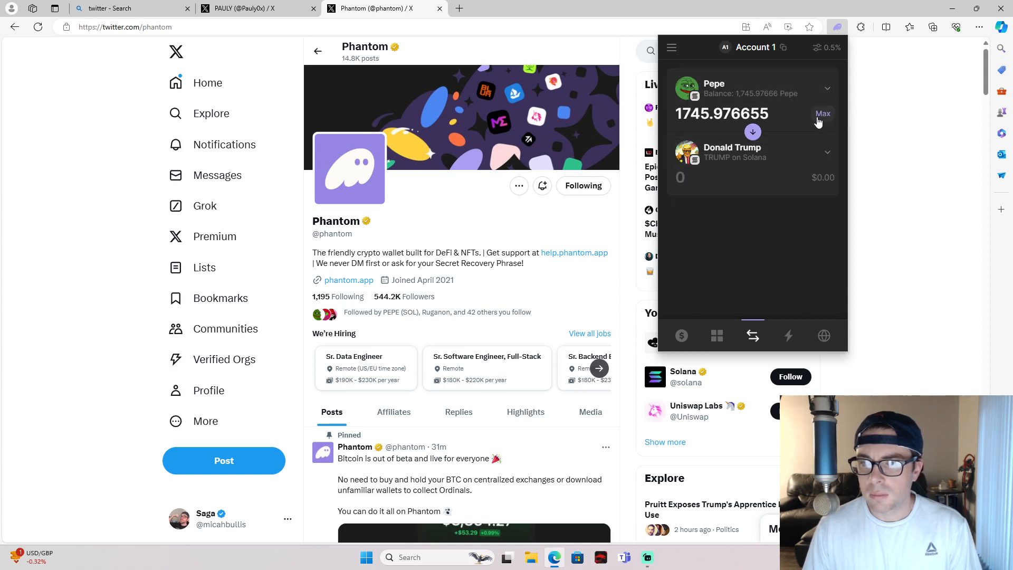
pyautogui.click(824, 114)
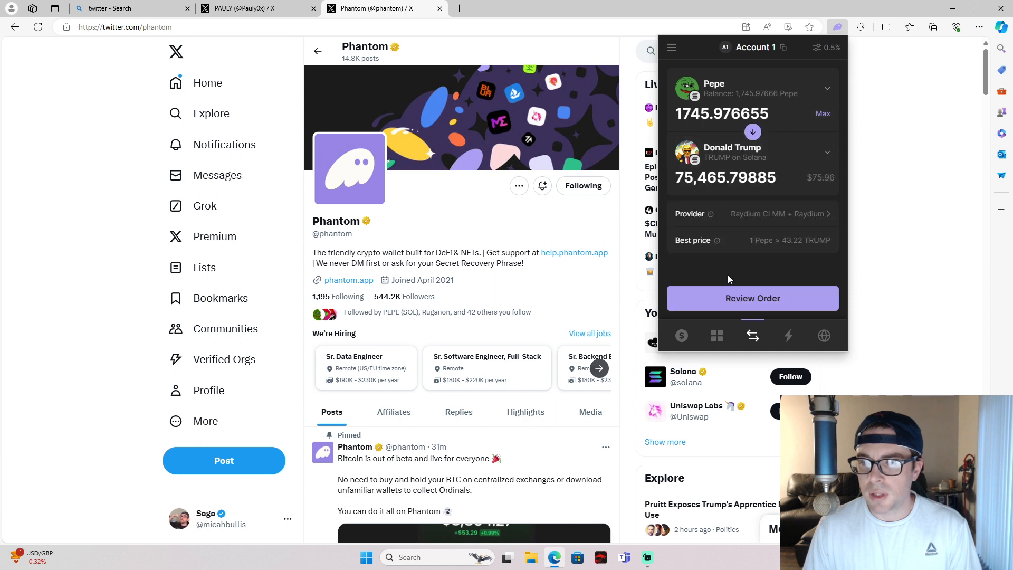
pyautogui.moveTo(743, 303)
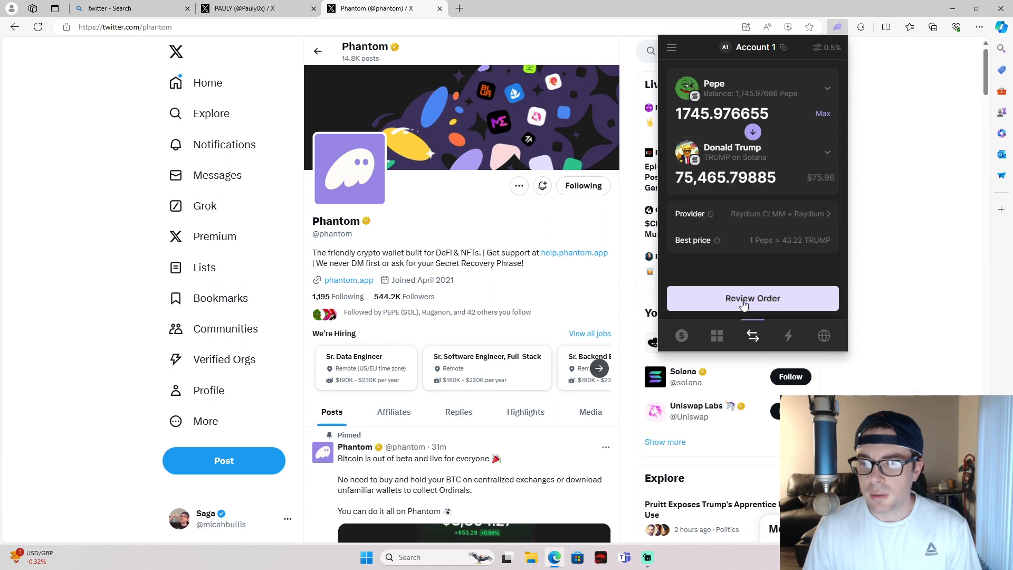
pyautogui.click(752, 298)
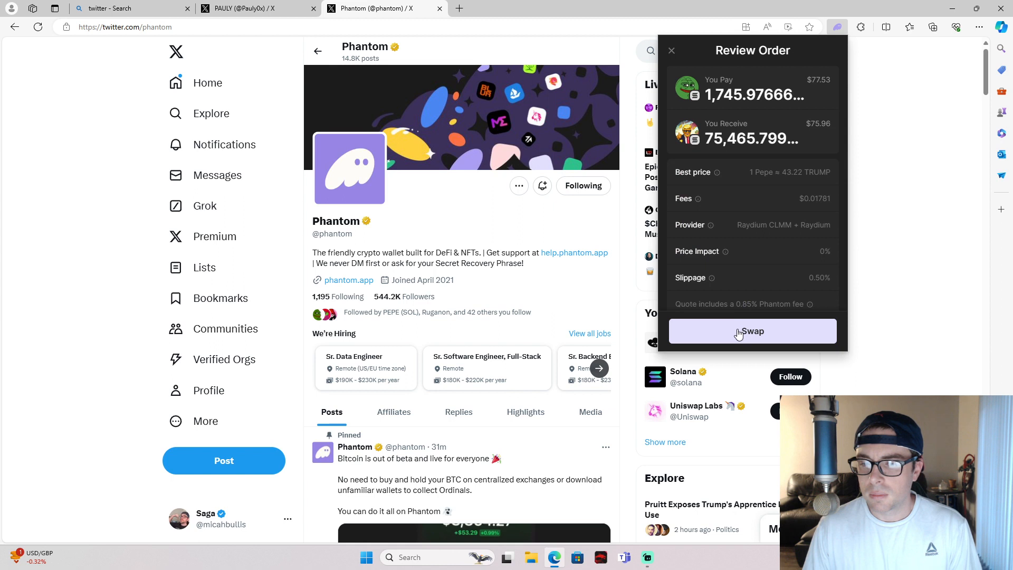
pyautogui.click(753, 331)
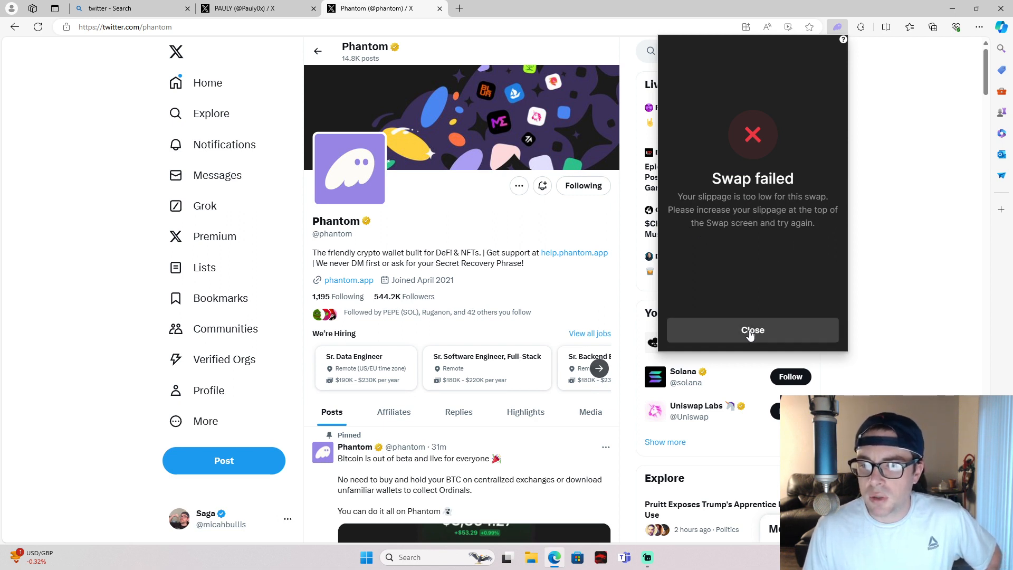
# Set slippage tolerance to 1% and review the Pepe-to-Trump order quoted near 71,256 TRUMP
pyautogui.click(753, 329)
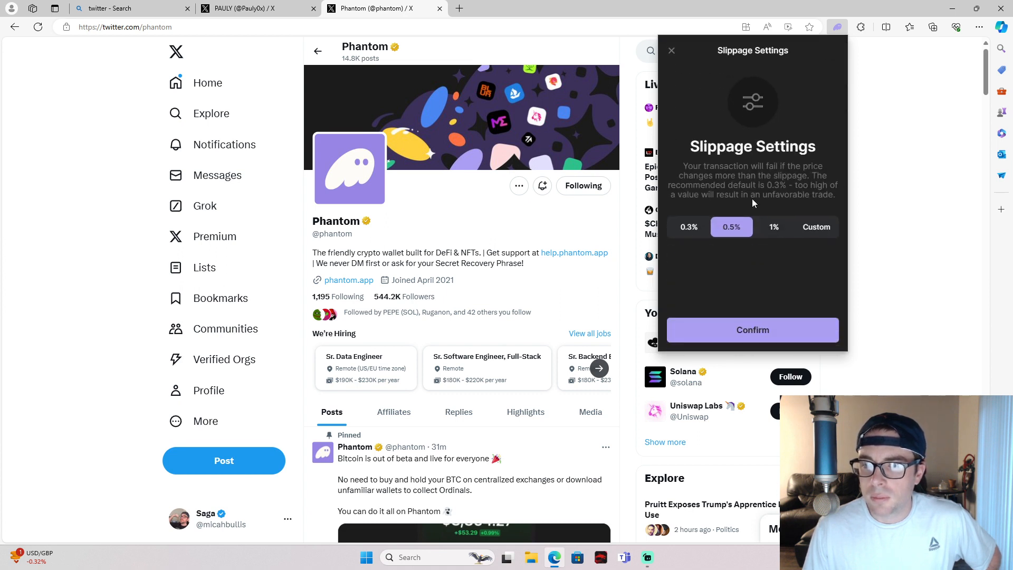
pyautogui.click(774, 227)
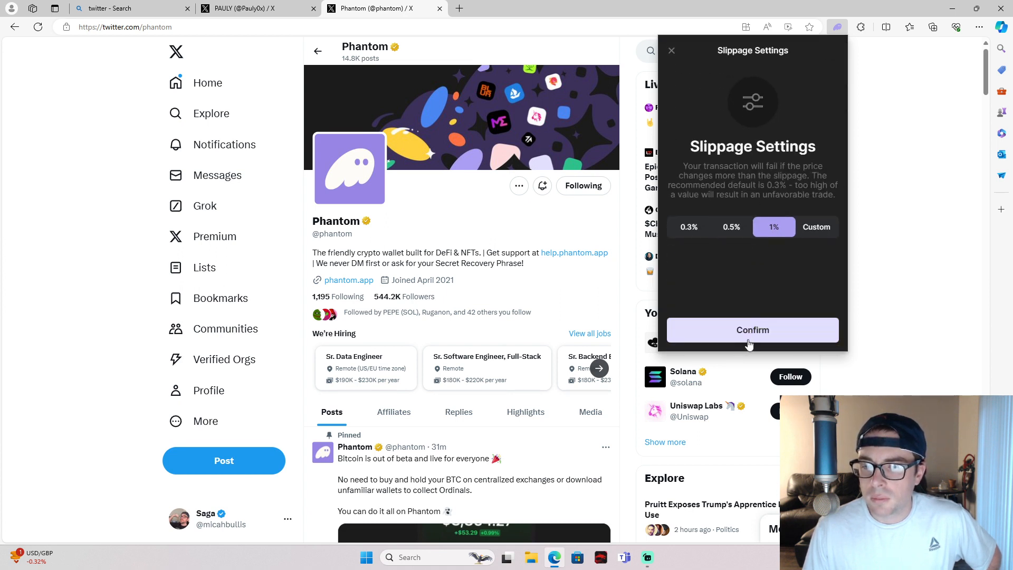
pyautogui.click(753, 329)
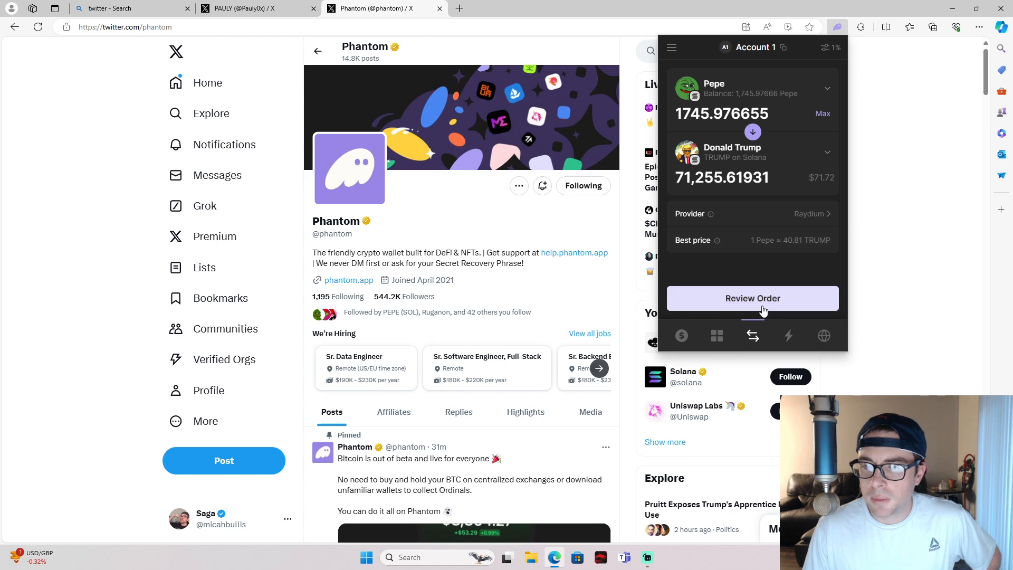
pyautogui.click(753, 297)
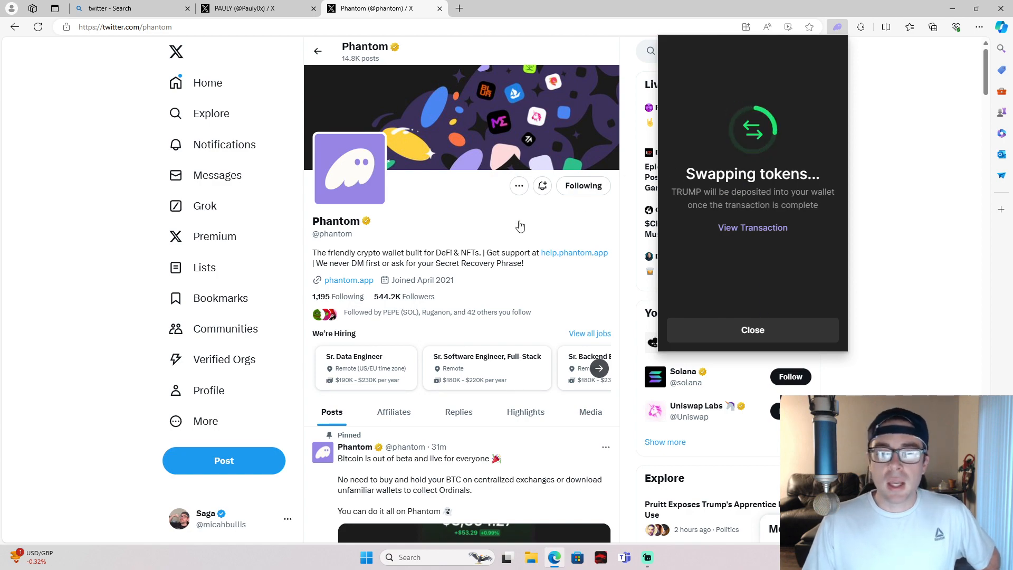
pyautogui.scroll(-3)
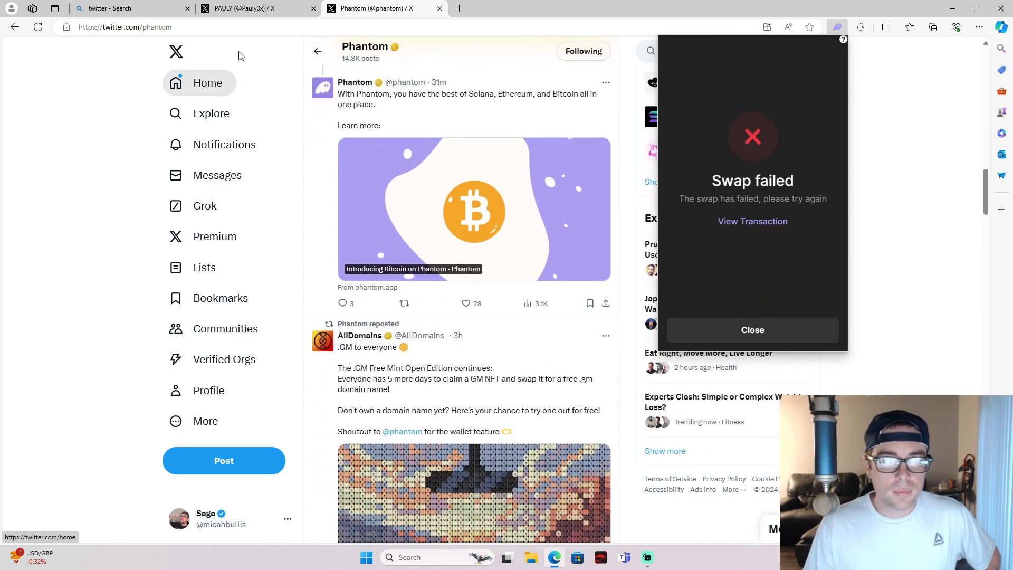
# Bring up PAULY's X profile and scroll to the portfolio update post with the wallet screenshot
pyautogui.click(257, 8)
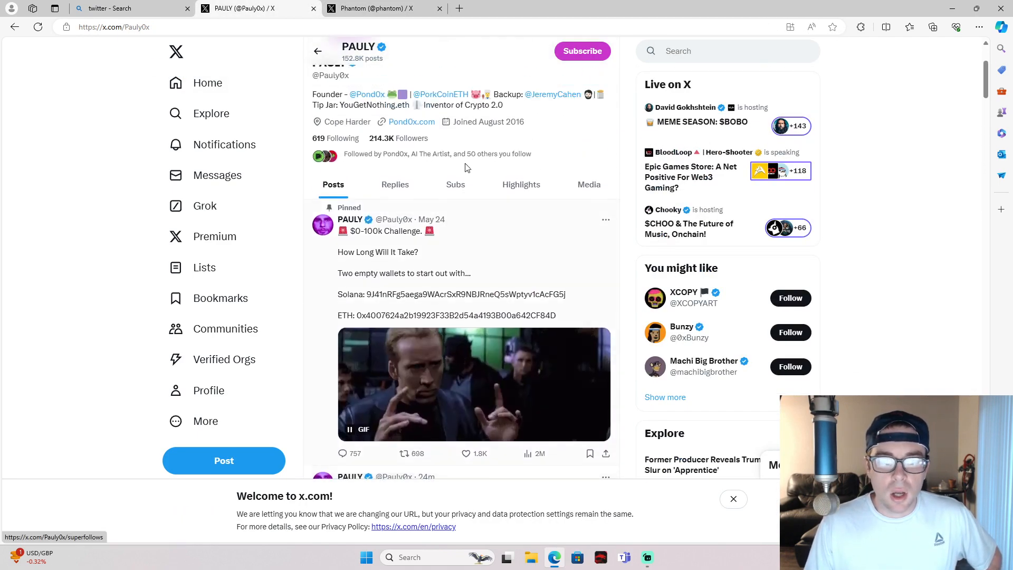
pyautogui.scroll(-3)
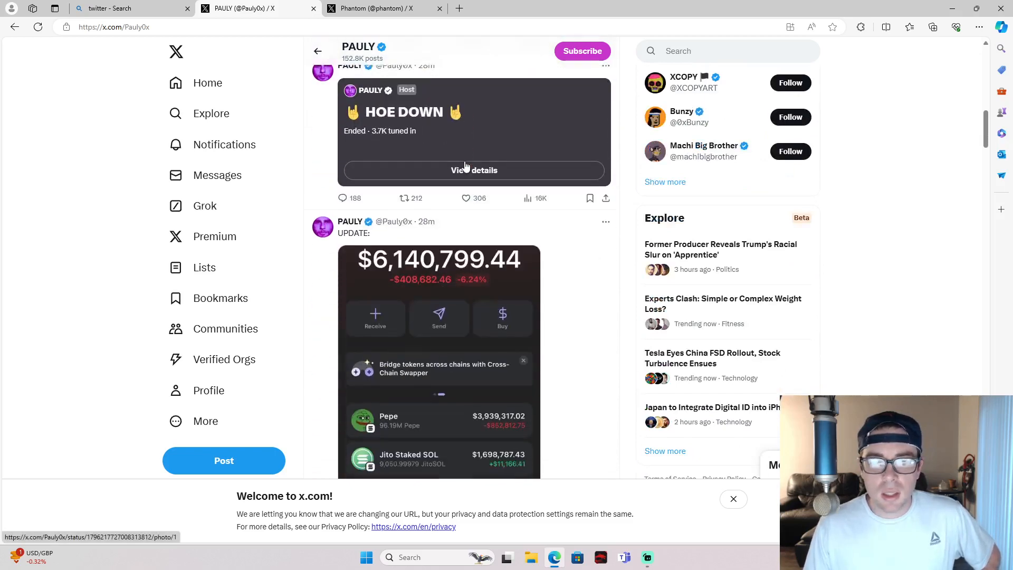
pyautogui.scroll(-3)
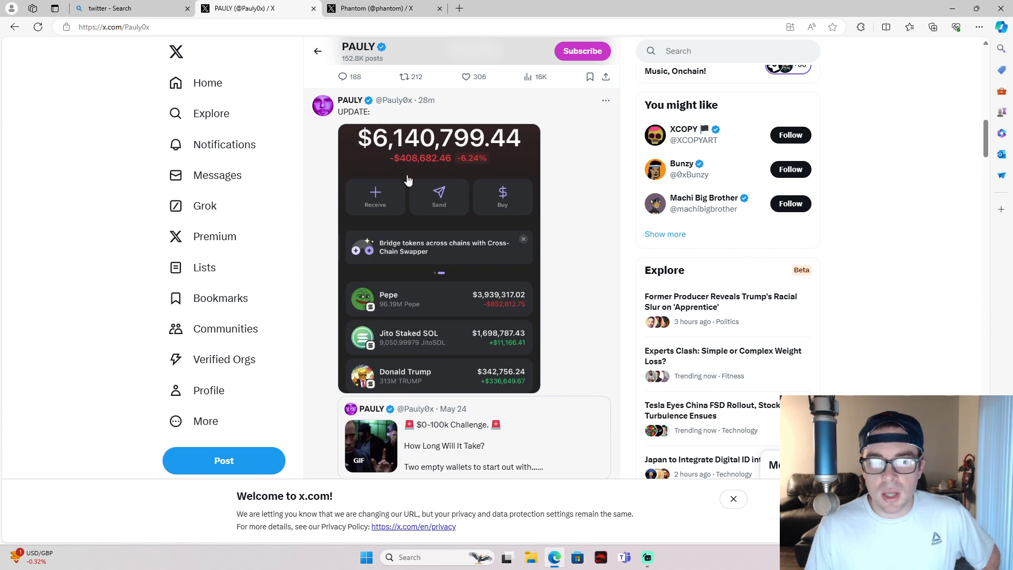
pyautogui.moveTo(416, 171)
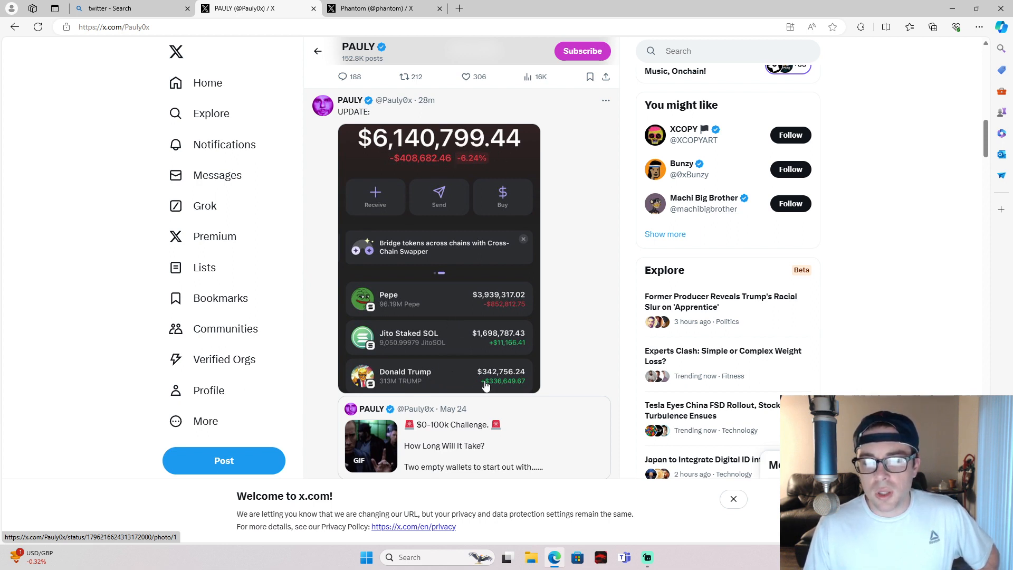
pyautogui.moveTo(582, 372)
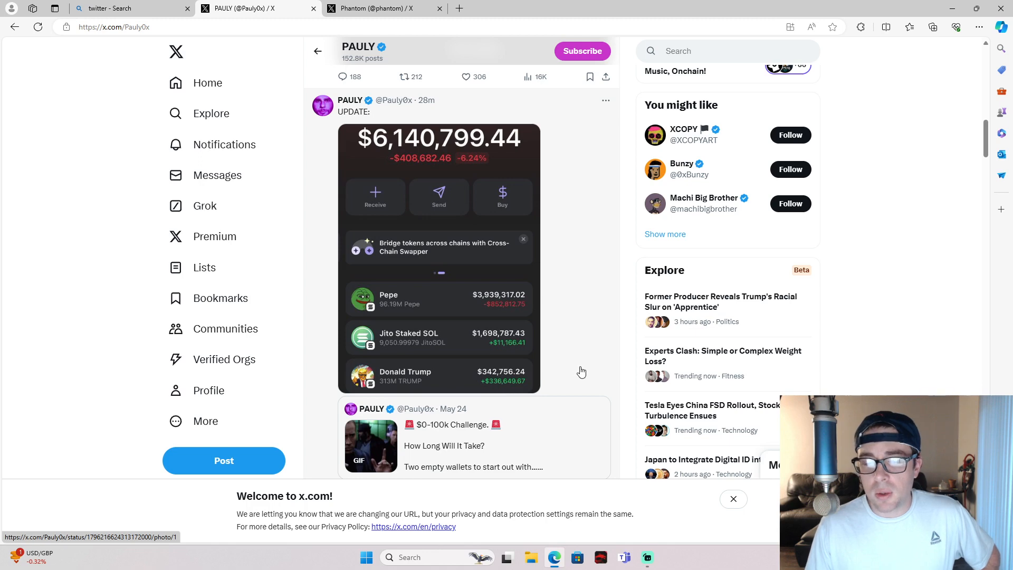
pyautogui.scroll(-3)
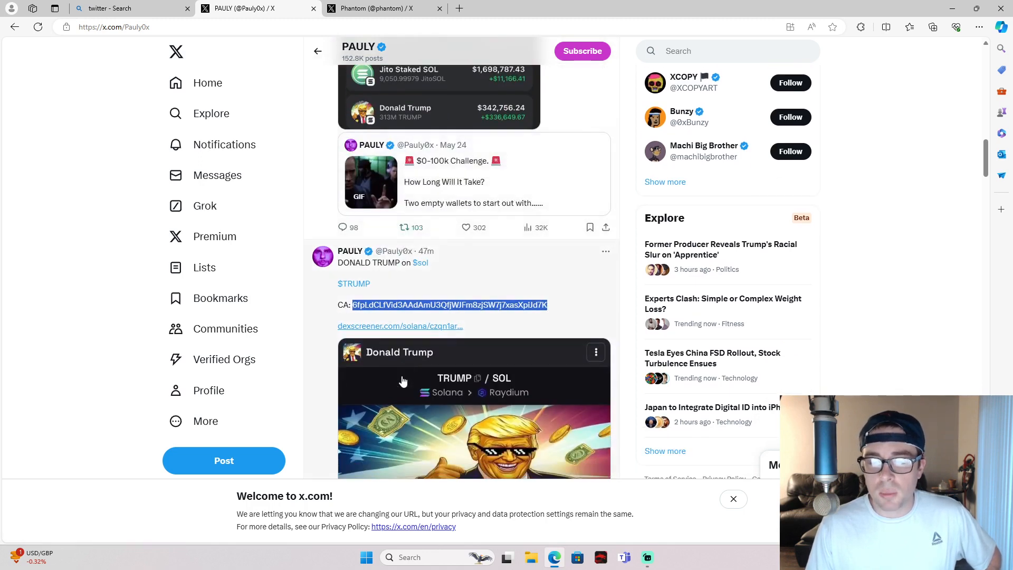
# Open the DEX Screener card from the DONALD TRUMP $TRUMP announcement post in a new tab
pyautogui.scroll(-3)
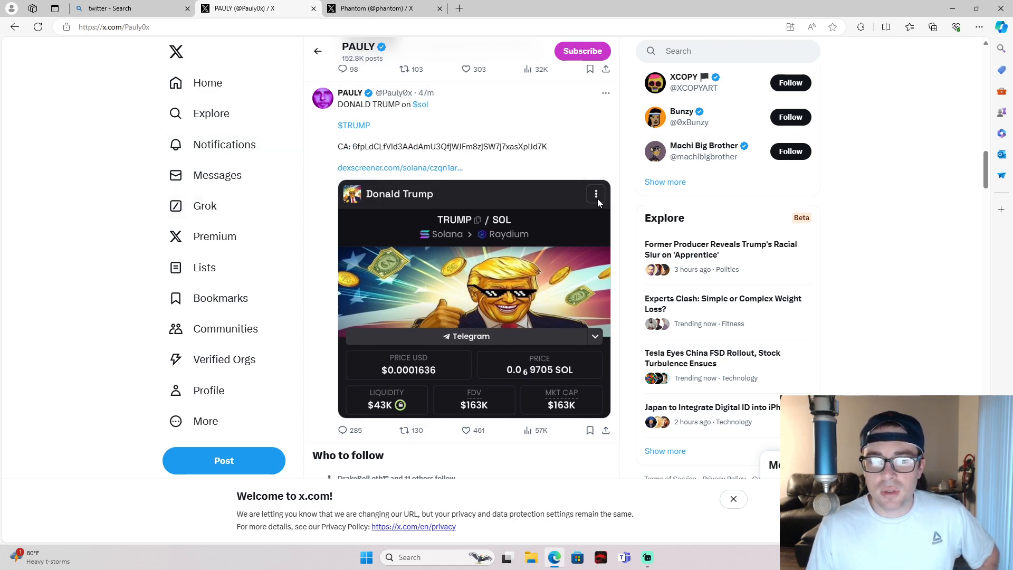
pyautogui.moveTo(409, 173)
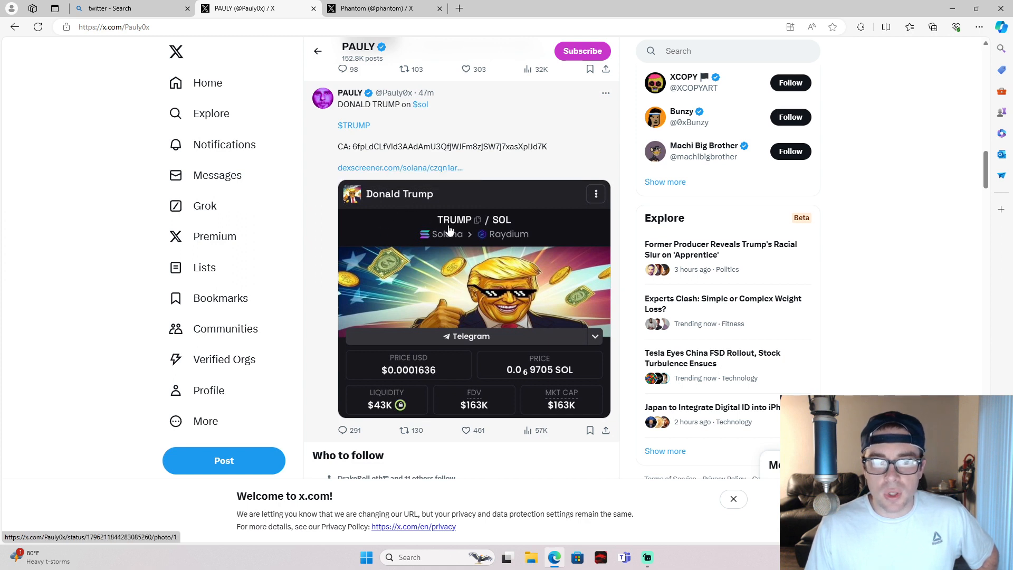
pyautogui.moveTo(494, 266)
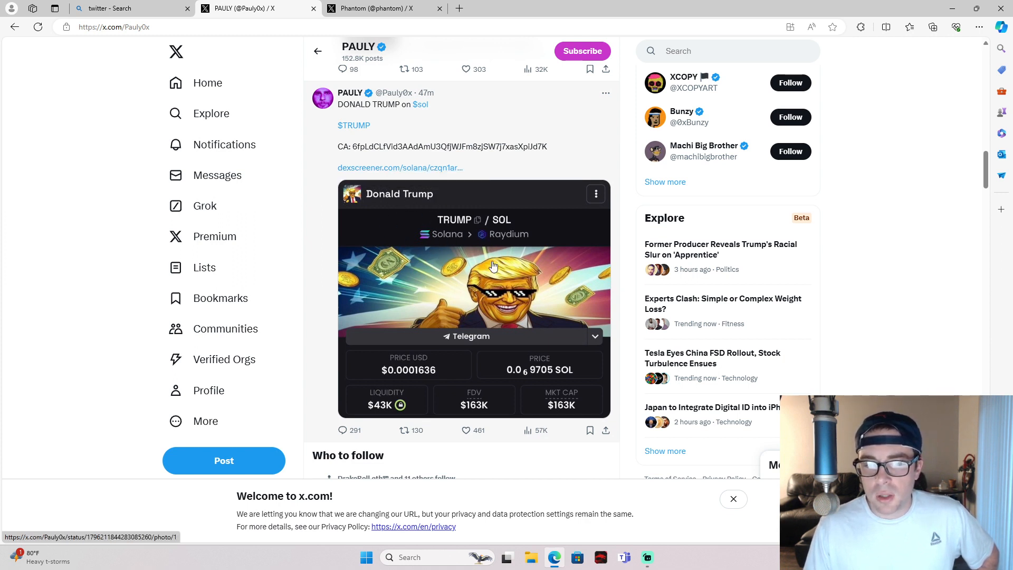
pyautogui.moveTo(405, 320)
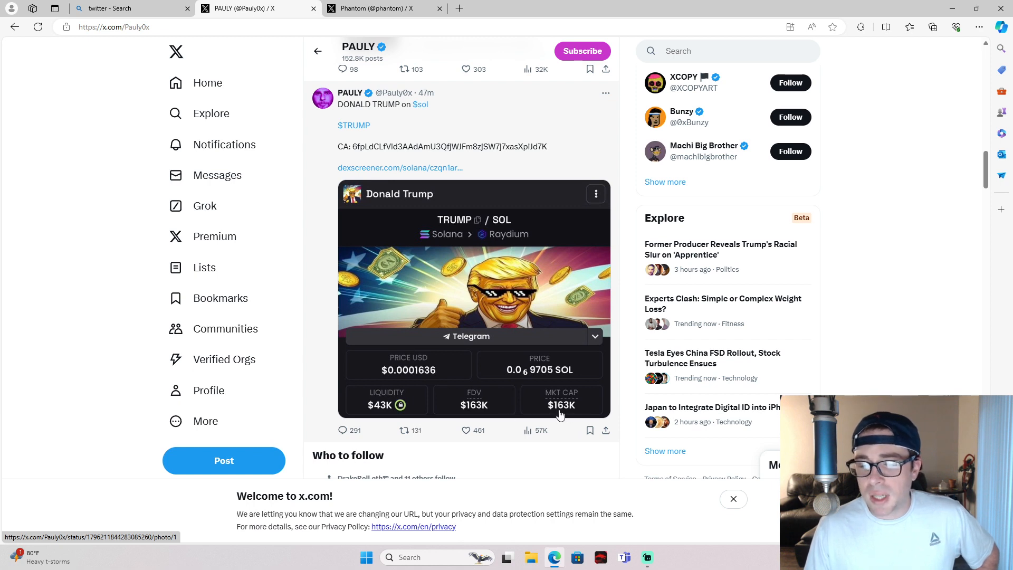
pyautogui.moveTo(413, 203)
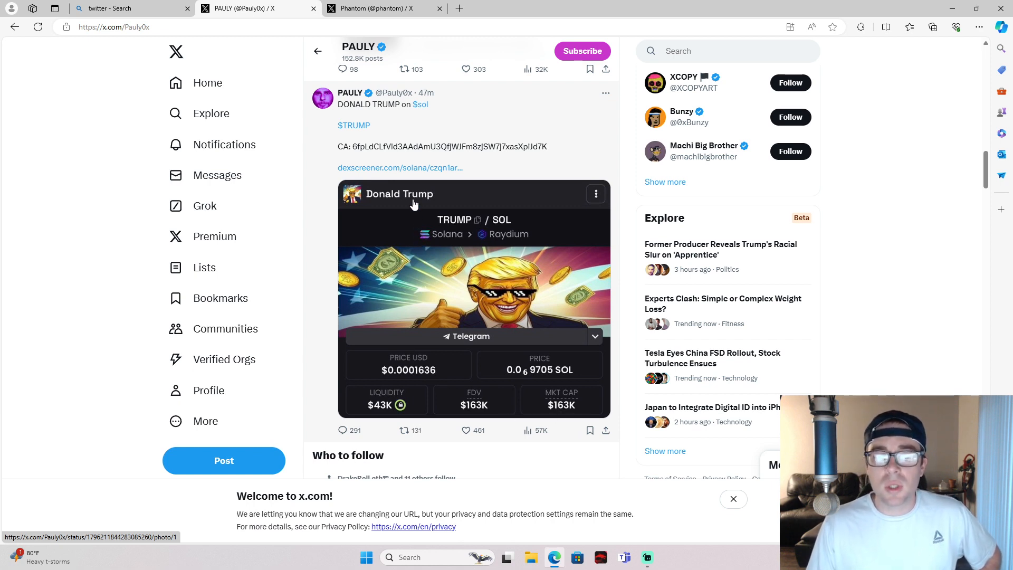
pyautogui.click(399, 166)
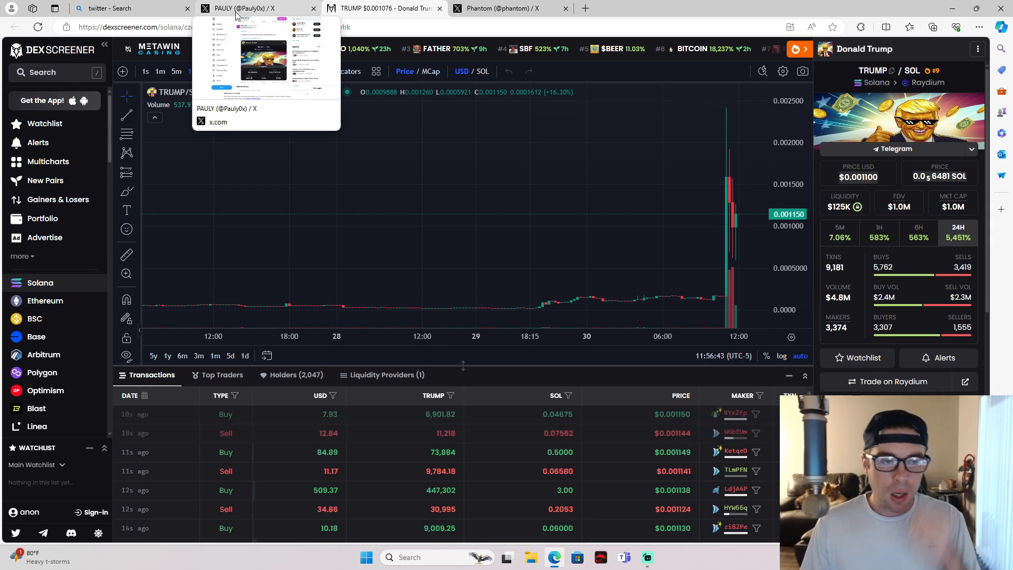
pyautogui.moveTo(607, 112)
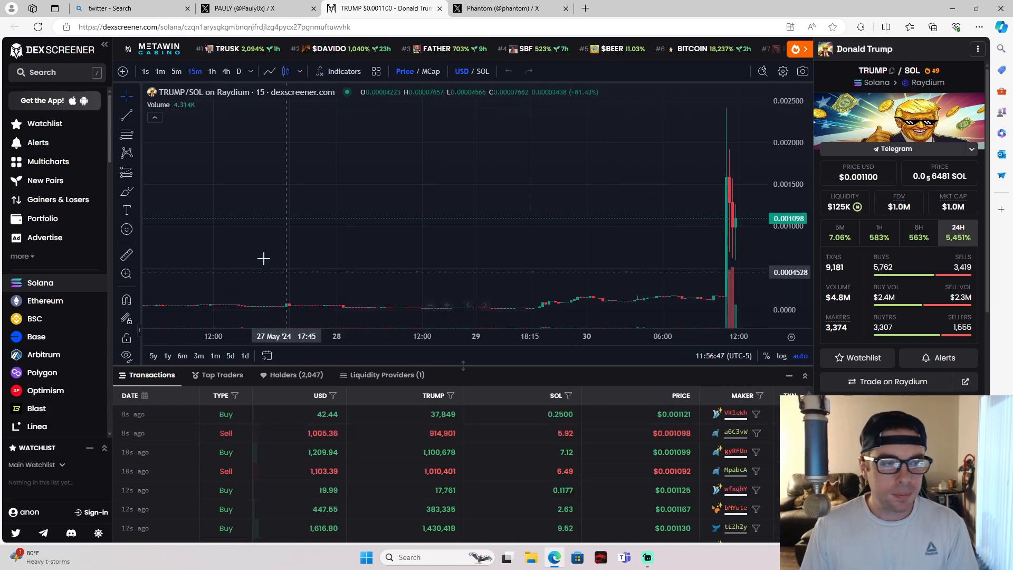
# Compare the TRUMP announcement post against the TRUMP/SOL pair page showing $1.0M market cap
pyautogui.click(251, 9)
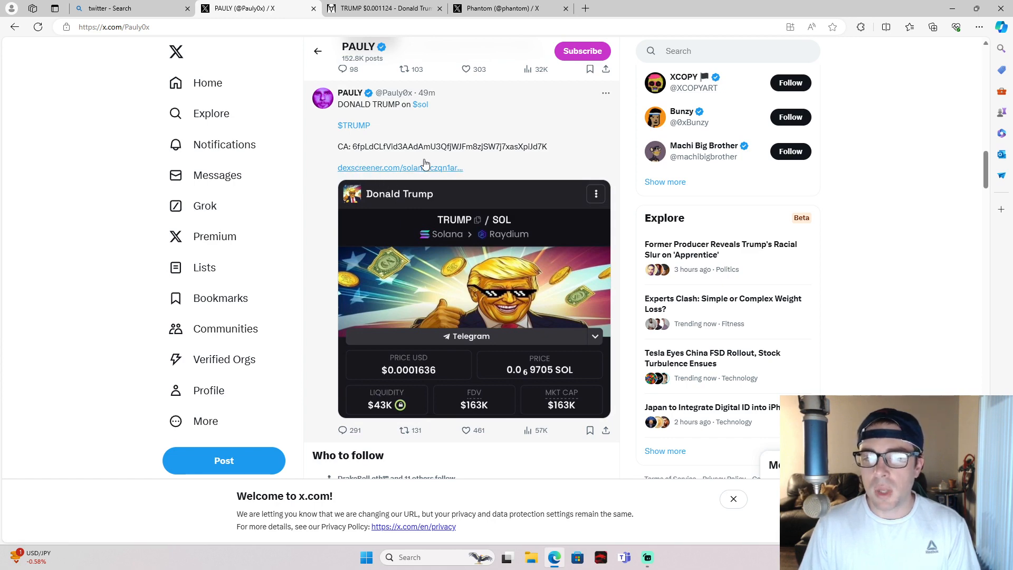
pyautogui.moveTo(395, 137)
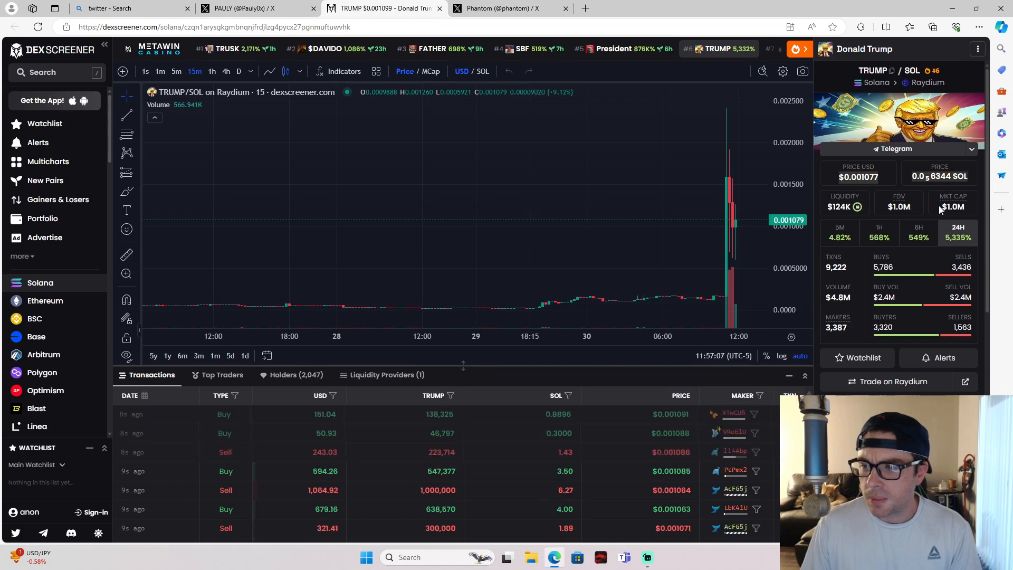
pyautogui.moveTo(953, 201)
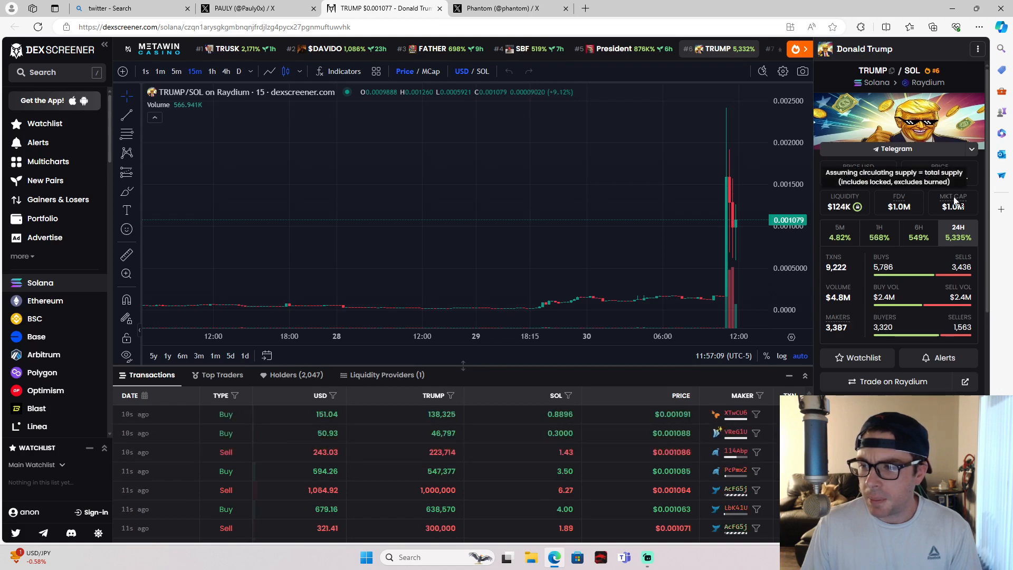
pyautogui.moveTo(684, 144)
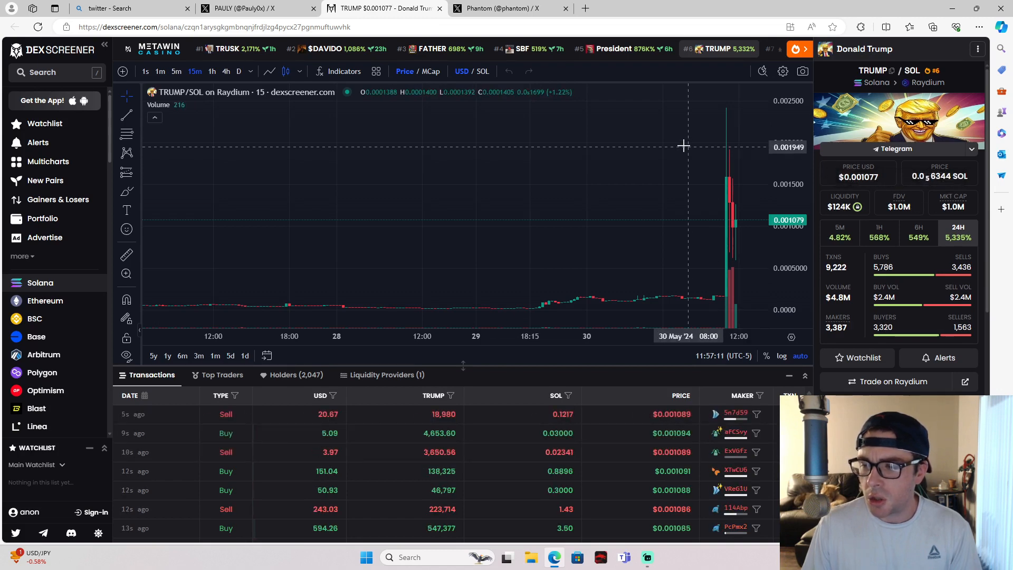
pyautogui.click(256, 9)
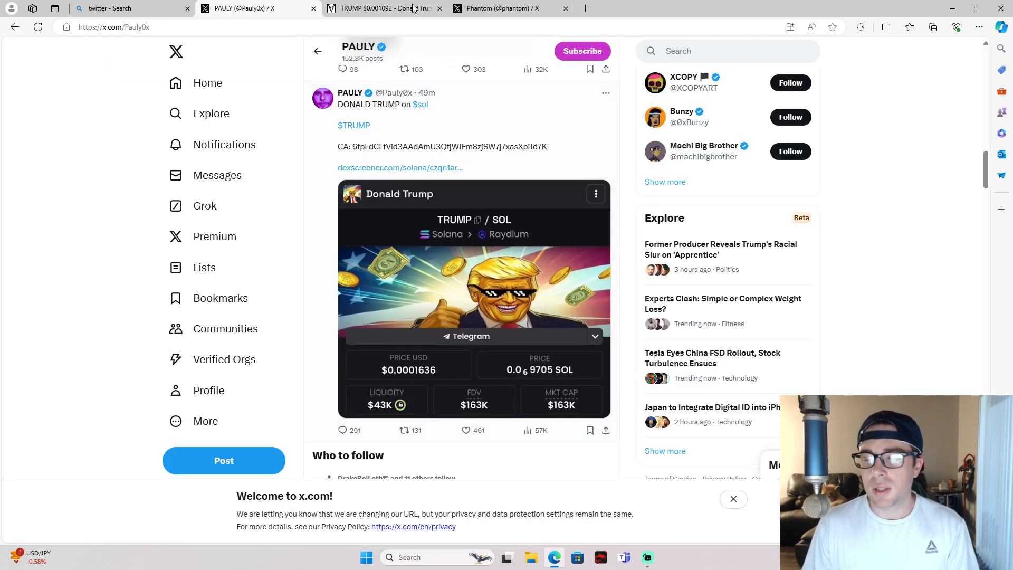
pyautogui.click(395, 8)
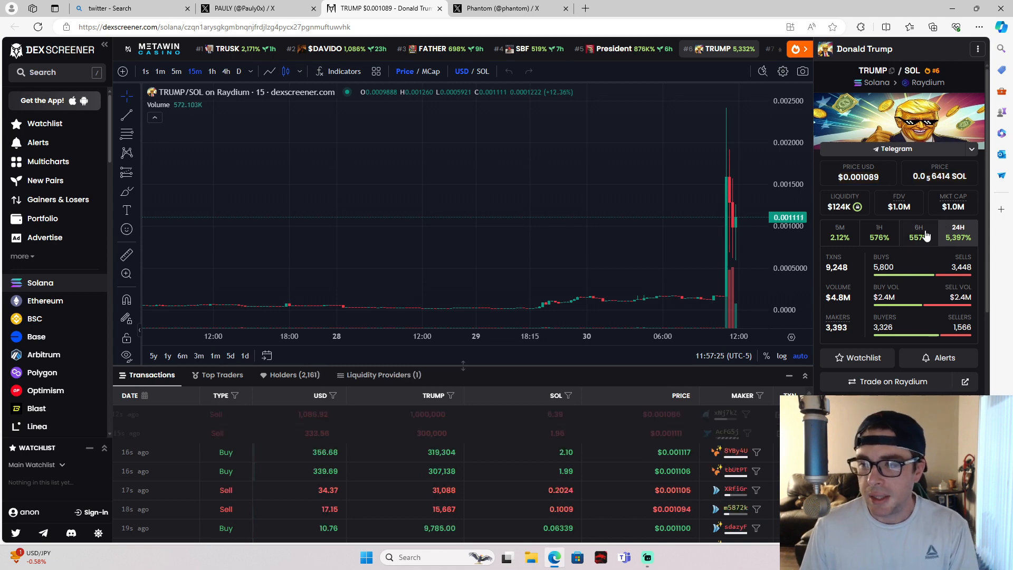
pyautogui.moveTo(690, 275)
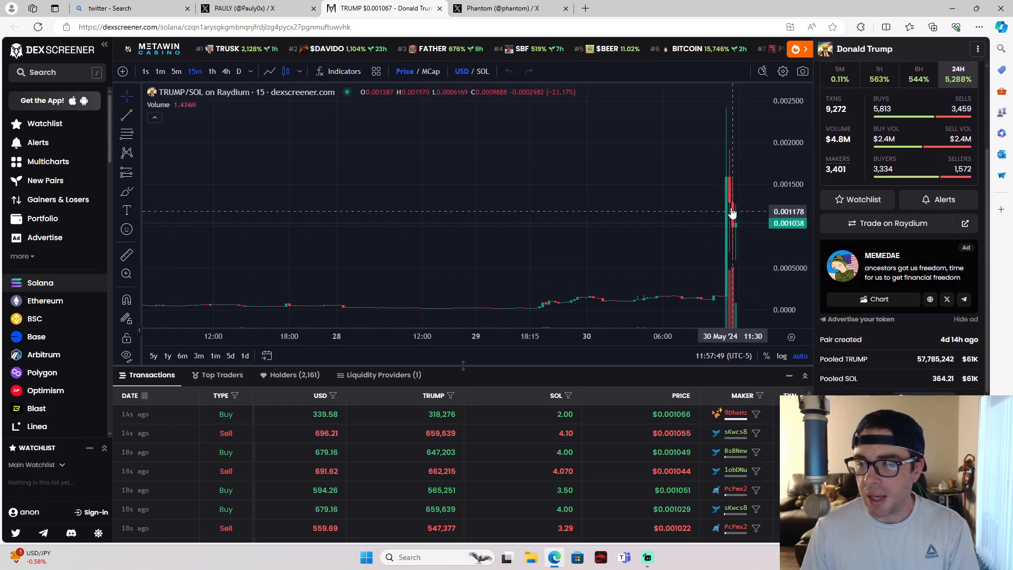
pyautogui.moveTo(738, 231)
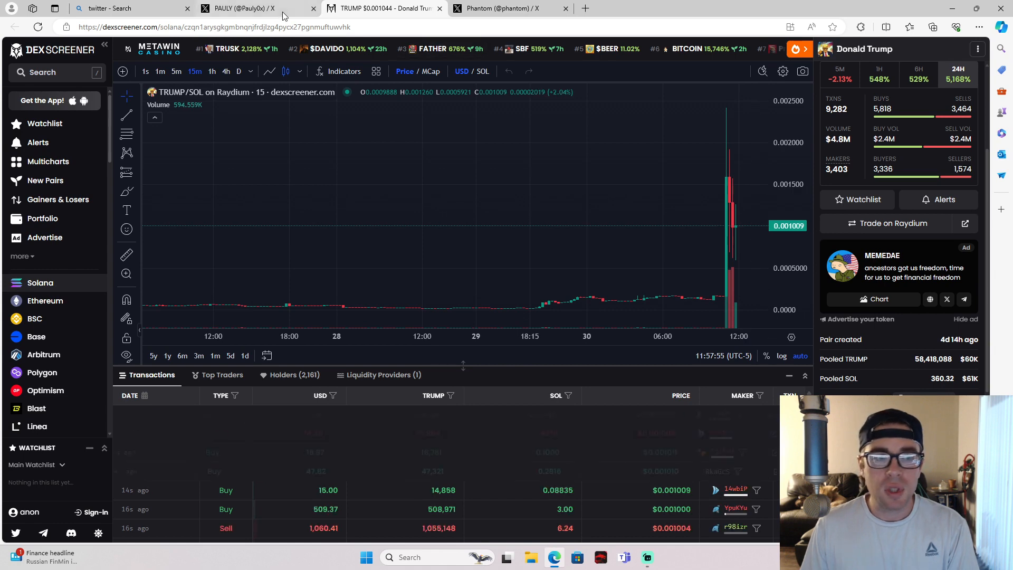
# Return to PAULY's Donald Trump token post and scroll through the replies, including the scammer accusation
pyautogui.click(252, 9)
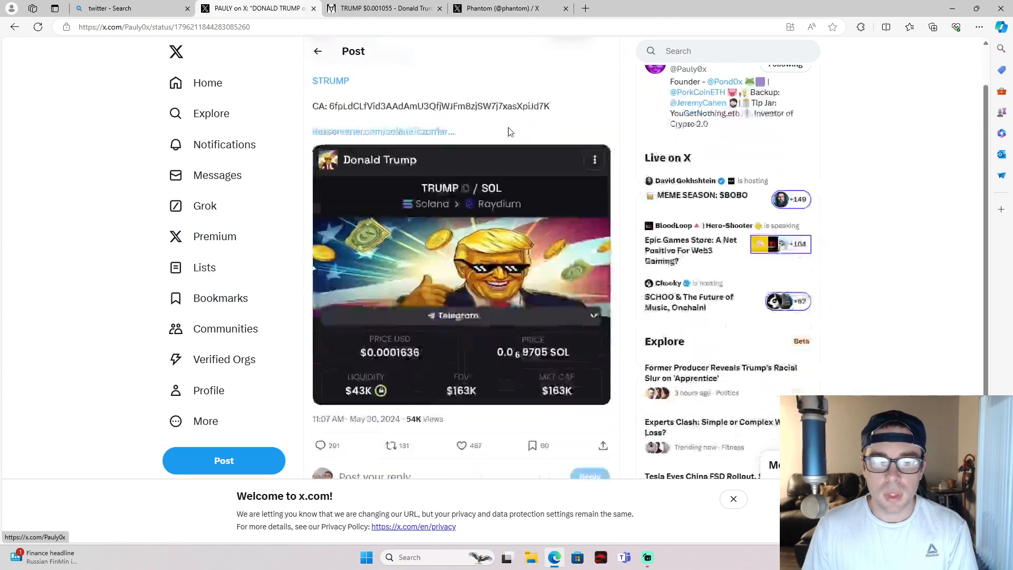
pyautogui.scroll(-3)
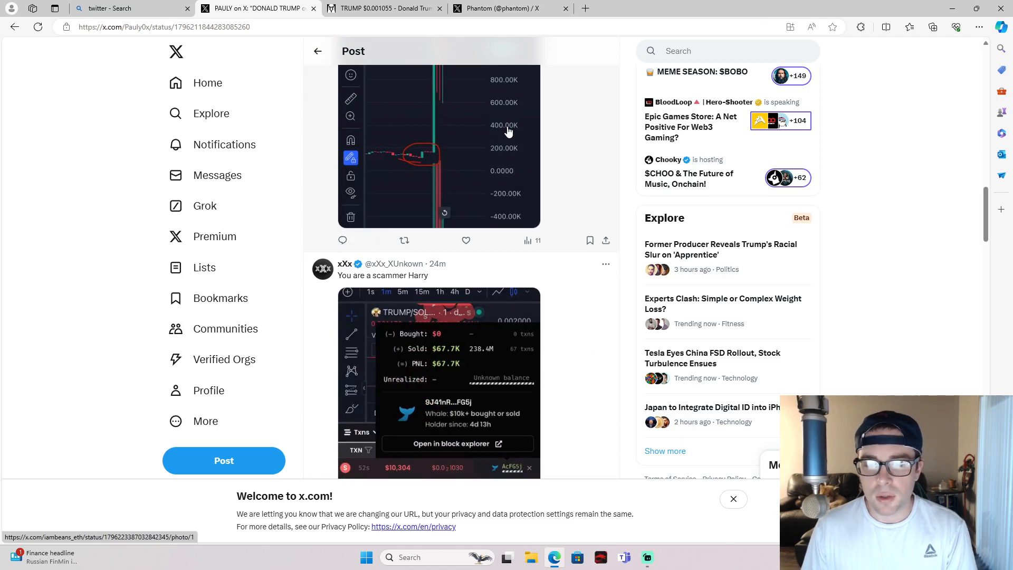
pyautogui.scroll(-3)
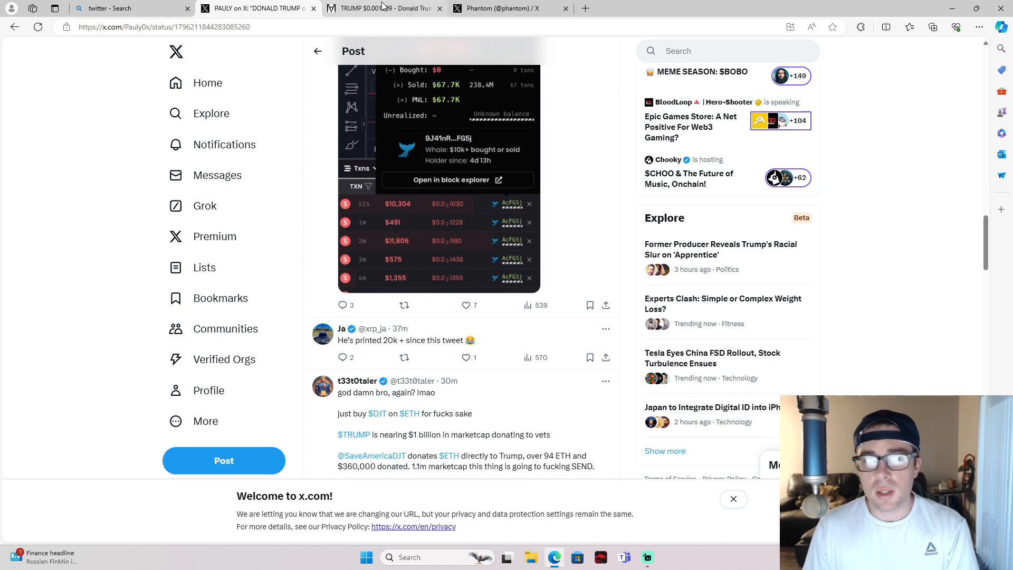
pyautogui.click(385, 8)
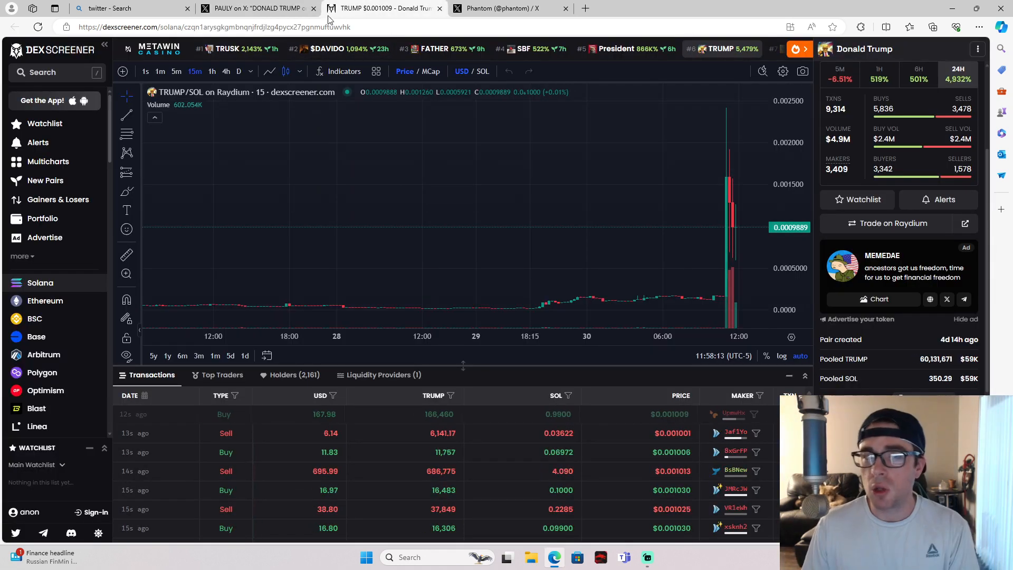
pyautogui.moveTo(437, 9)
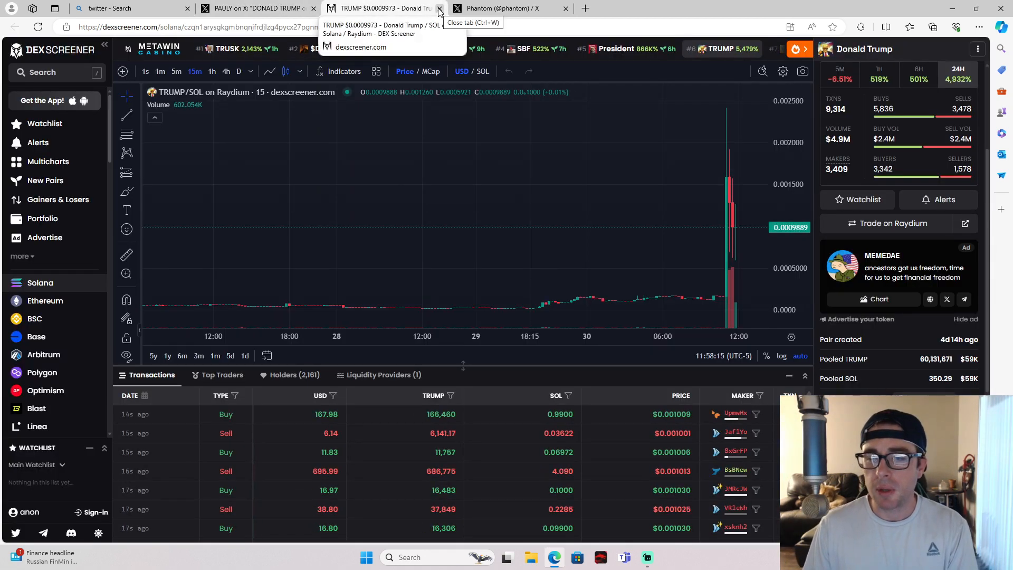
pyautogui.click(437, 8)
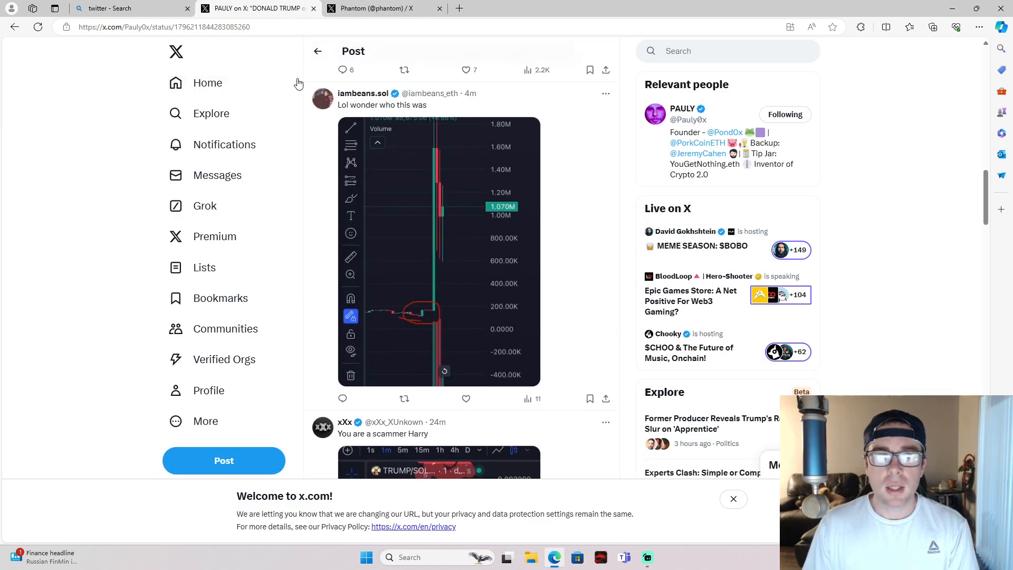
pyautogui.click(371, 8)
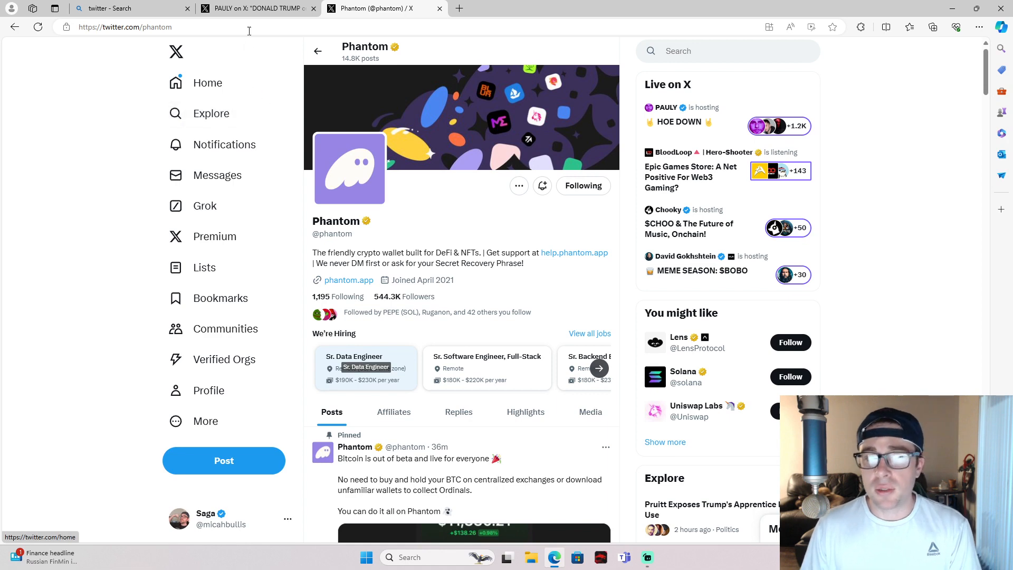
pyautogui.click(259, 8)
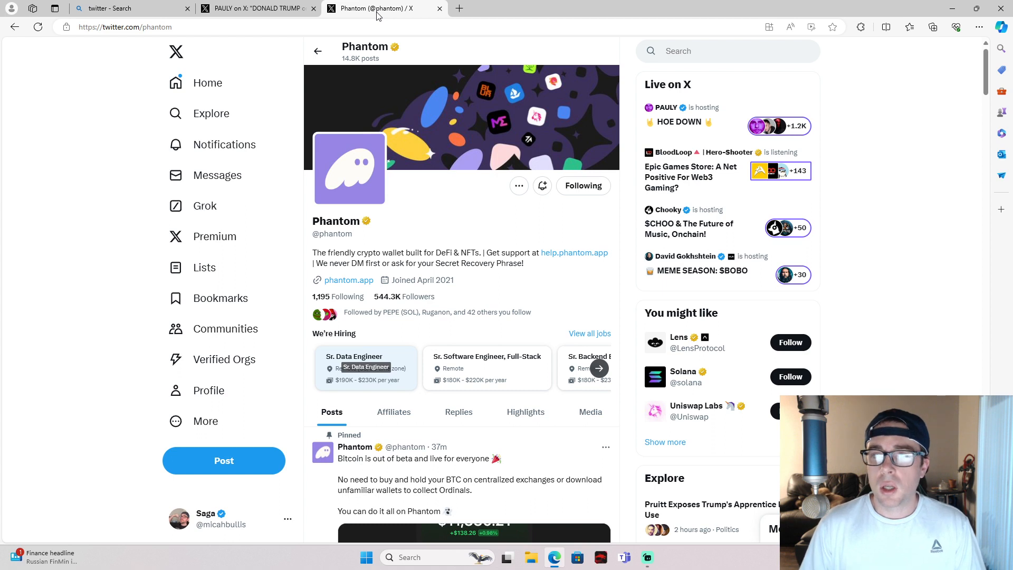
pyautogui.click(860, 27)
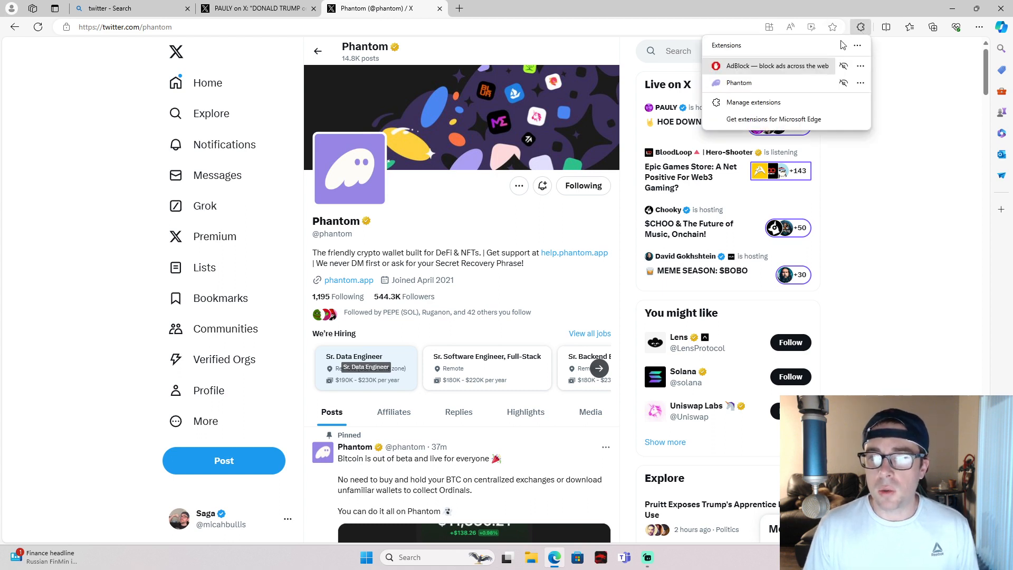
pyautogui.click(771, 85)
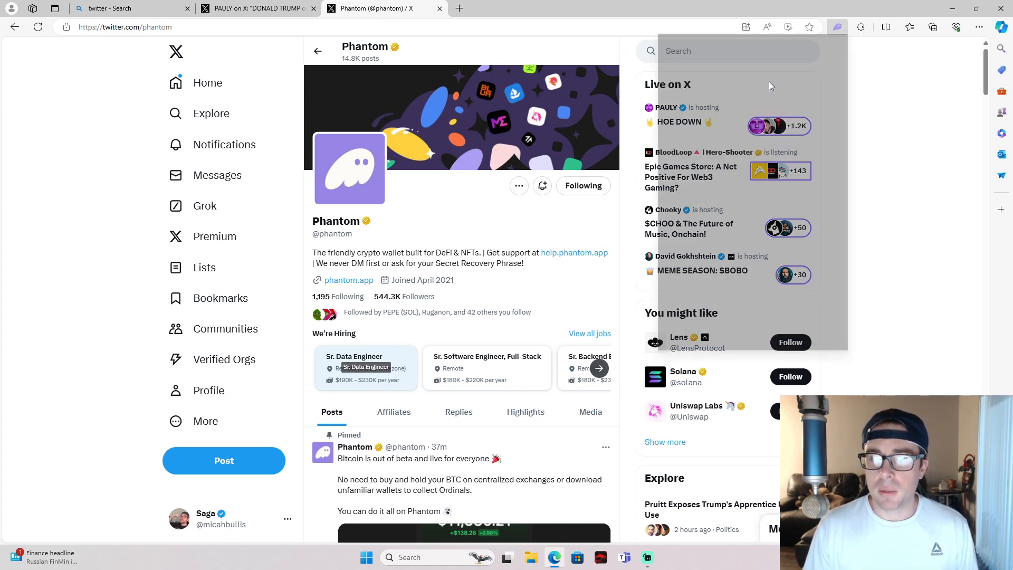
pyautogui.click(837, 27)
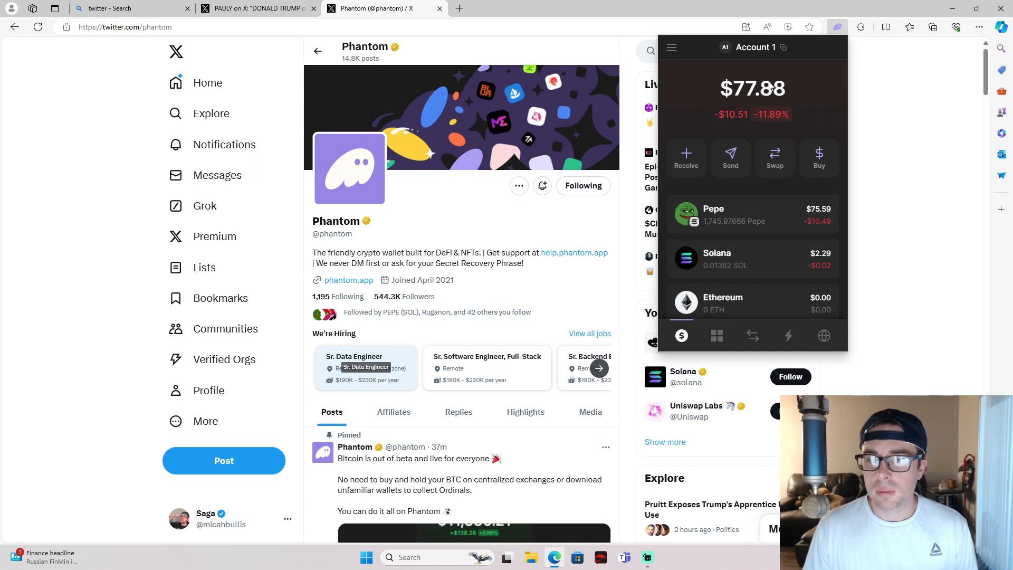
pyautogui.scroll(-3)
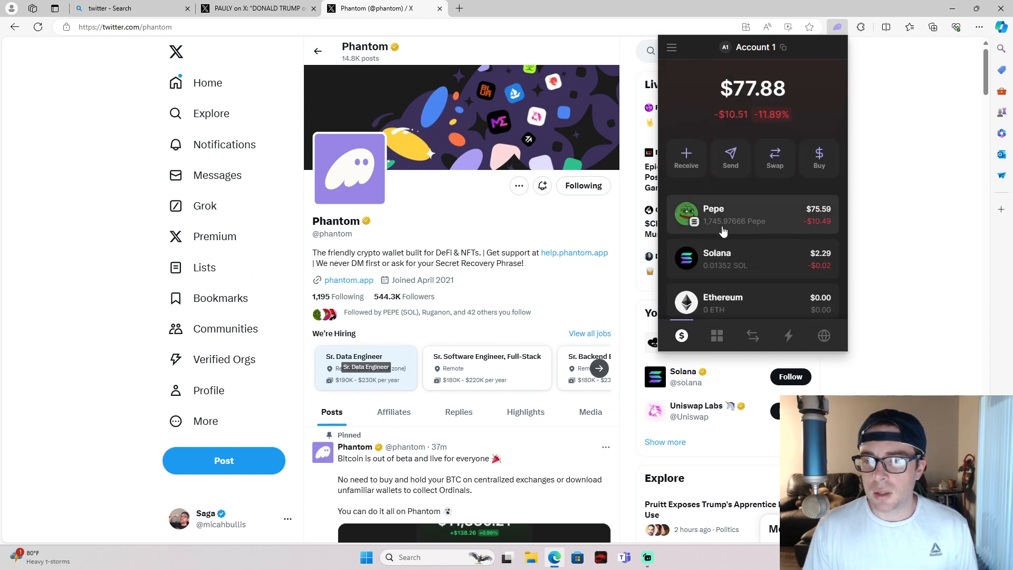
pyautogui.click(743, 214)
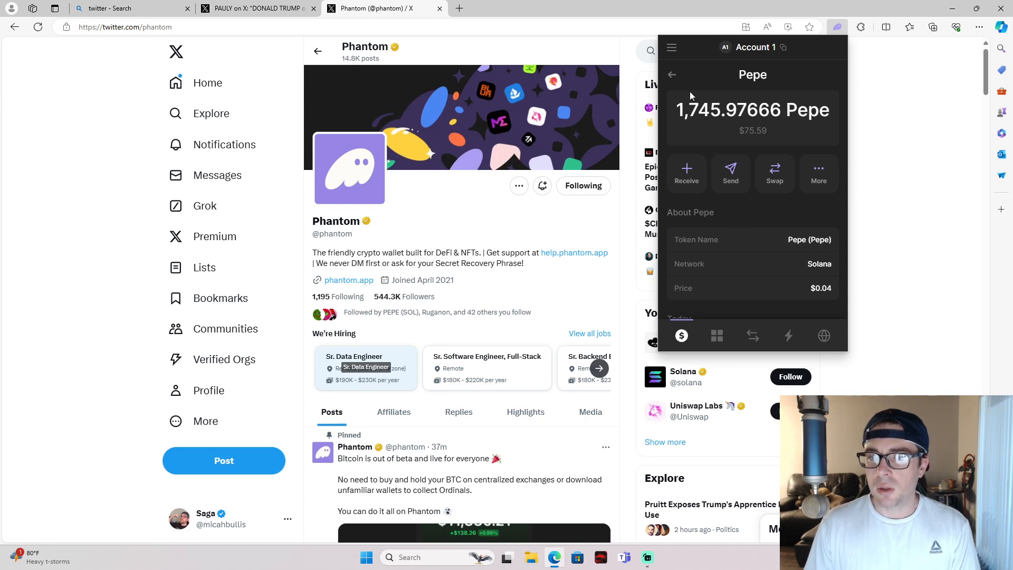
pyautogui.click(671, 74)
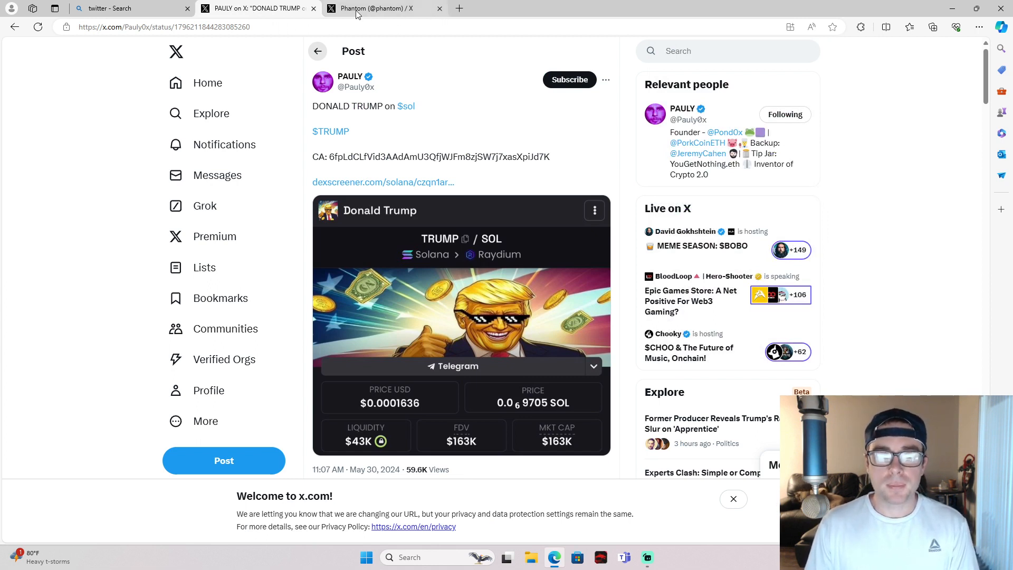
pyautogui.click(381, 9)
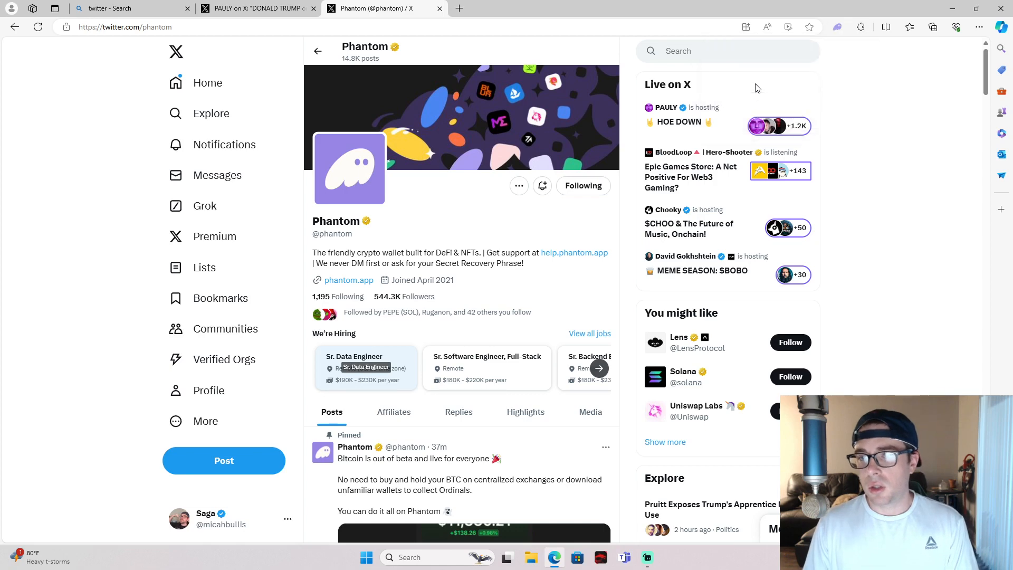
pyautogui.click(838, 27)
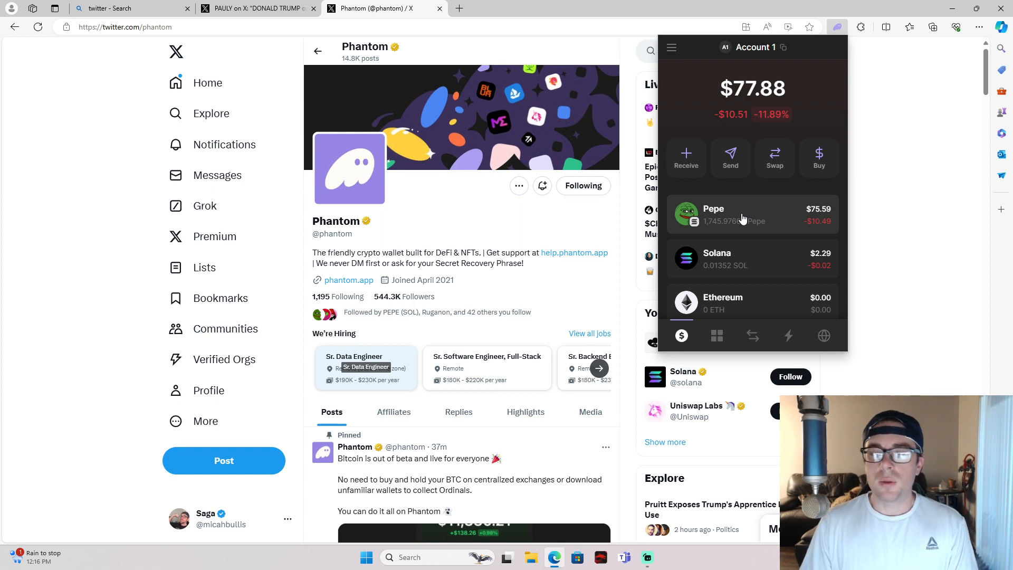
pyautogui.moveTo(775, 150)
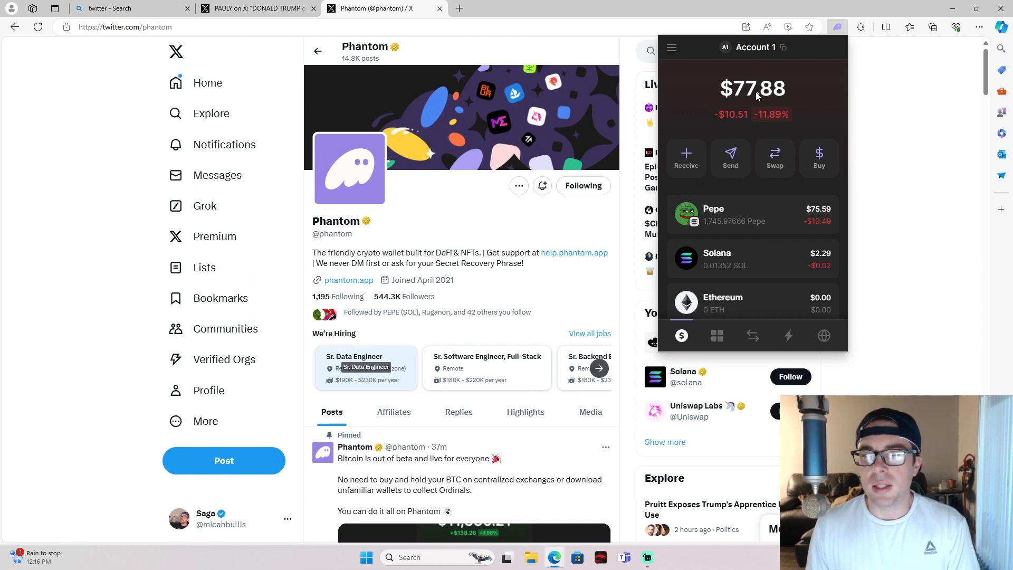
pyautogui.moveTo(741, 90)
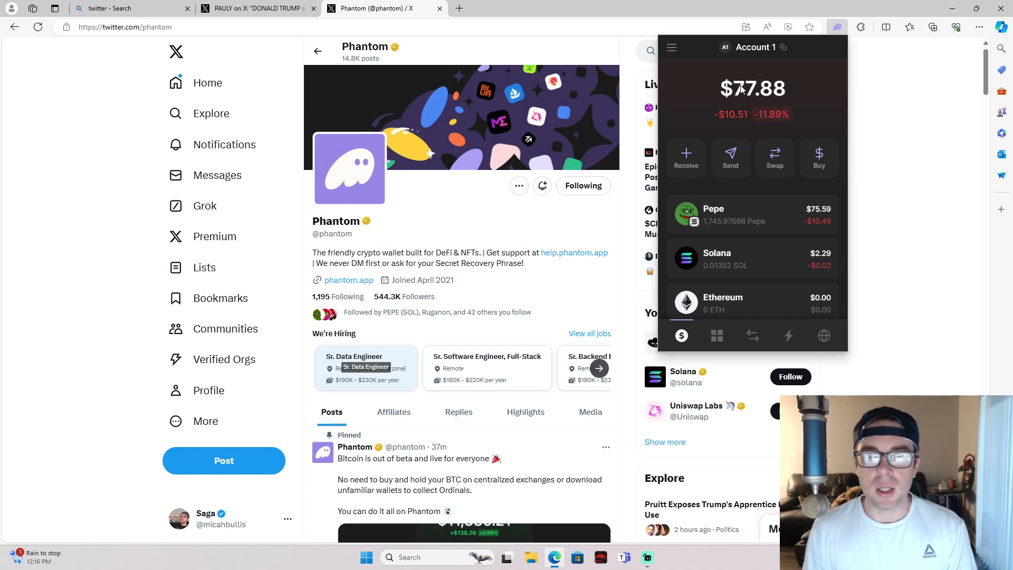
pyautogui.moveTo(515, 238)
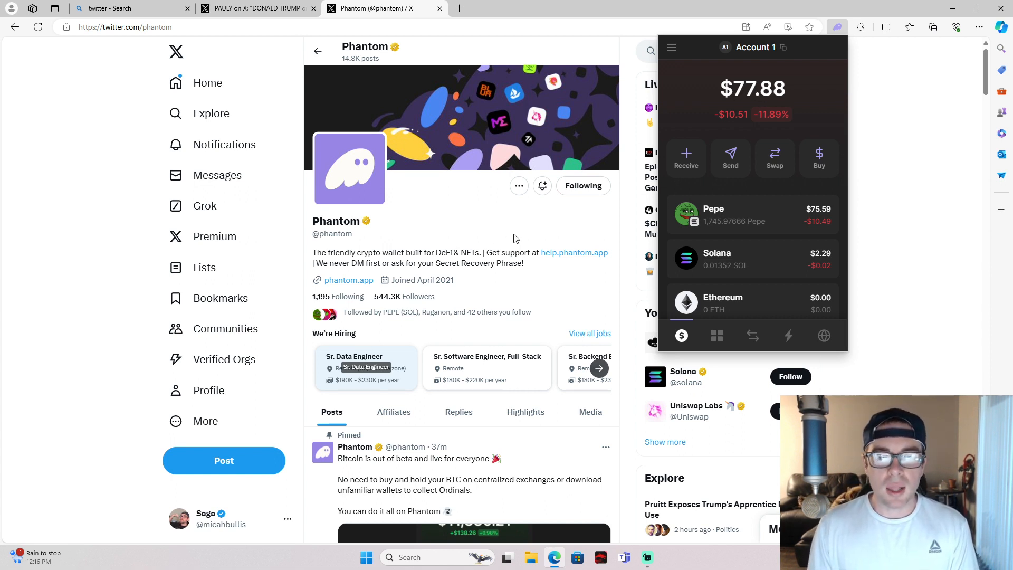
pyautogui.moveTo(61, 95)
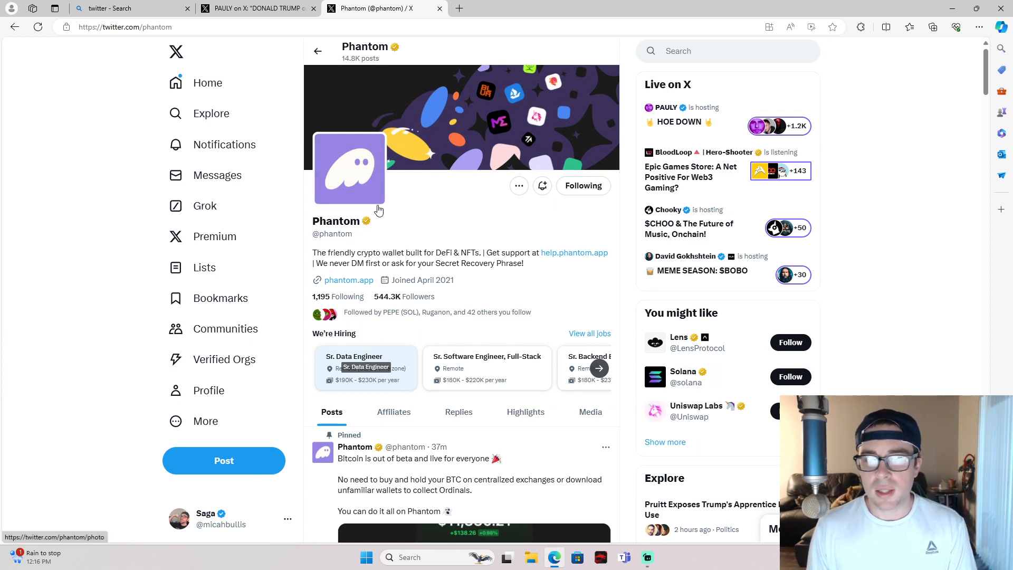
pyautogui.moveTo(232, 213)
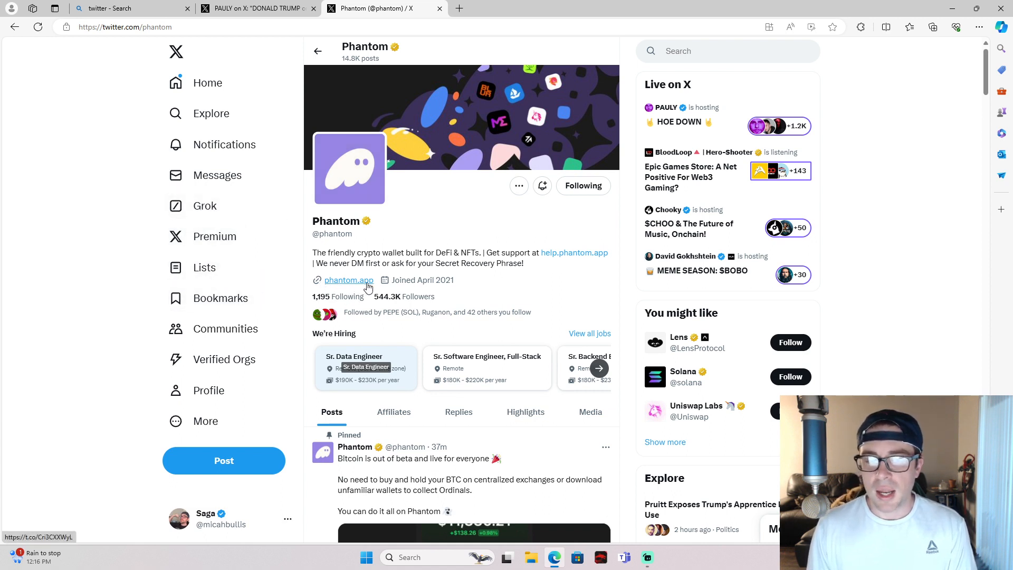
pyautogui.click(348, 280)
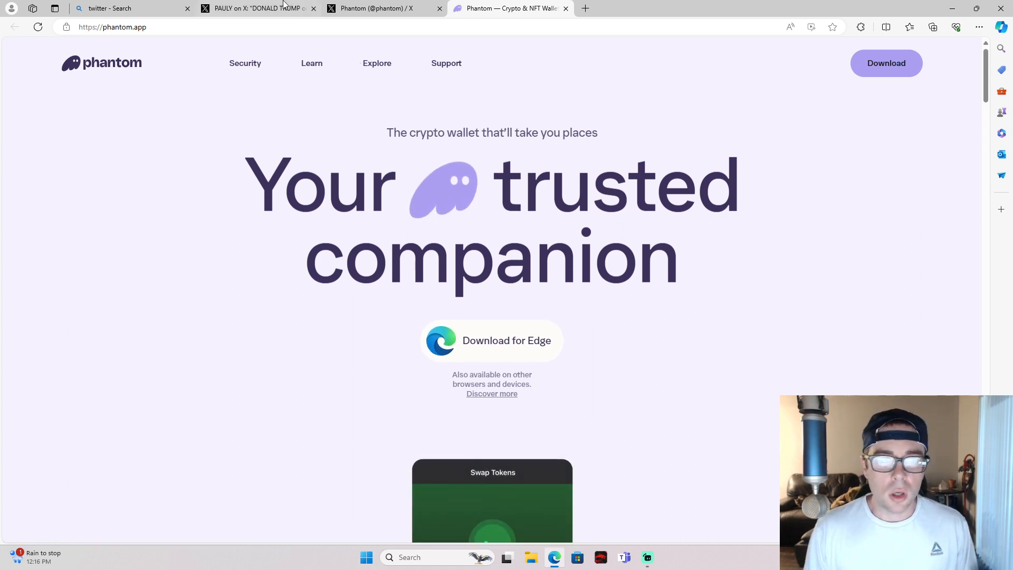
pyautogui.moveTo(273, 9)
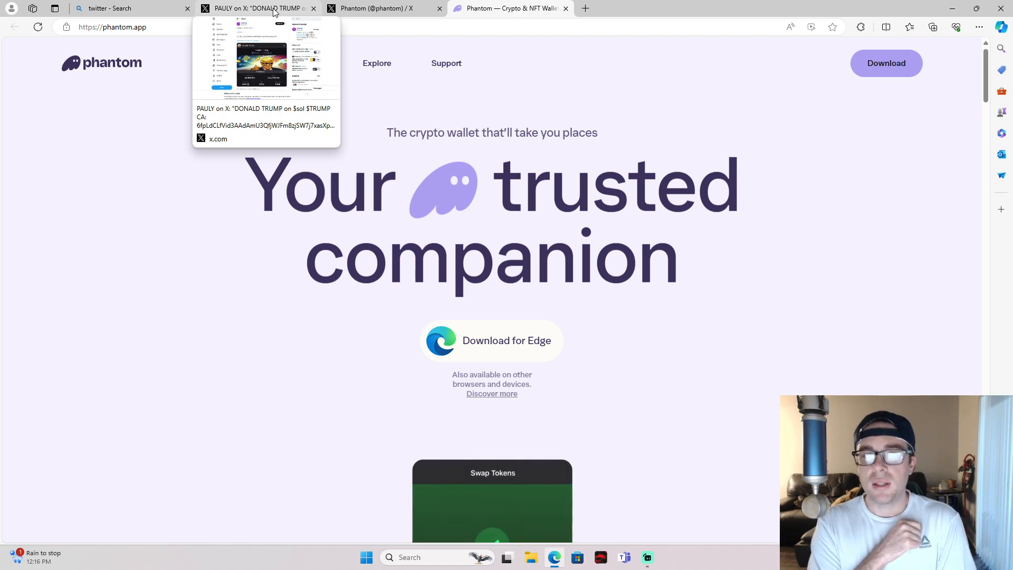
pyautogui.click(376, 9)
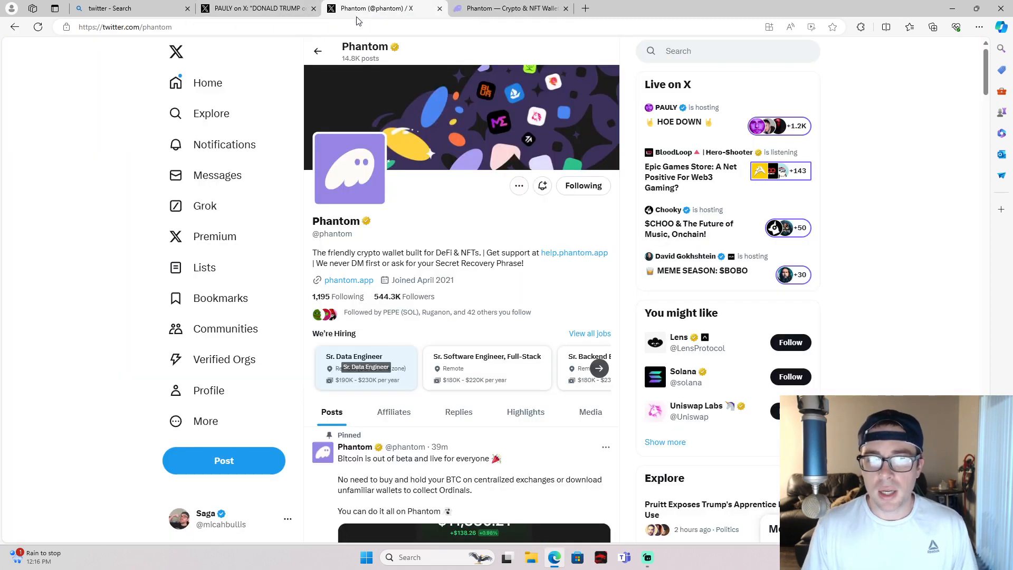
pyautogui.moveTo(351, 296)
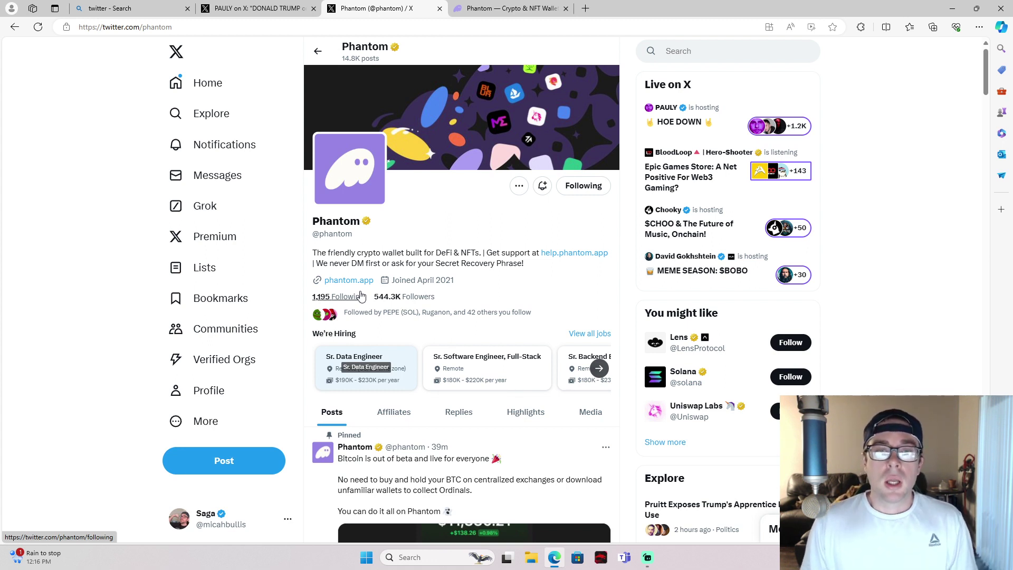
pyautogui.moveTo(368, 285)
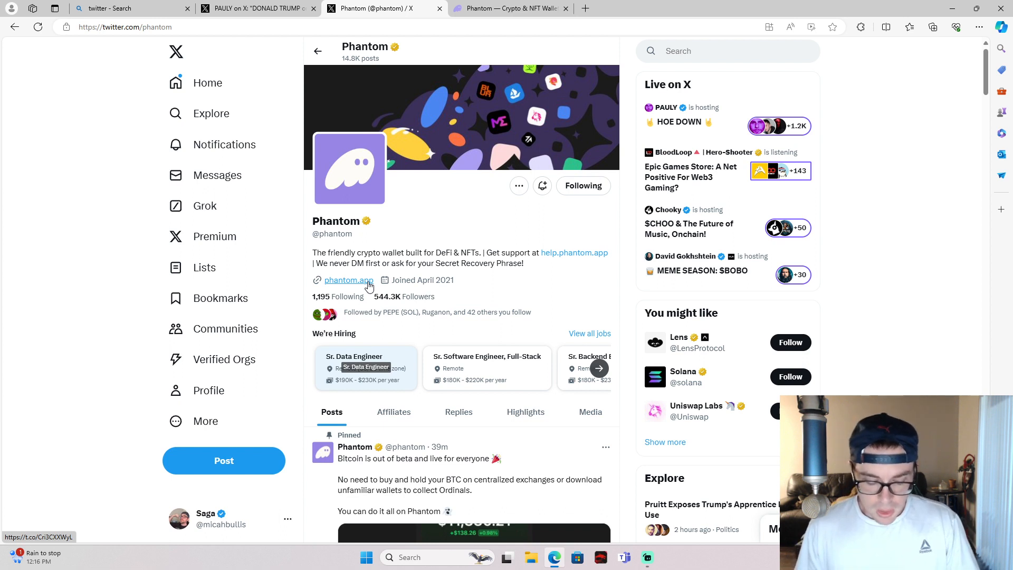
# Scroll down Phantom's X timeline to the PayPal USD (PYUSD) on Solana repost
pyautogui.scroll(-3)
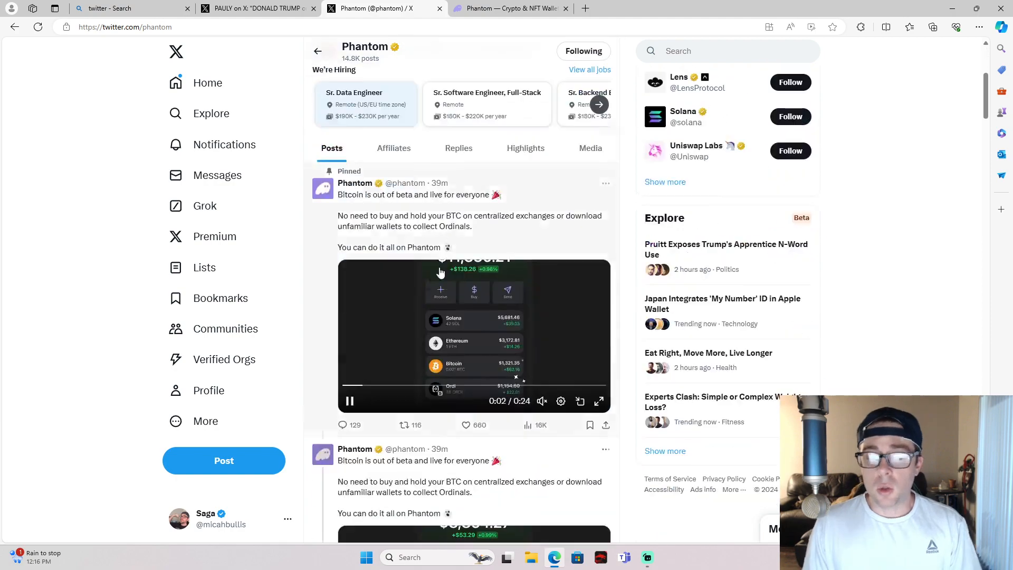
pyautogui.scroll(-3)
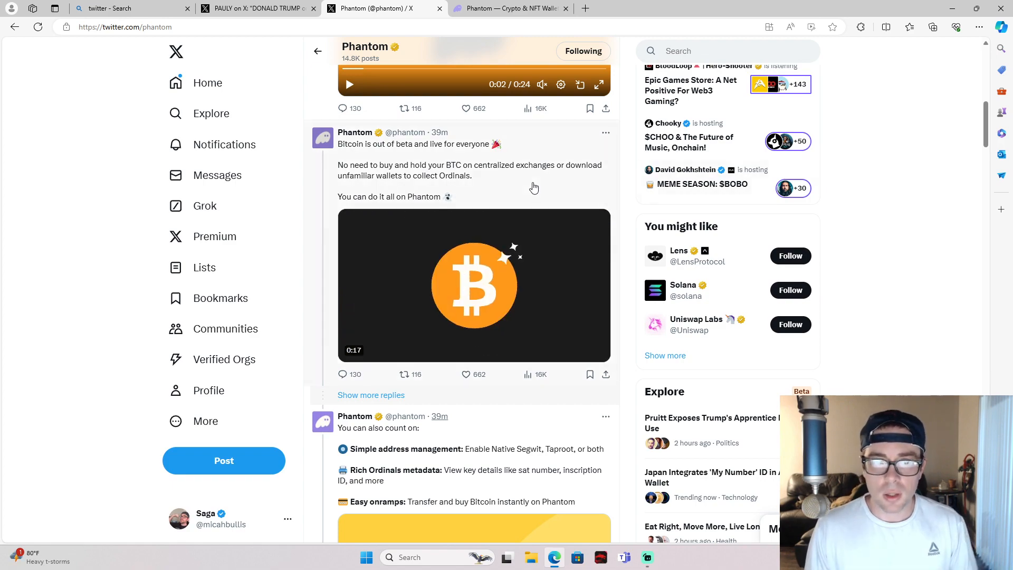
pyautogui.scroll(-3)
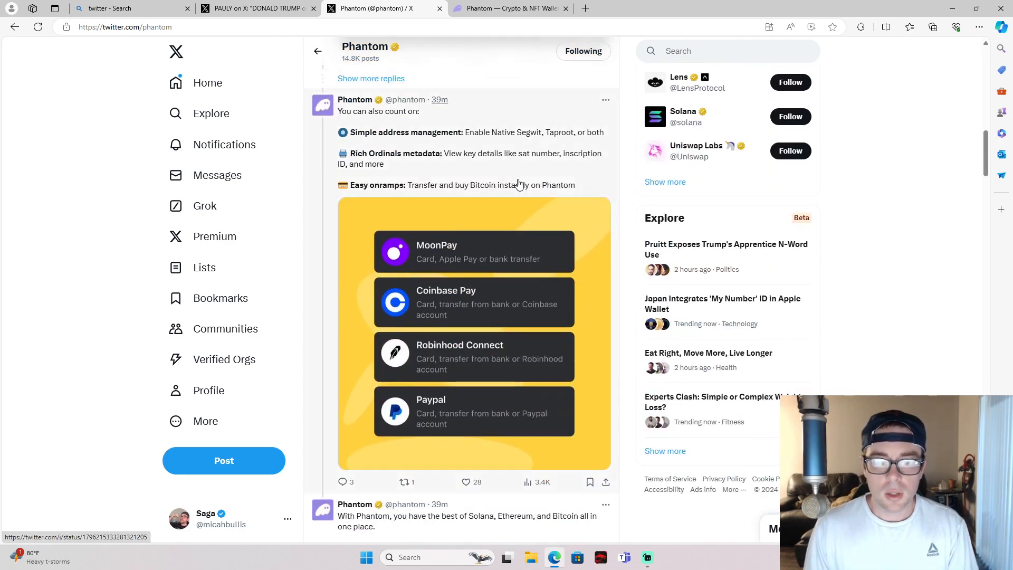
pyautogui.scroll(-3)
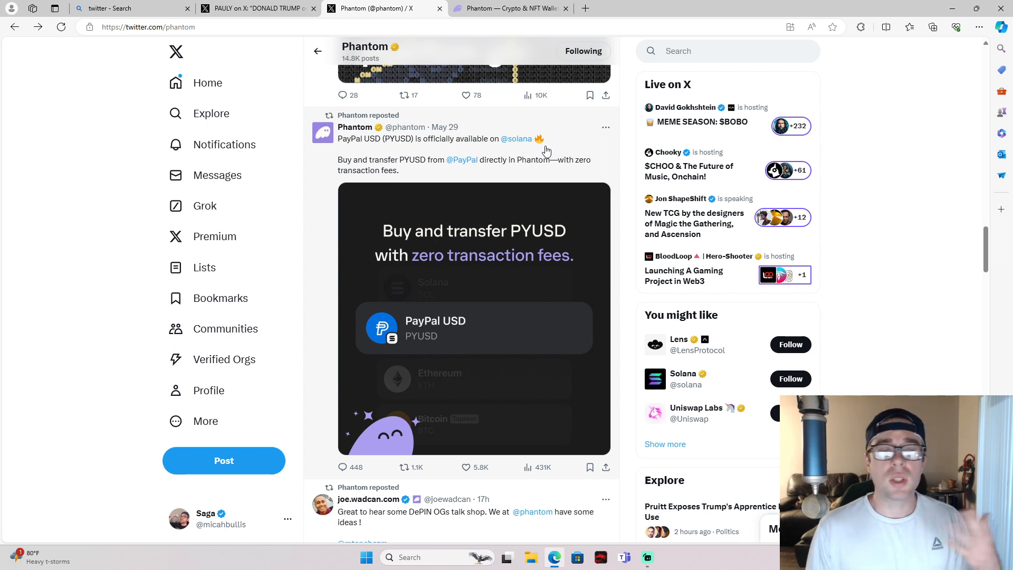
pyautogui.moveTo(443, 144)
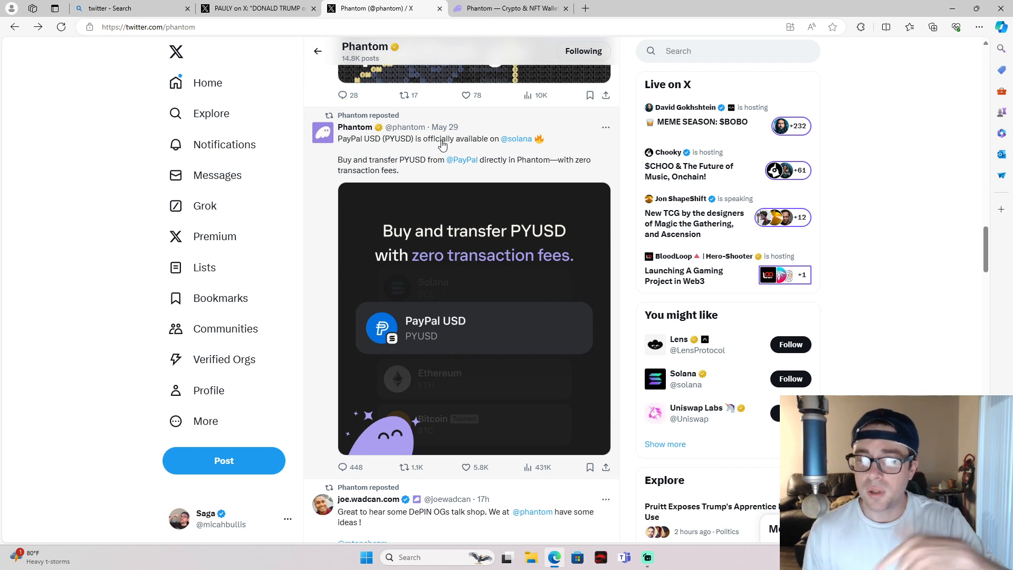
pyautogui.moveTo(422, 177)
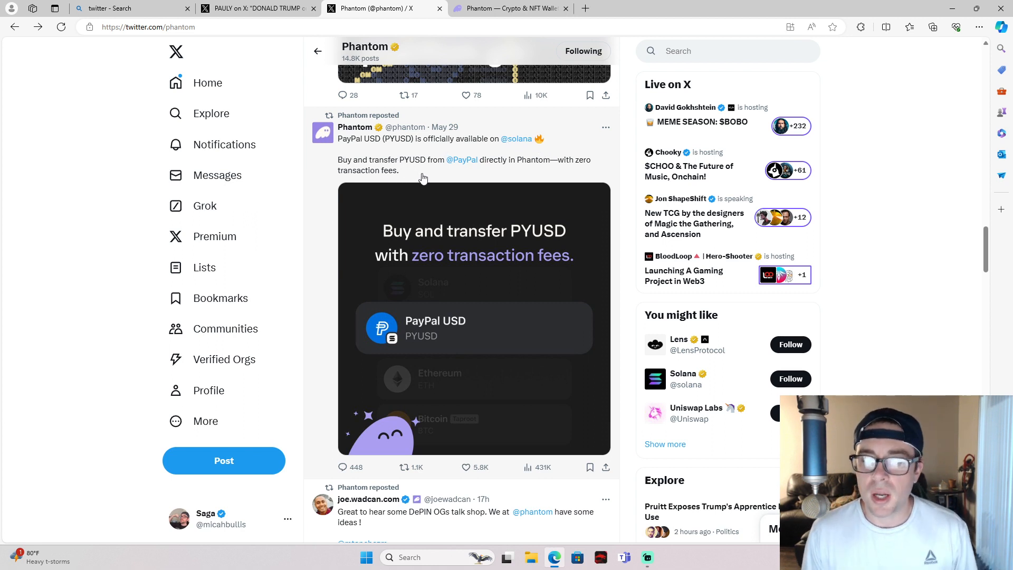
pyautogui.moveTo(500, 180)
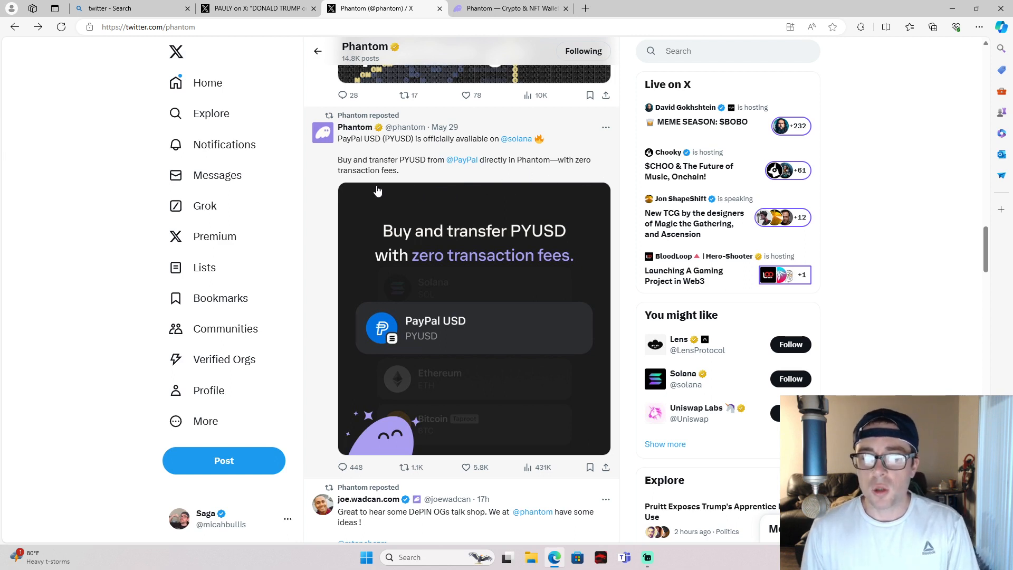
pyautogui.moveTo(391, 175)
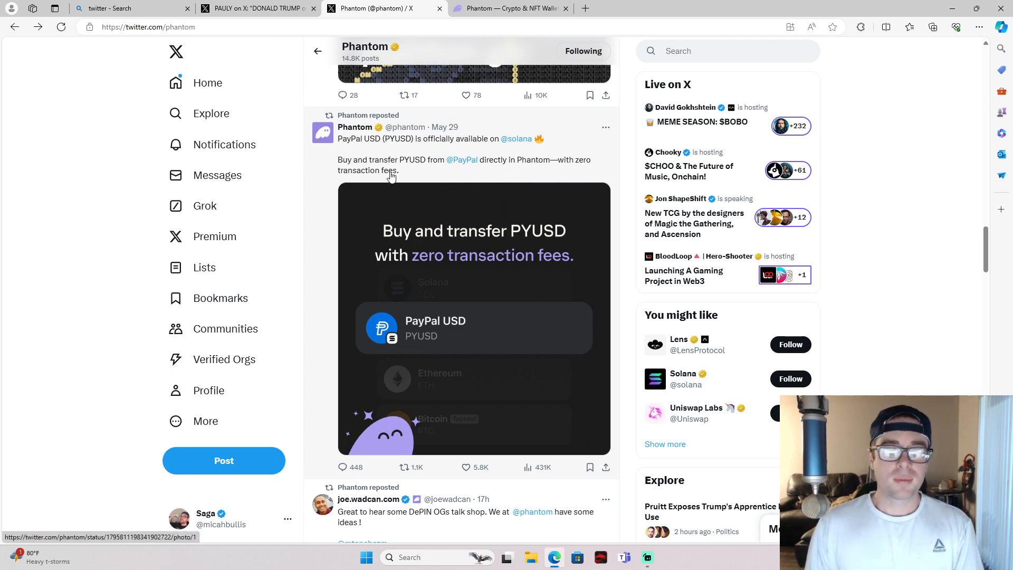
pyautogui.moveTo(465, 173)
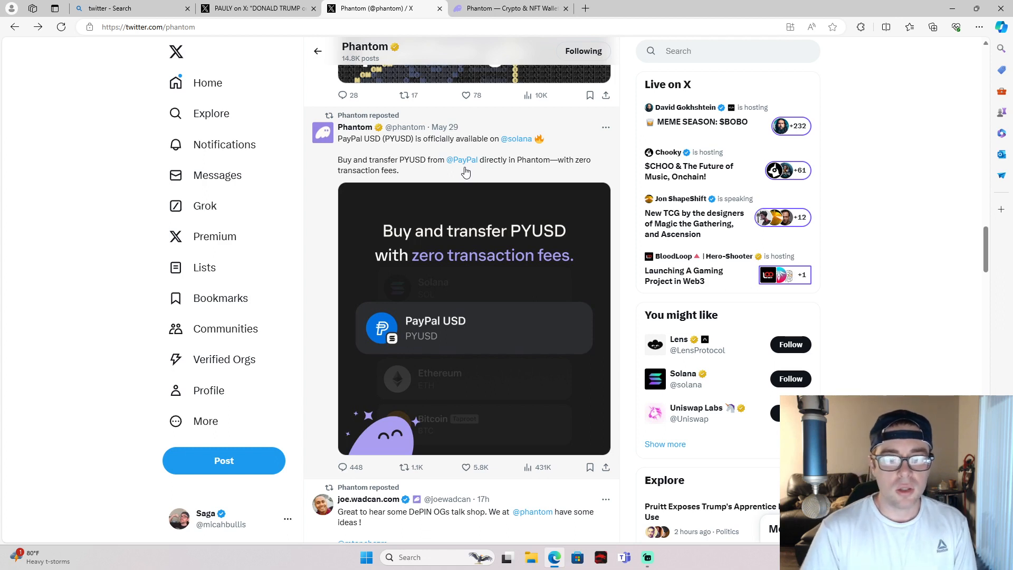
pyautogui.moveTo(407, 274)
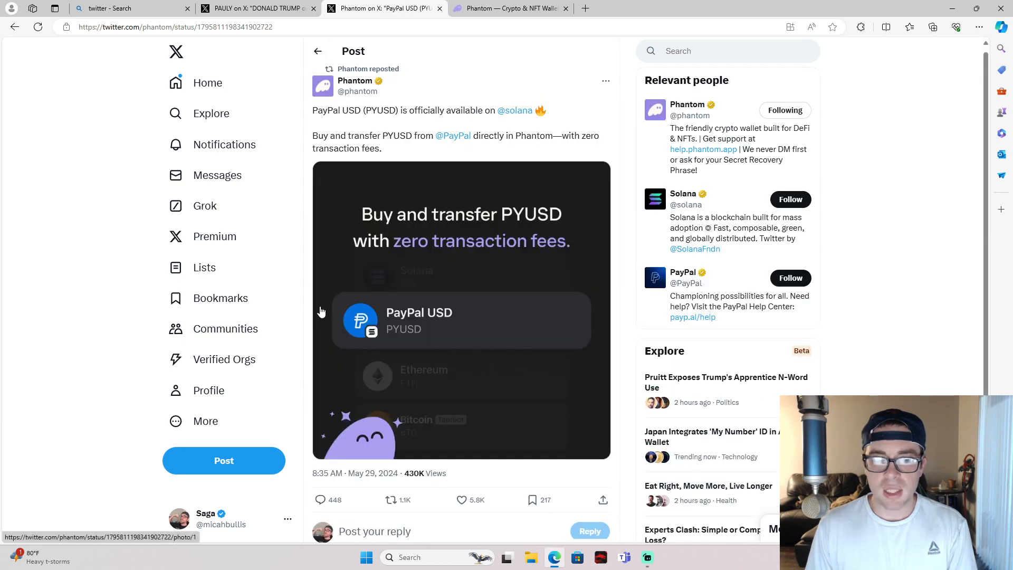
# Read through the PYUSD post's replies, then return to the phantom.app website tab
pyautogui.scroll(-3)
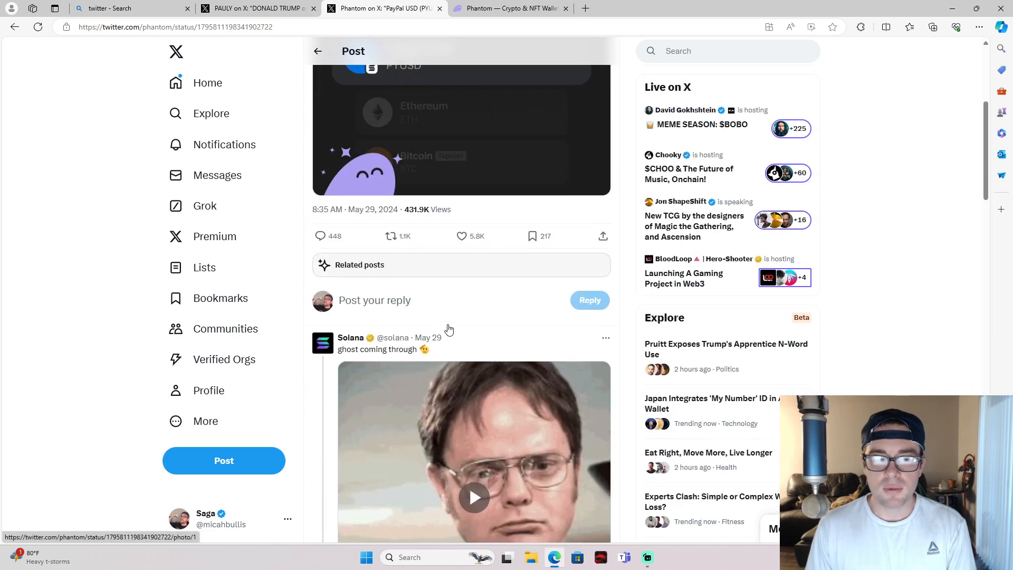
pyautogui.scroll(-3)
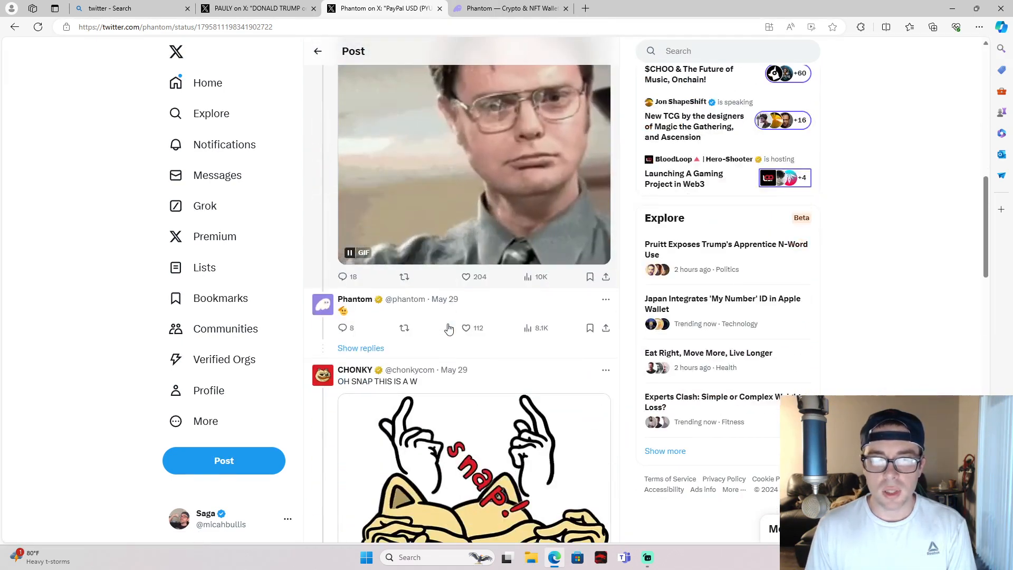
pyautogui.scroll(3)
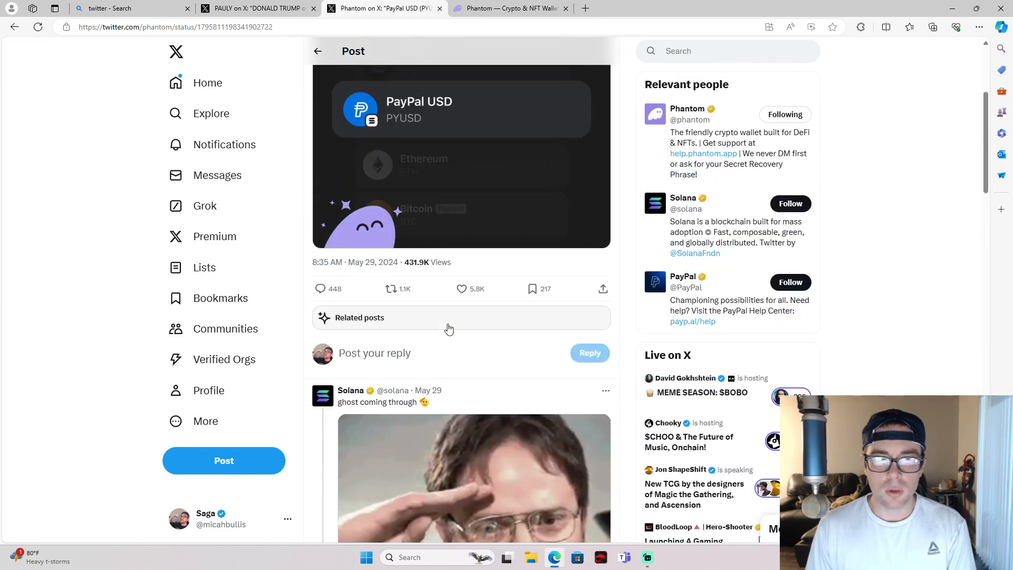
pyautogui.scroll(-3)
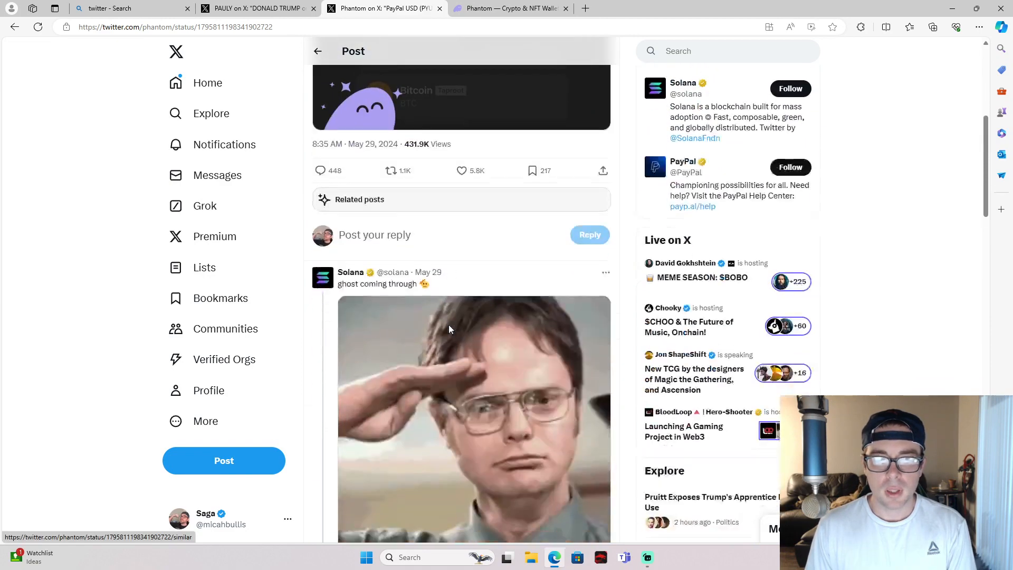
pyautogui.scroll(-3)
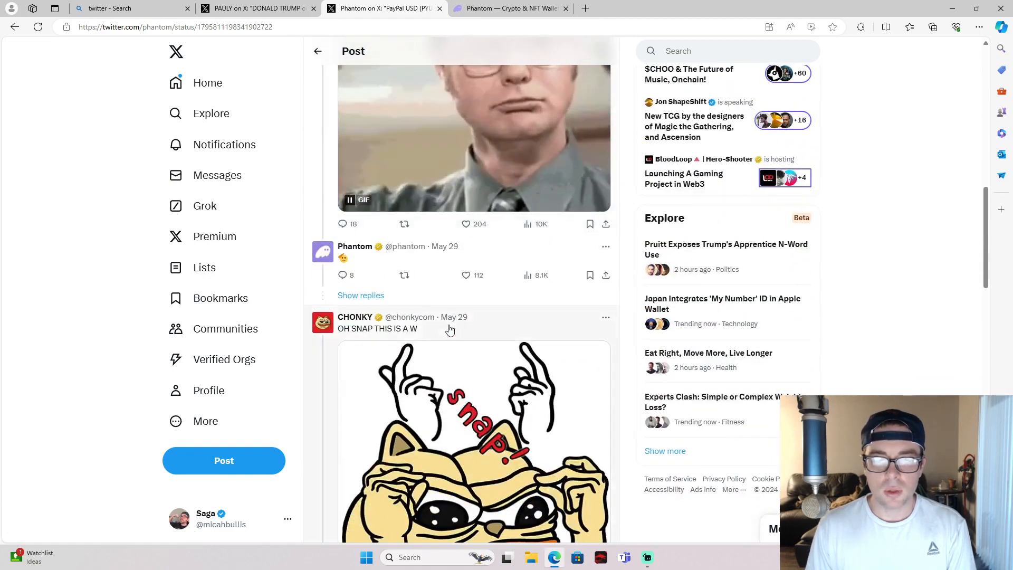
pyautogui.scroll(3)
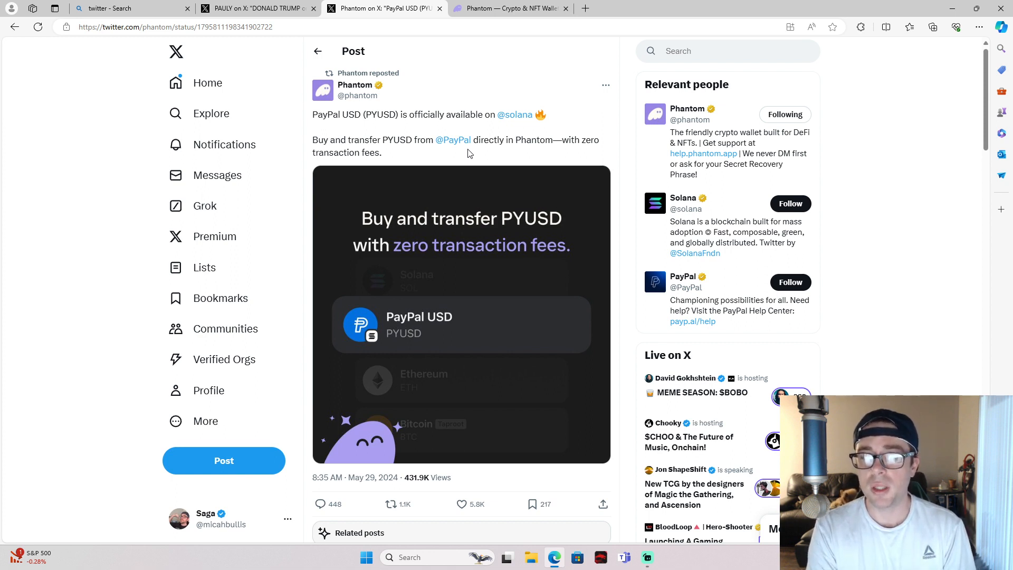
pyautogui.moveTo(468, 134)
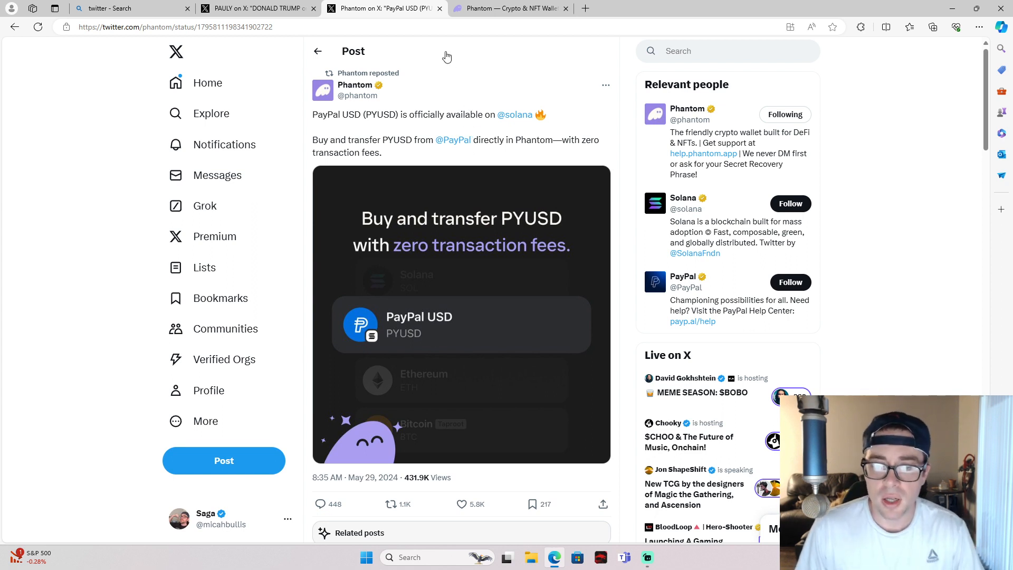
pyautogui.moveTo(449, 78)
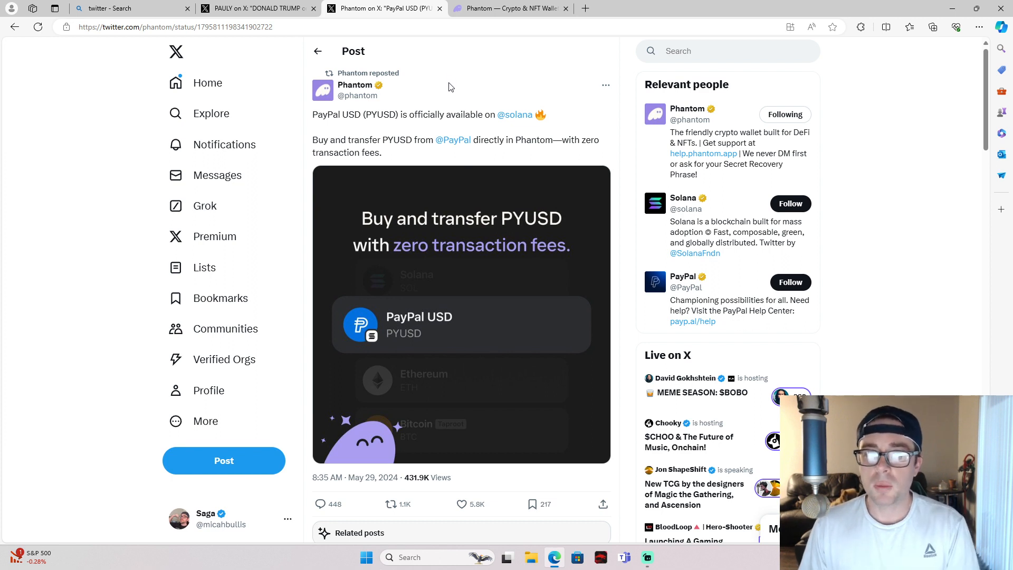
pyautogui.moveTo(494, 228)
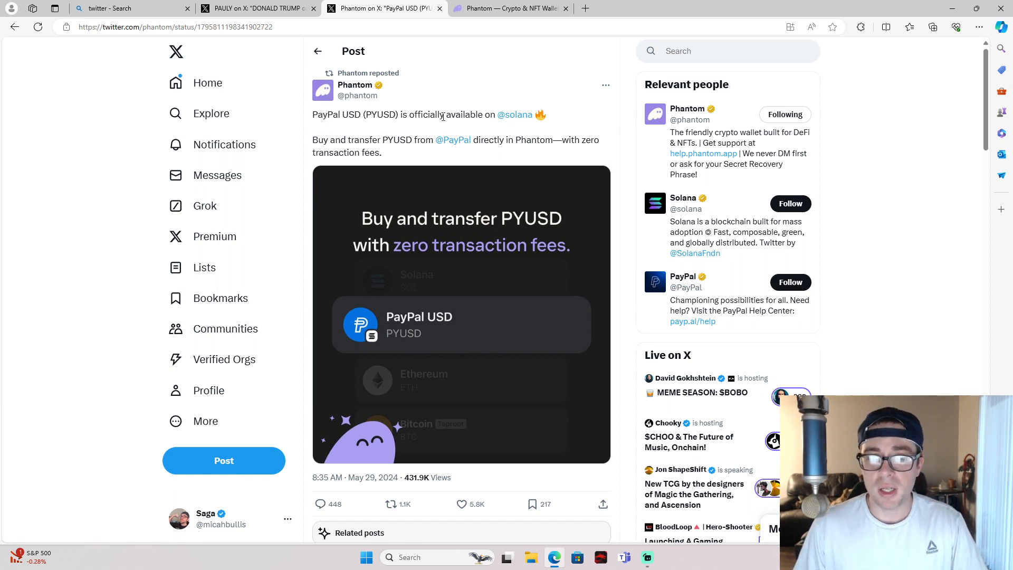
pyautogui.moveTo(467, 143)
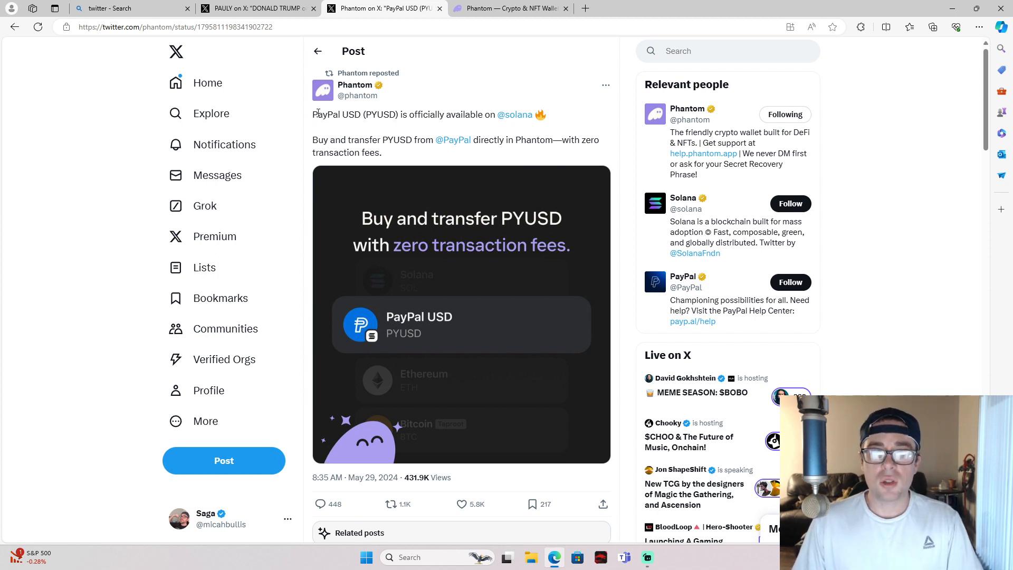
pyautogui.moveTo(403, 109)
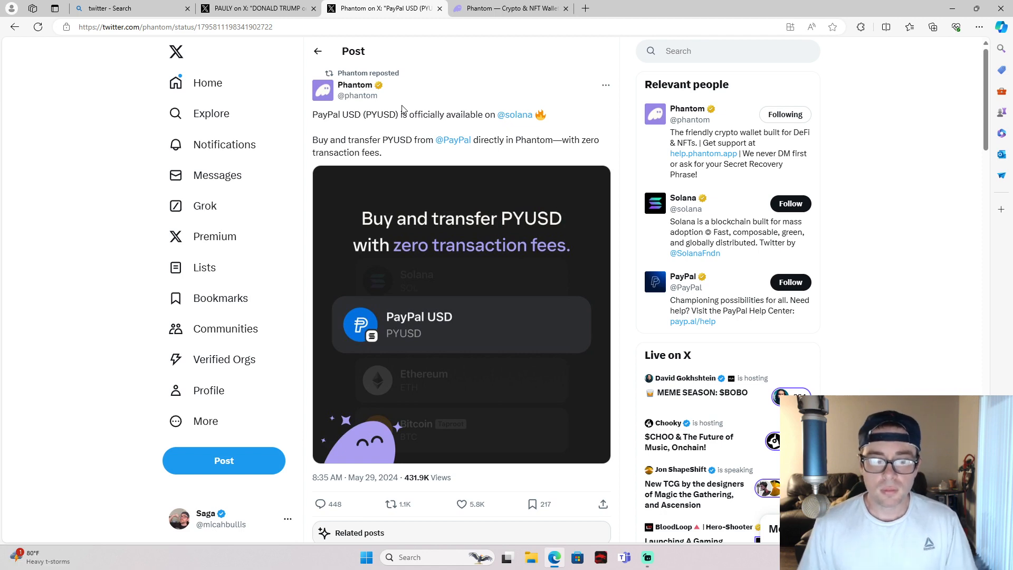
pyautogui.click(510, 8)
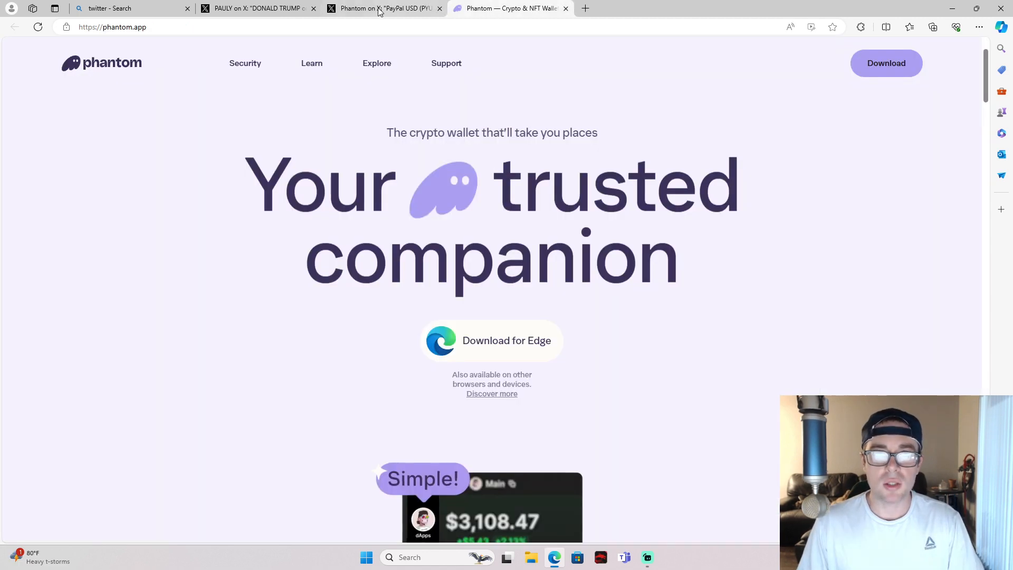
# Flip between the Donald Trump token post, Phantom website and PayPal USD post tabs
pyautogui.click(257, 9)
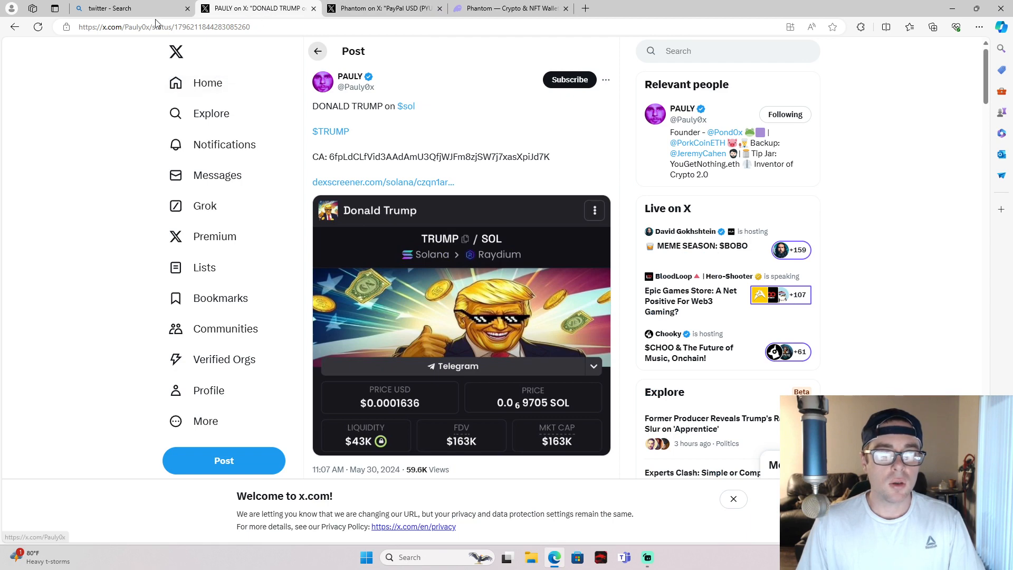
pyautogui.click(503, 8)
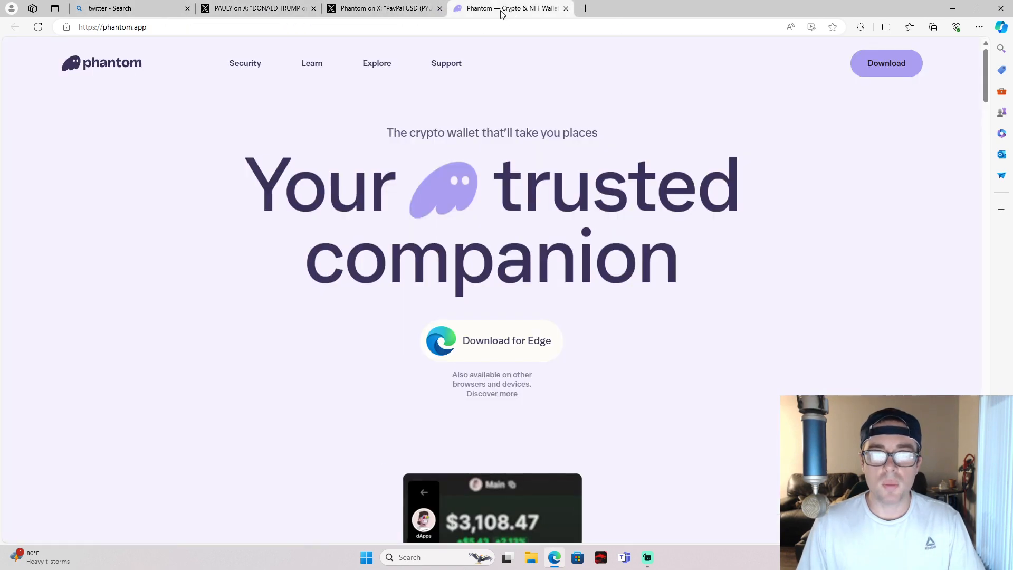
pyautogui.click(384, 9)
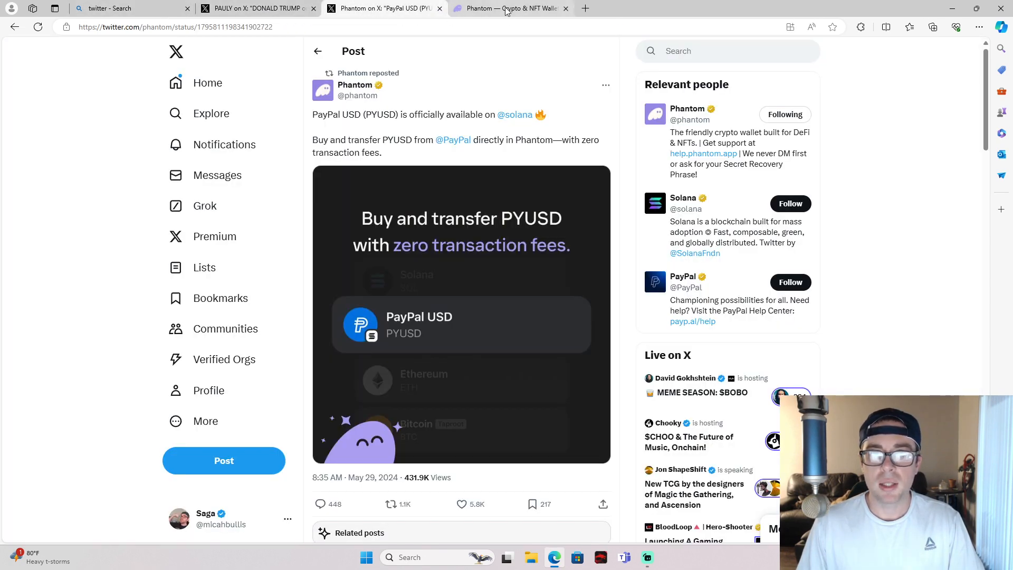
pyautogui.click(507, 8)
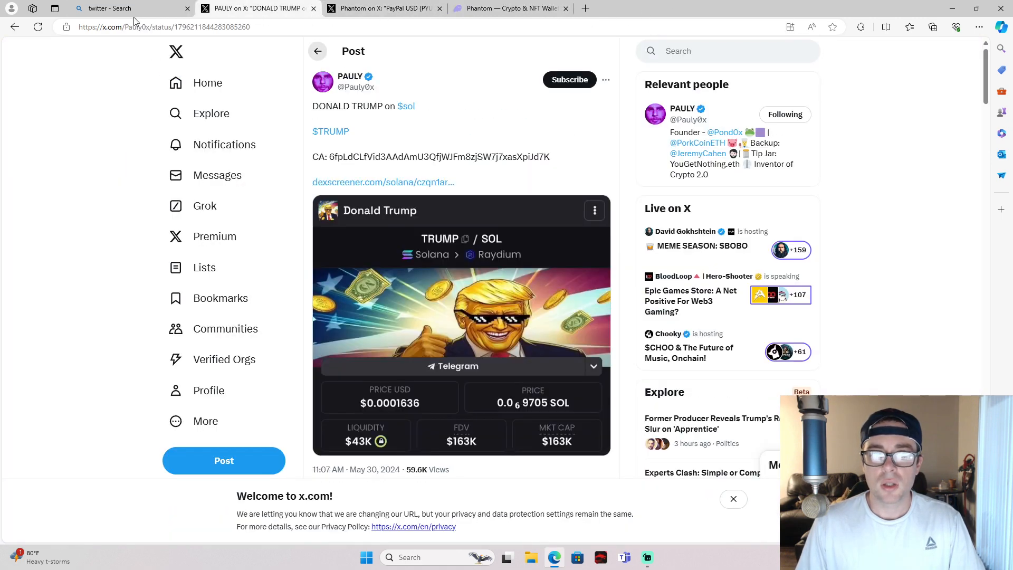
pyautogui.click(510, 8)
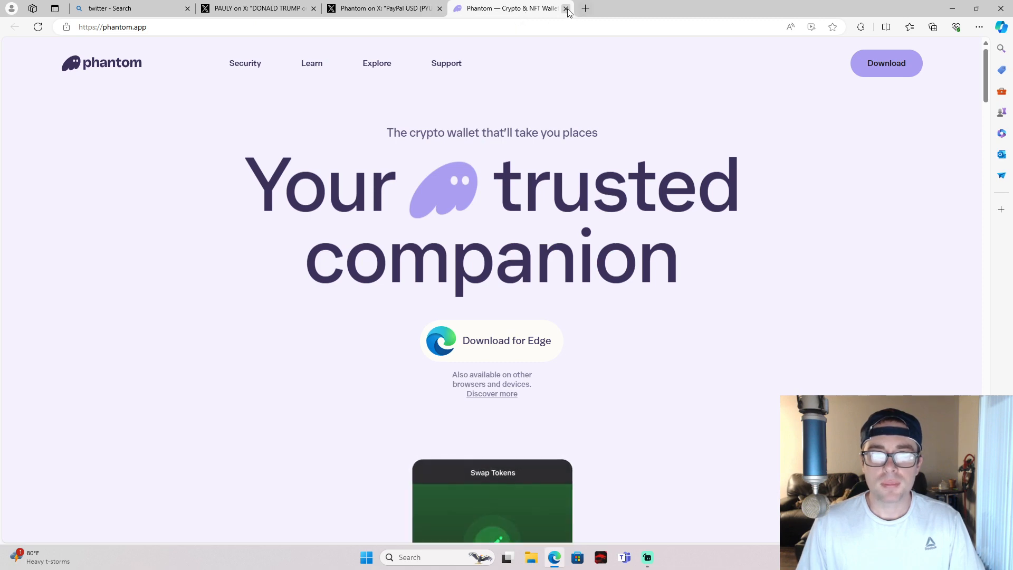
# Close the phantom.app and PayPal USD post tabs, leaving a new-tab start page
pyautogui.click(566, 9)
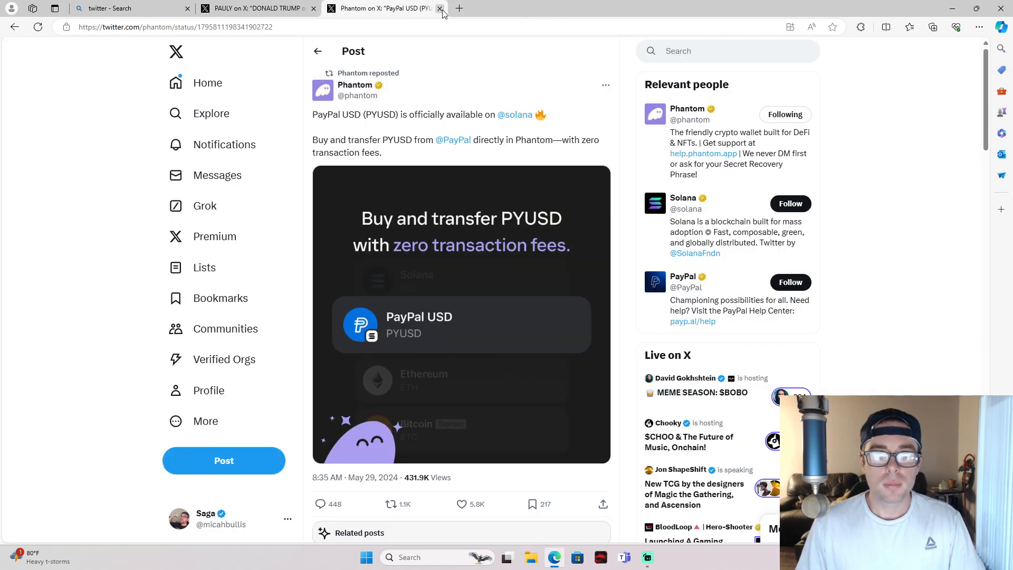
pyautogui.click(441, 9)
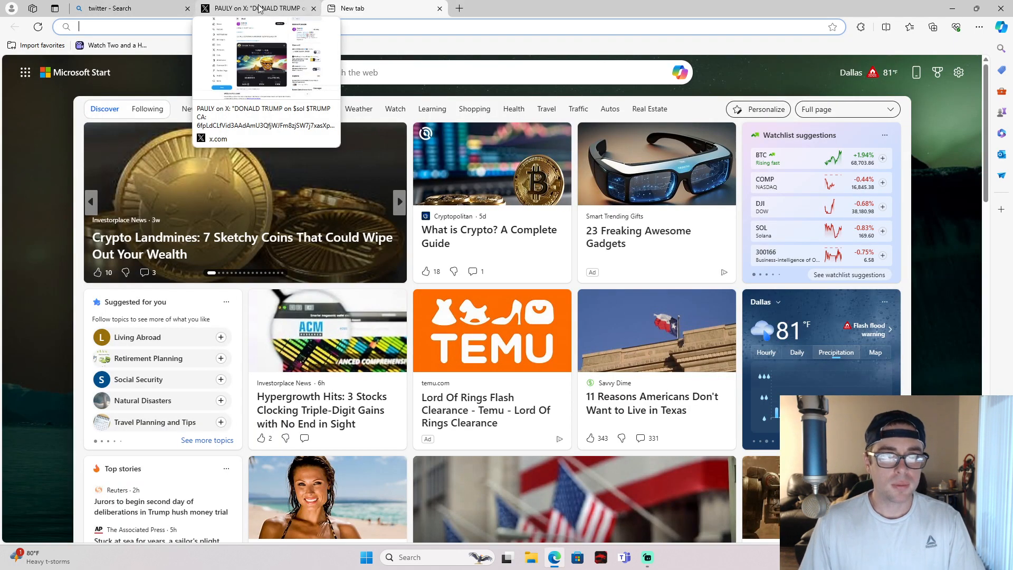
# Close the Bing 'twitter - Search' tab and reopen CoinMarketCap from recent searches
pyautogui.click(261, 8)
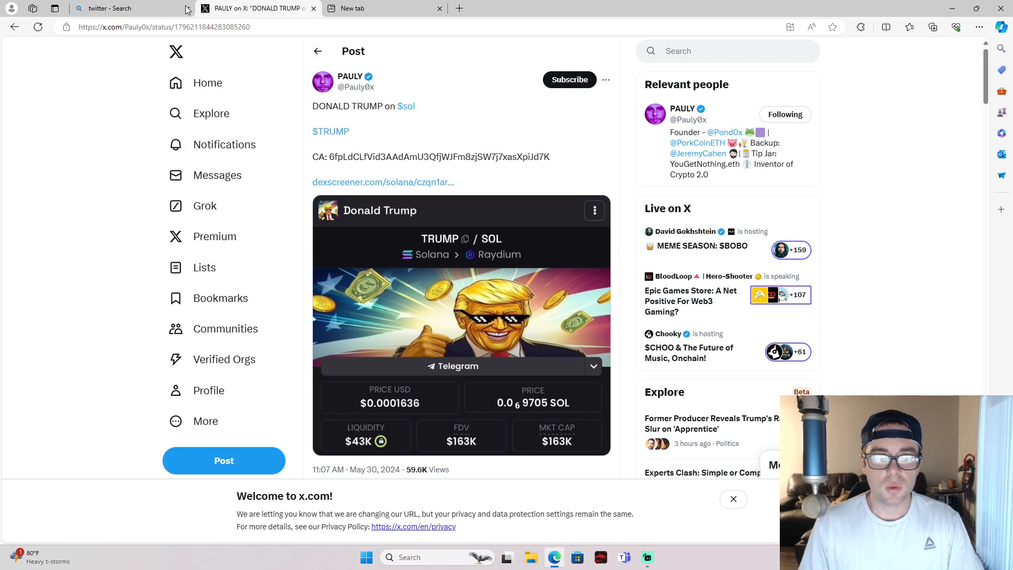
pyautogui.click(132, 9)
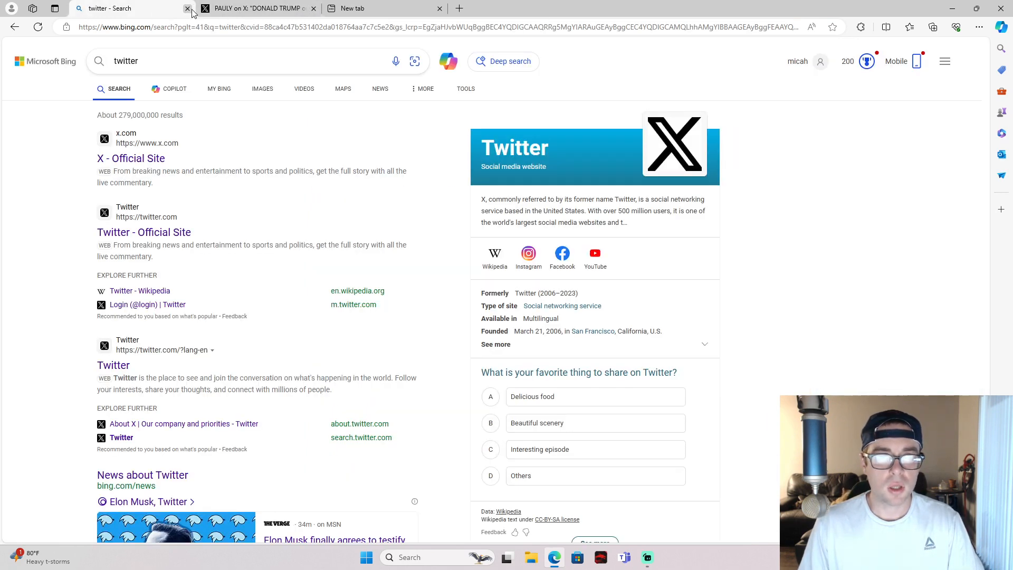
pyautogui.click(188, 9)
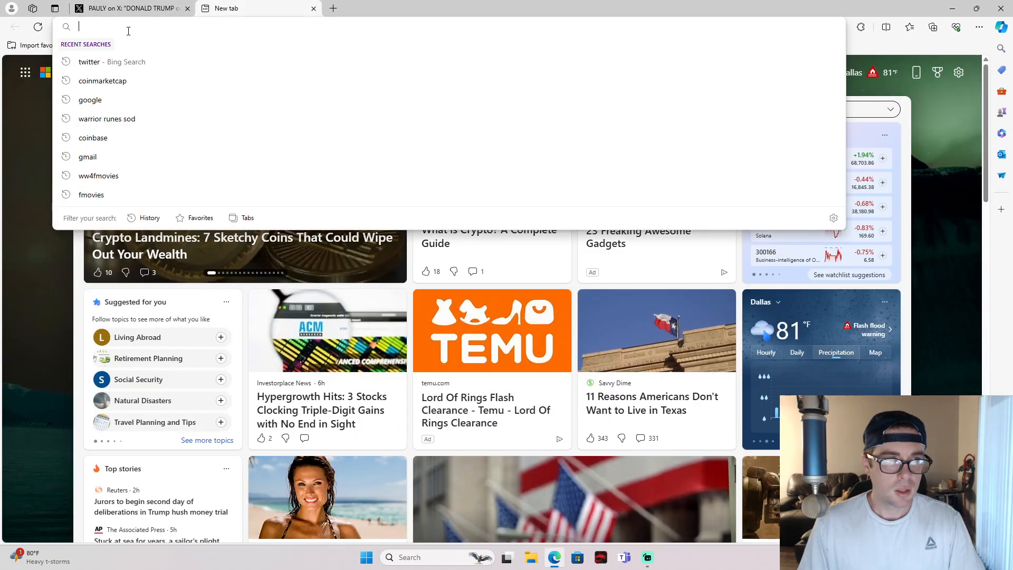
pyautogui.moveTo(108, 77)
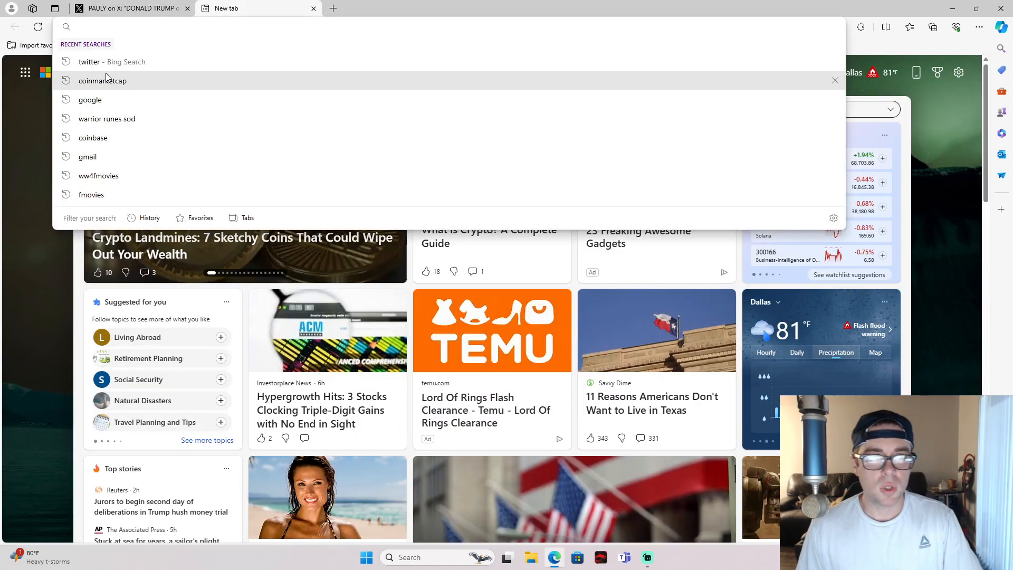
pyautogui.click(103, 80)
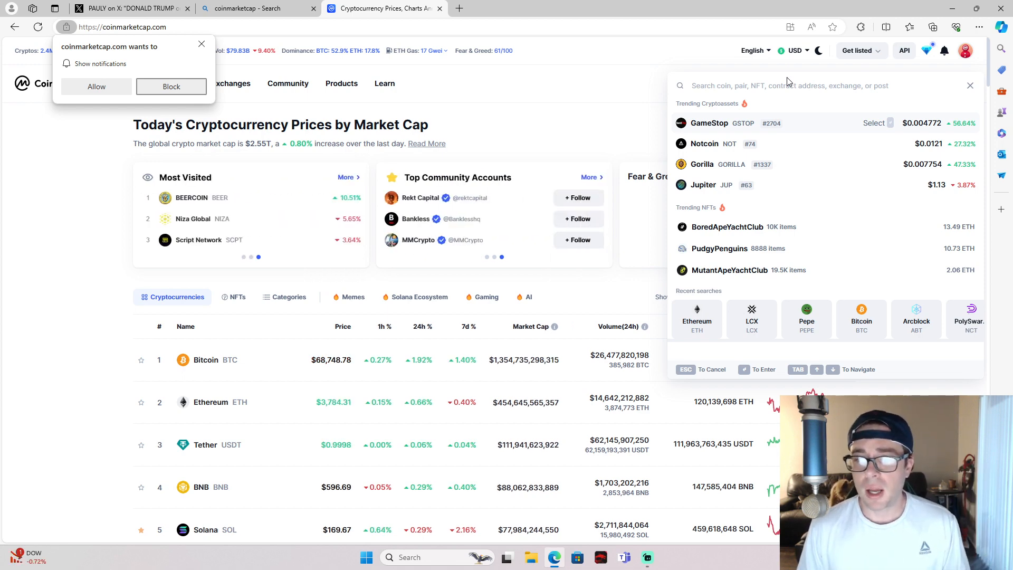
pyautogui.moveTo(695, 145)
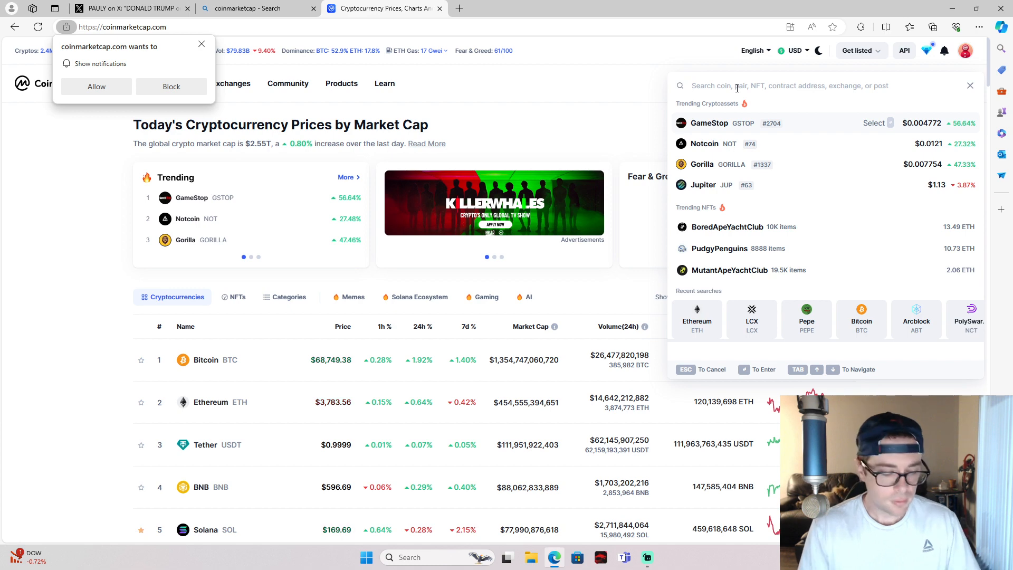
# Search CoinMarketCap for 'fox' and open the Shapeshift FOX Token page
pyautogui.write('fox')
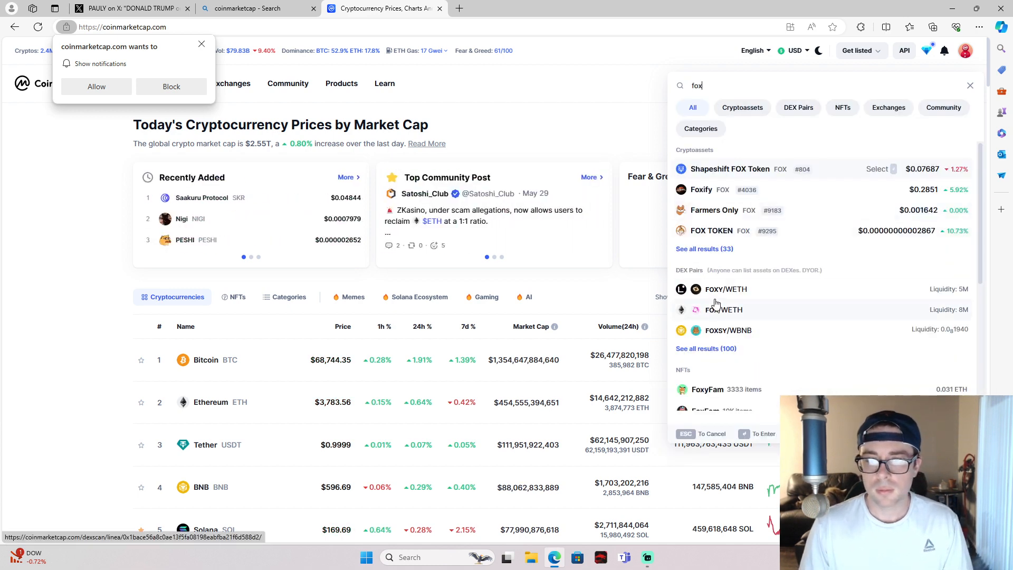
pyautogui.click(730, 169)
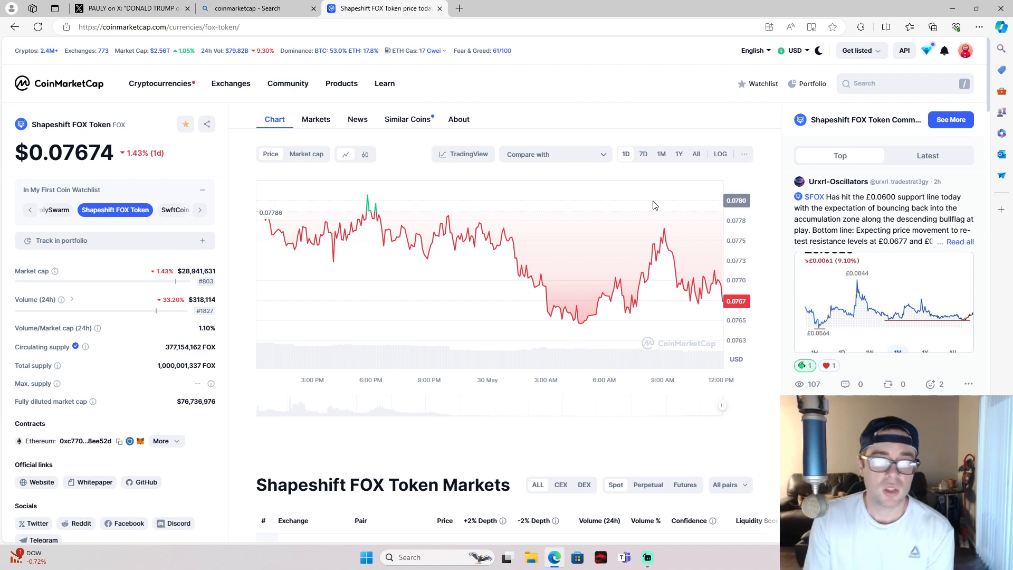
pyautogui.moveTo(361, 316)
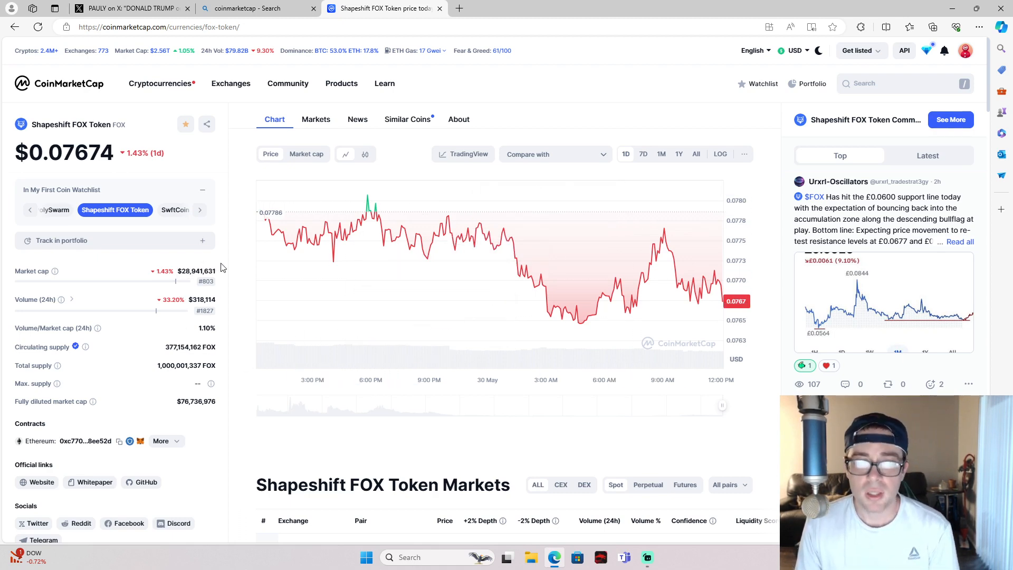
pyautogui.moveTo(267, 208)
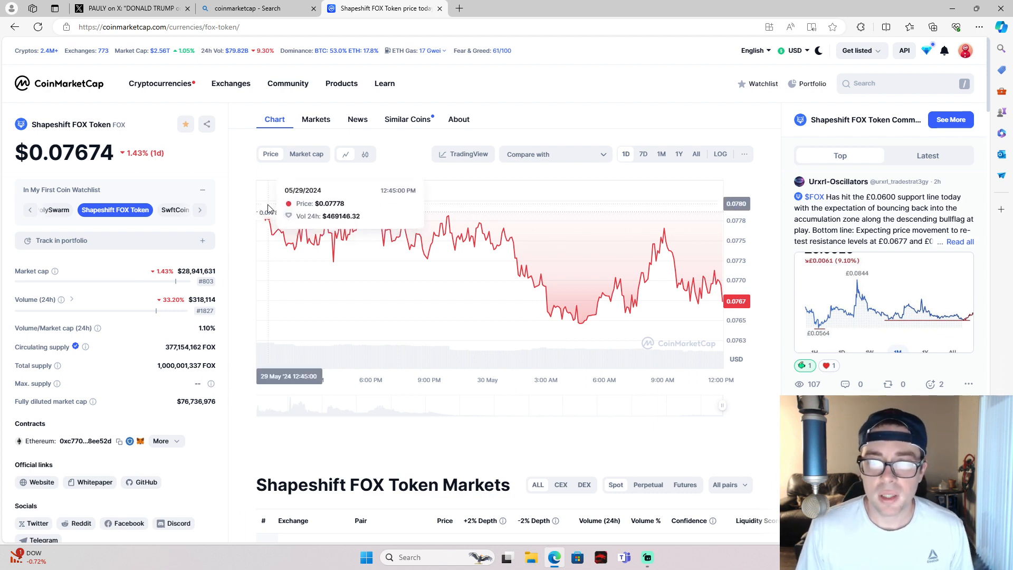
pyautogui.moveTo(203, 271)
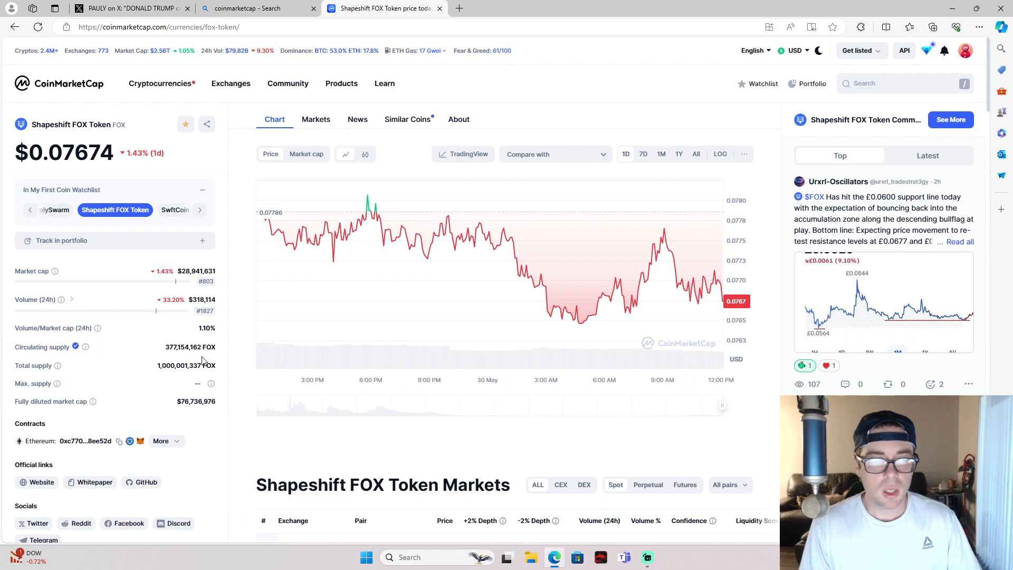
pyautogui.doubleClick(185, 346)
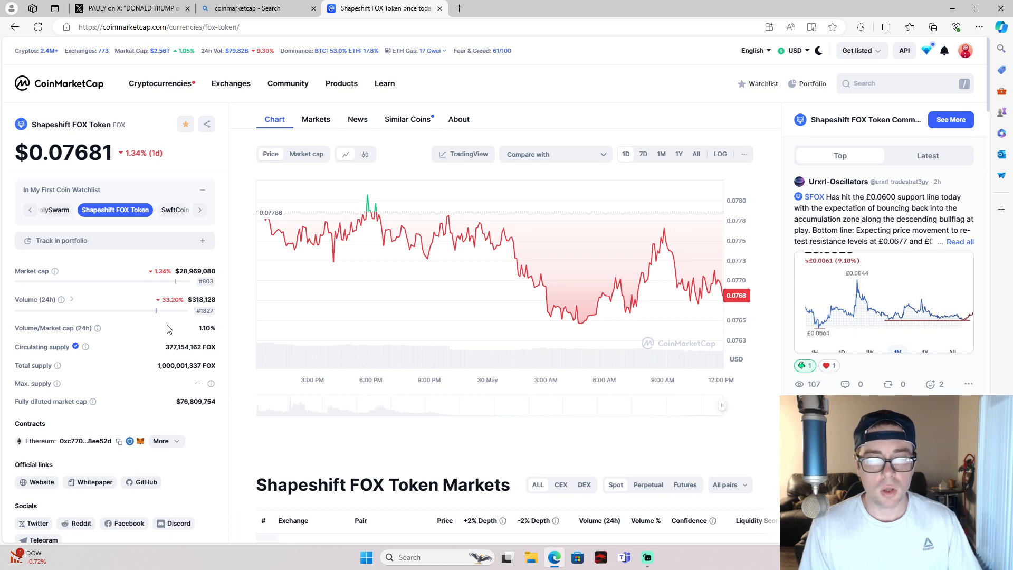
pyautogui.moveTo(152, 344)
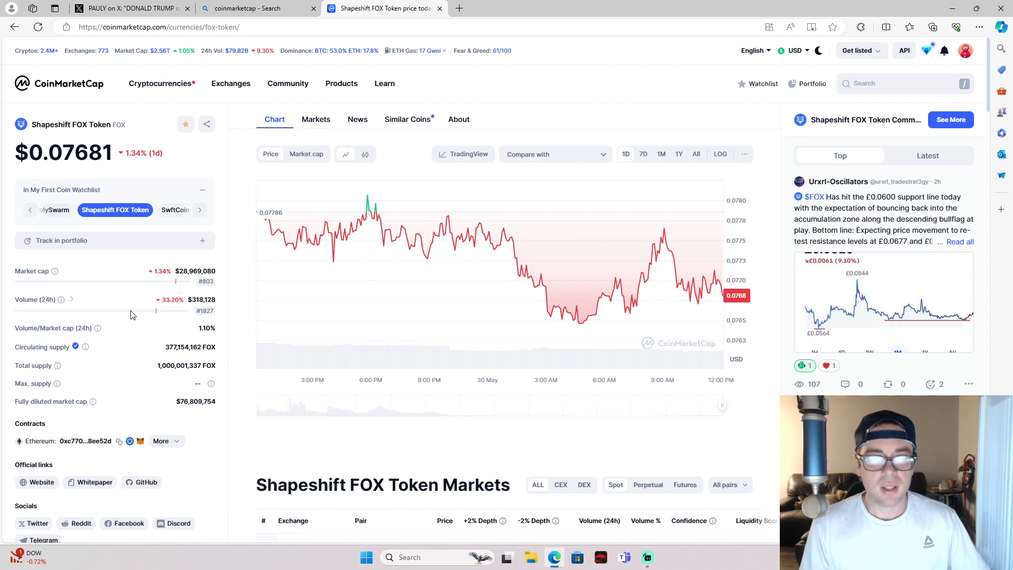
pyautogui.moveTo(154, 376)
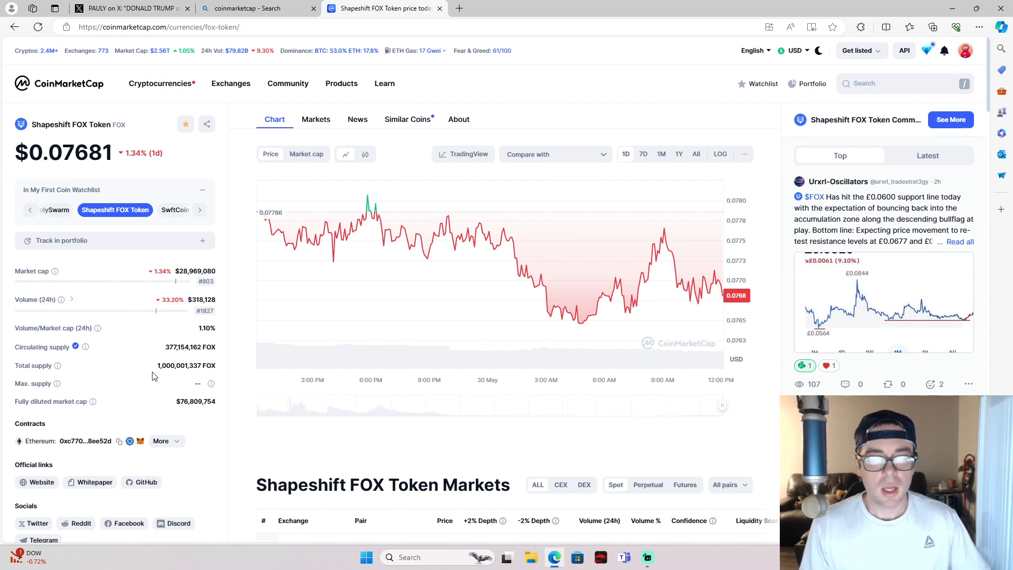
pyautogui.doubleClick(171, 365)
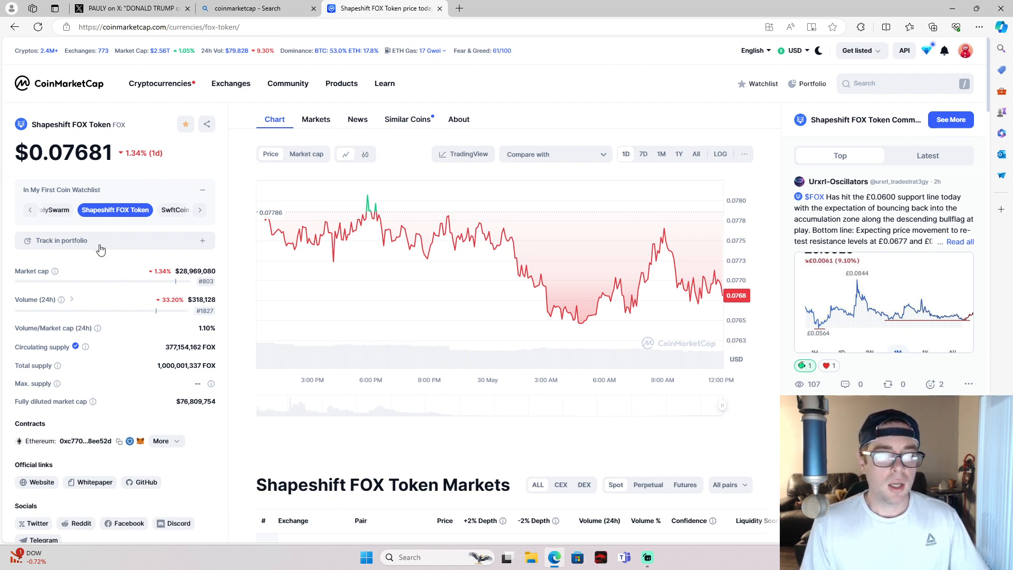
# View FOX Token's 7D, 1Y and all-time charts, showing an 87.03% all-time drop
pyautogui.click(644, 154)
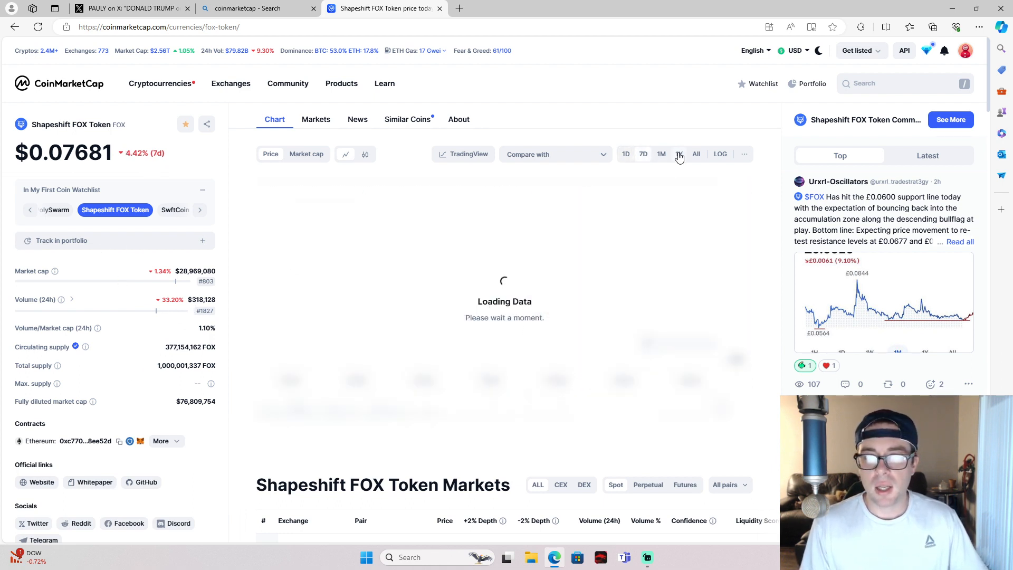
pyautogui.click(679, 154)
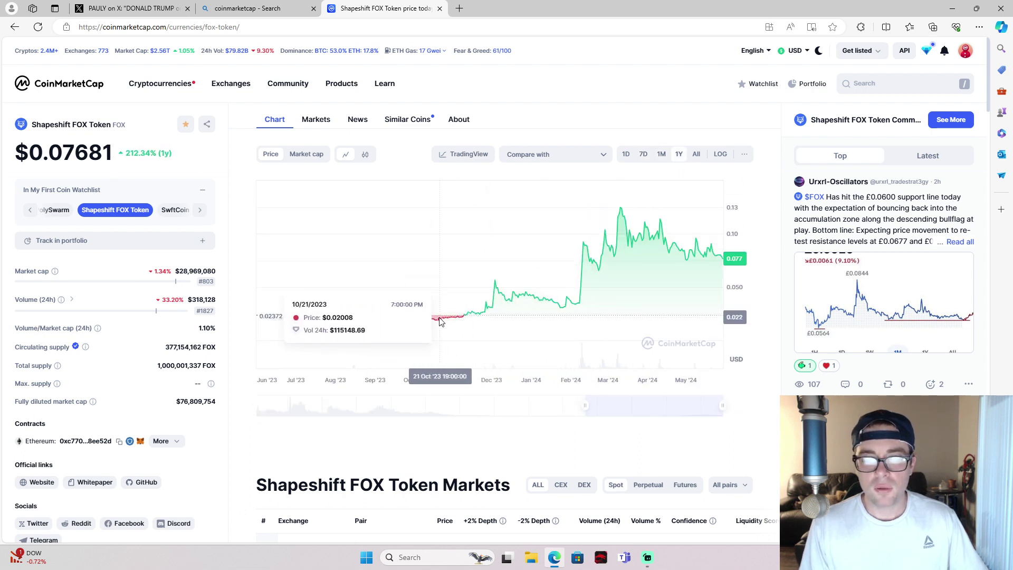
pyautogui.moveTo(691, 173)
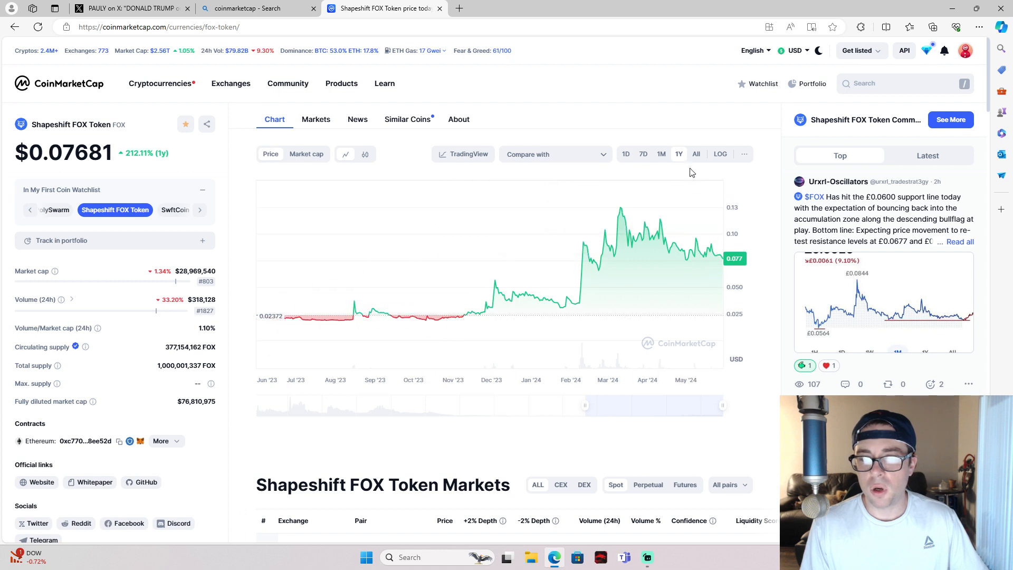
pyautogui.click(697, 154)
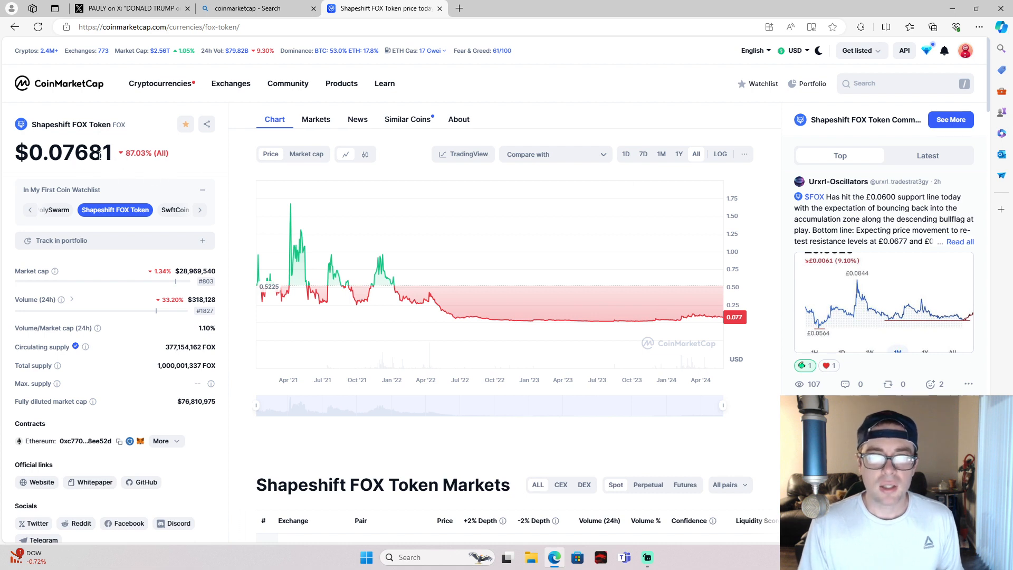
pyautogui.moveTo(790, 248)
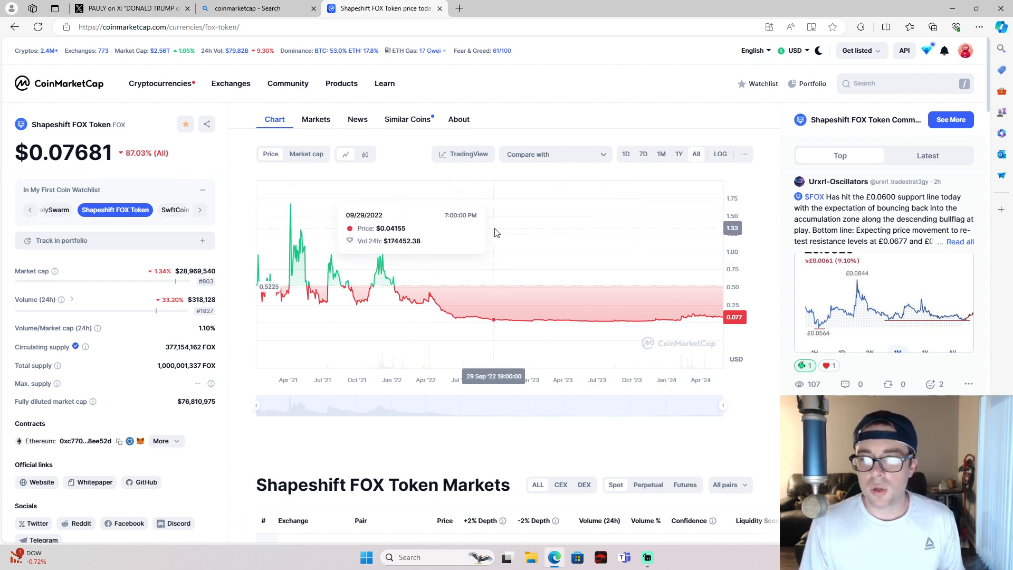
pyautogui.moveTo(501, 212)
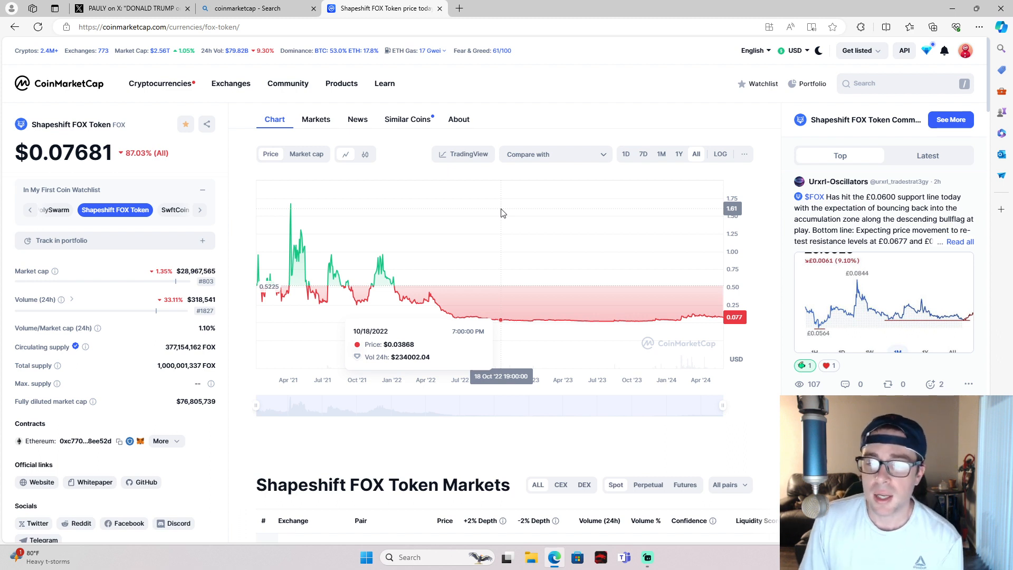
pyautogui.moveTo(494, 201)
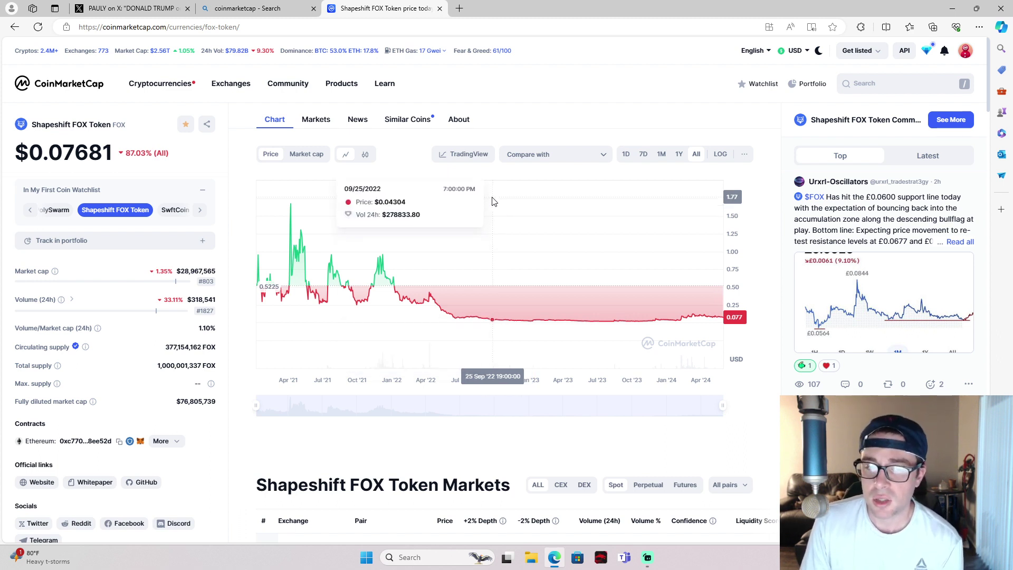
pyautogui.moveTo(355, 208)
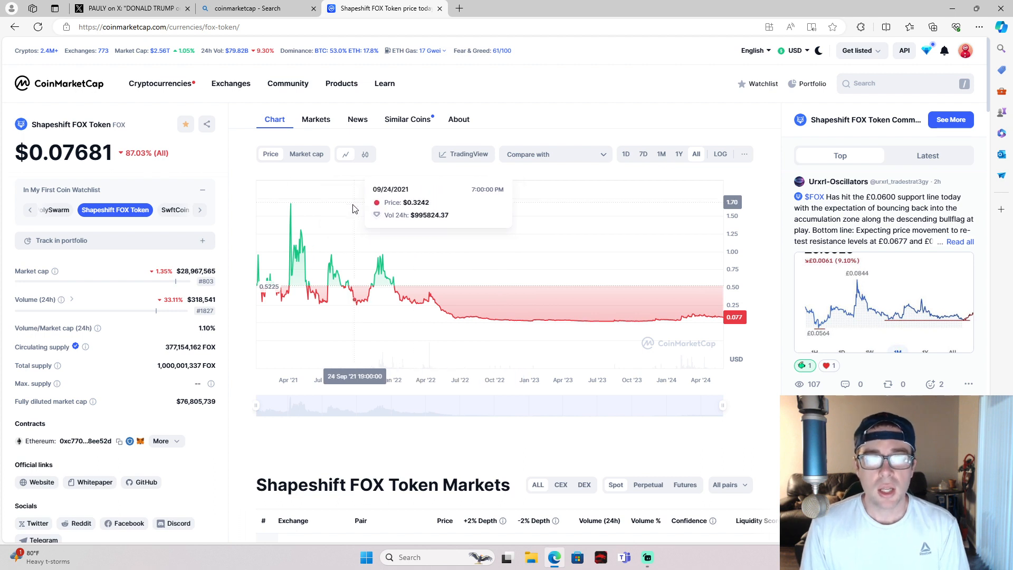
pyautogui.moveTo(239, 185)
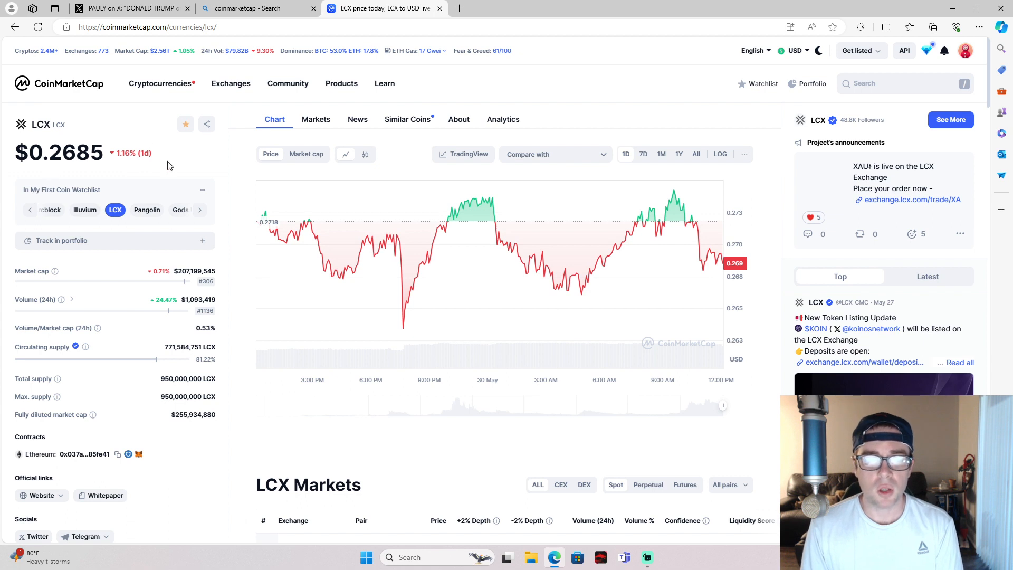
pyautogui.moveTo(168, 222)
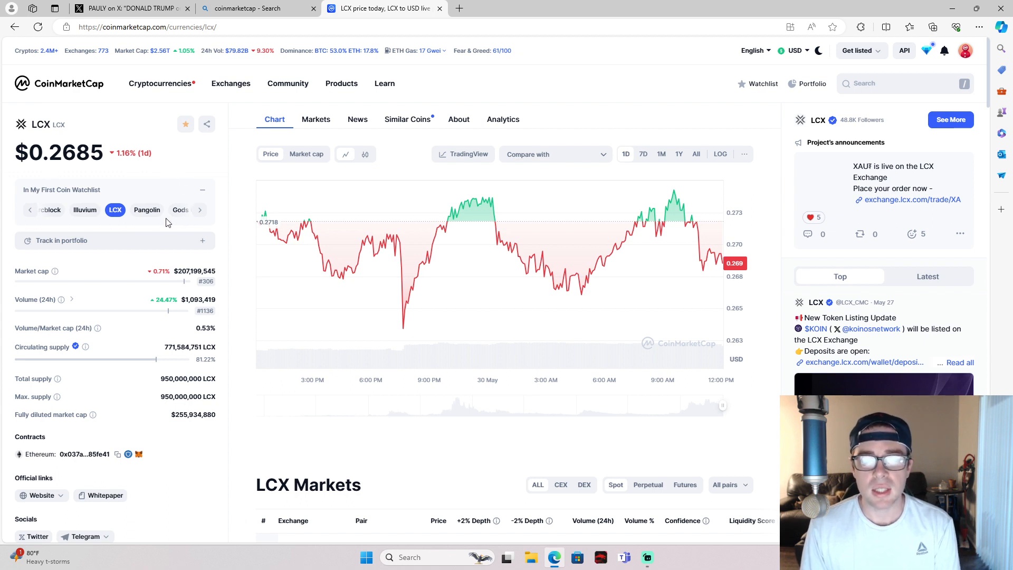
pyautogui.moveTo(131, 215)
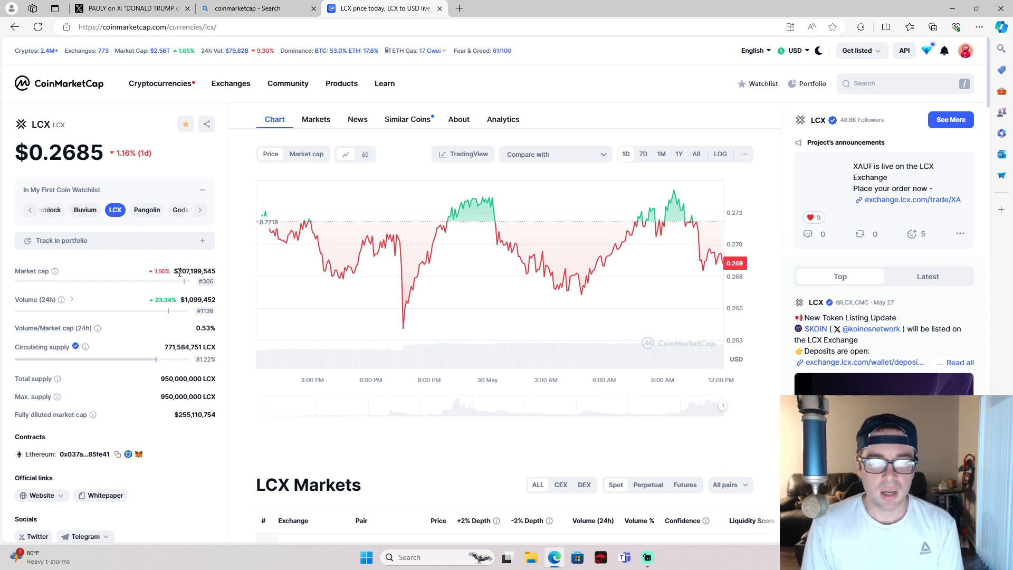
pyautogui.moveTo(185, 284)
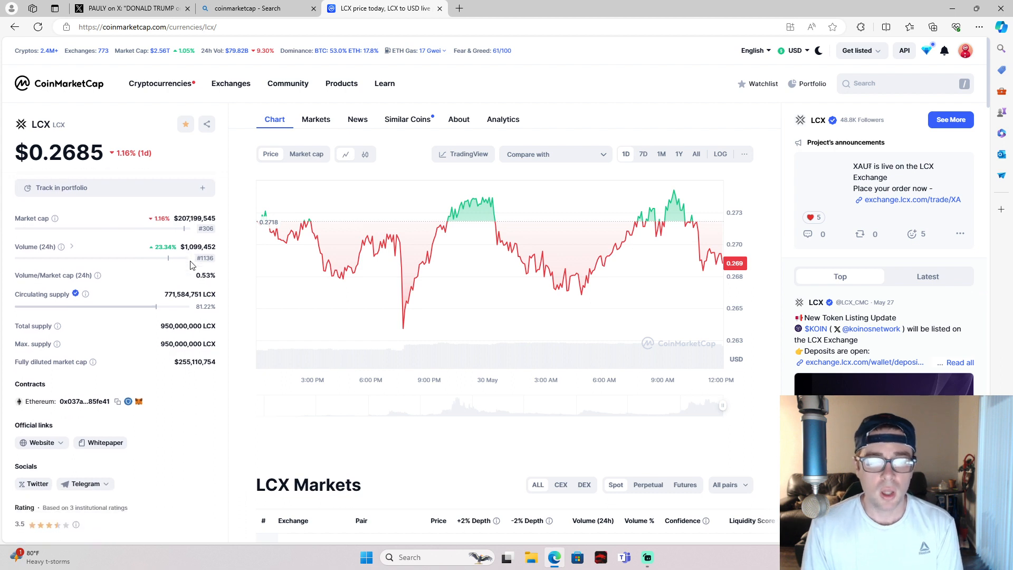
pyautogui.moveTo(192, 265)
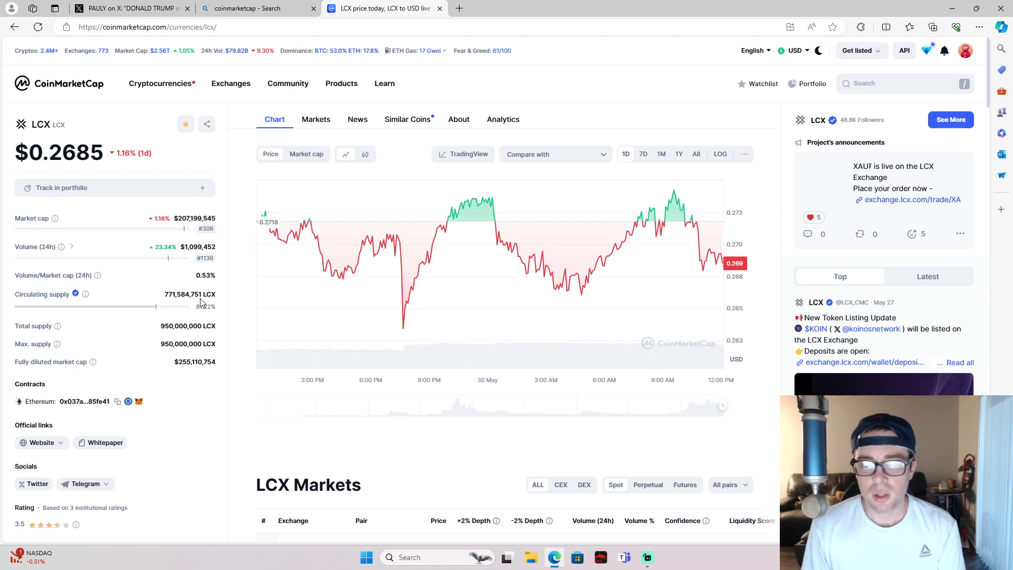
pyautogui.moveTo(171, 298)
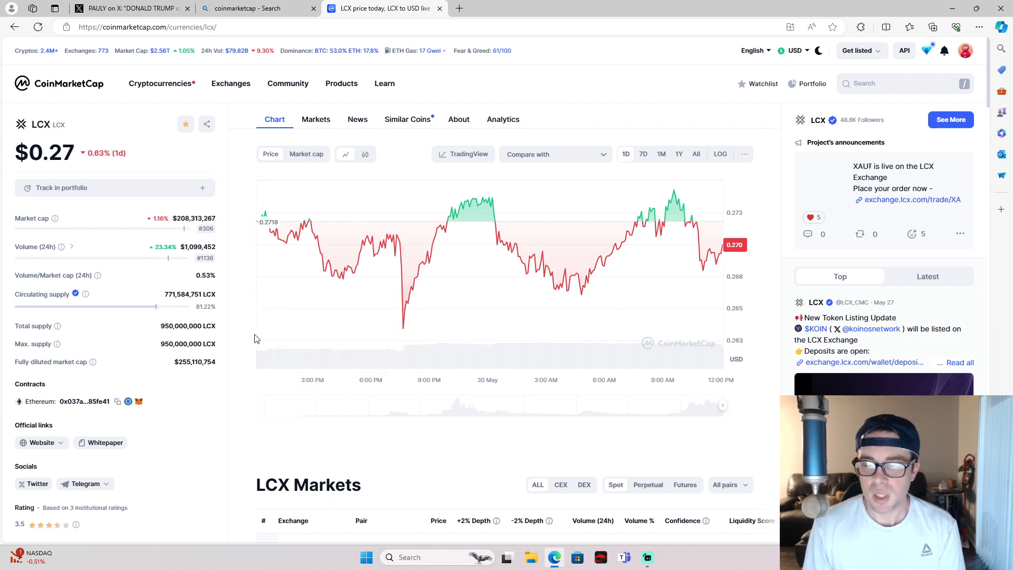
# Cycle the LCX chart through 7D, 1M, 1Y and All ranges, ending on 1D at $0.27
pyautogui.click(644, 154)
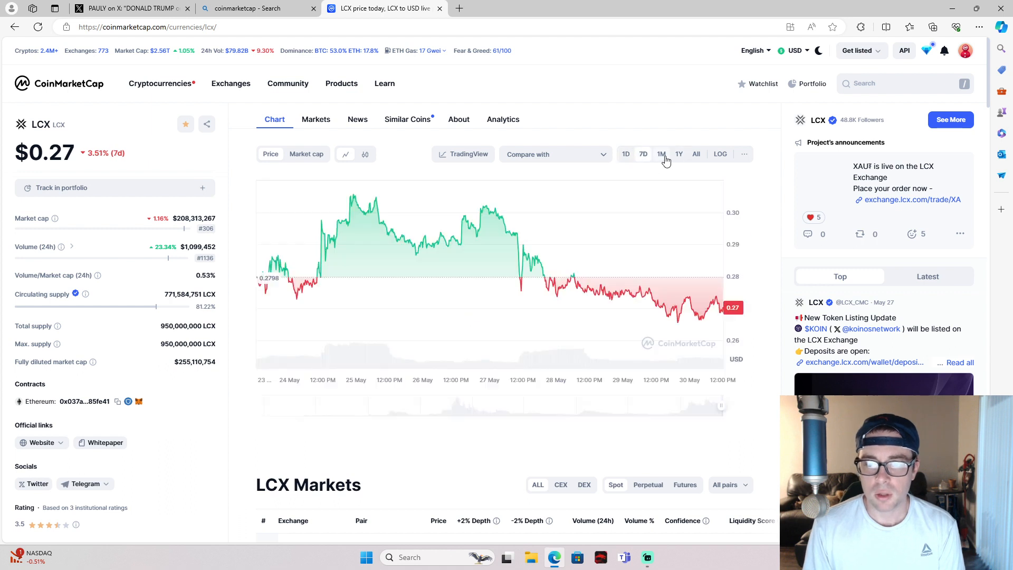
pyautogui.click(661, 154)
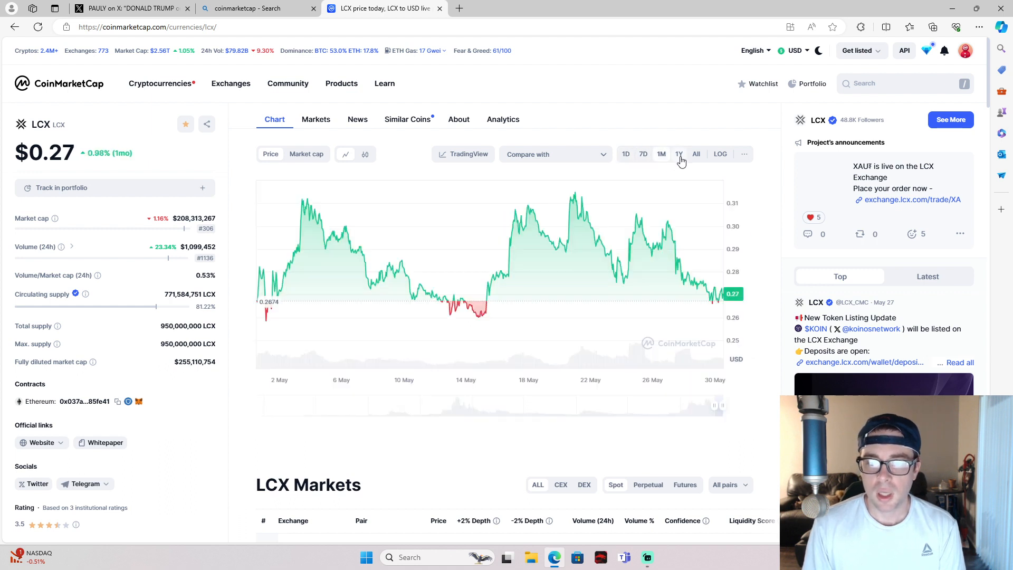
pyautogui.click(679, 154)
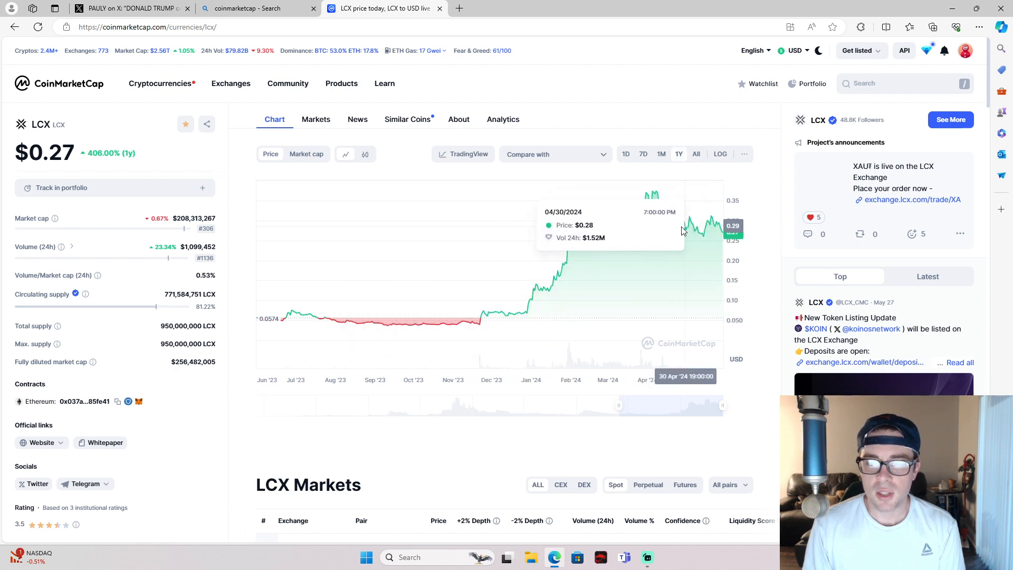
pyautogui.moveTo(728, 222)
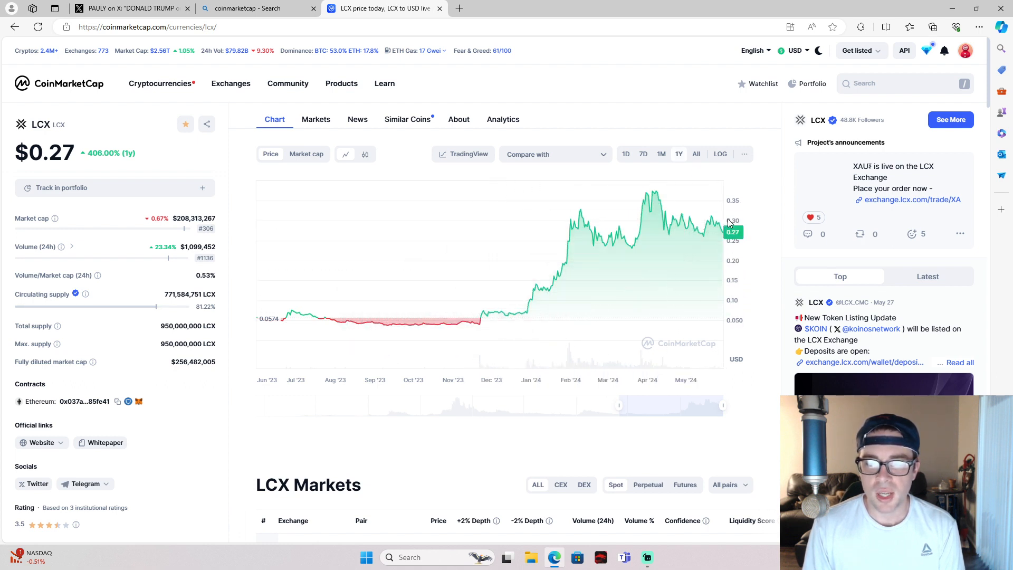
pyautogui.click(697, 154)
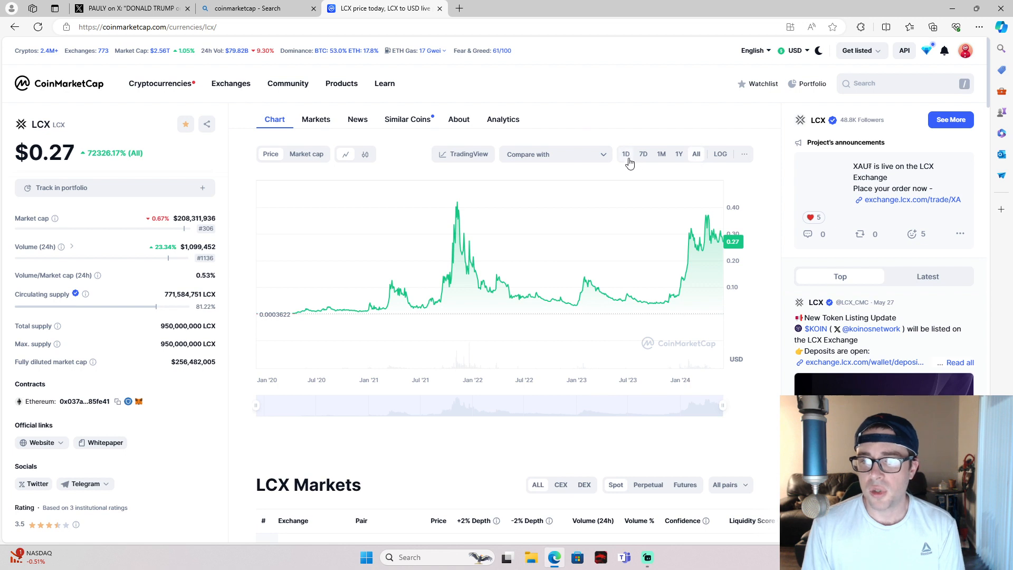
pyautogui.click(626, 155)
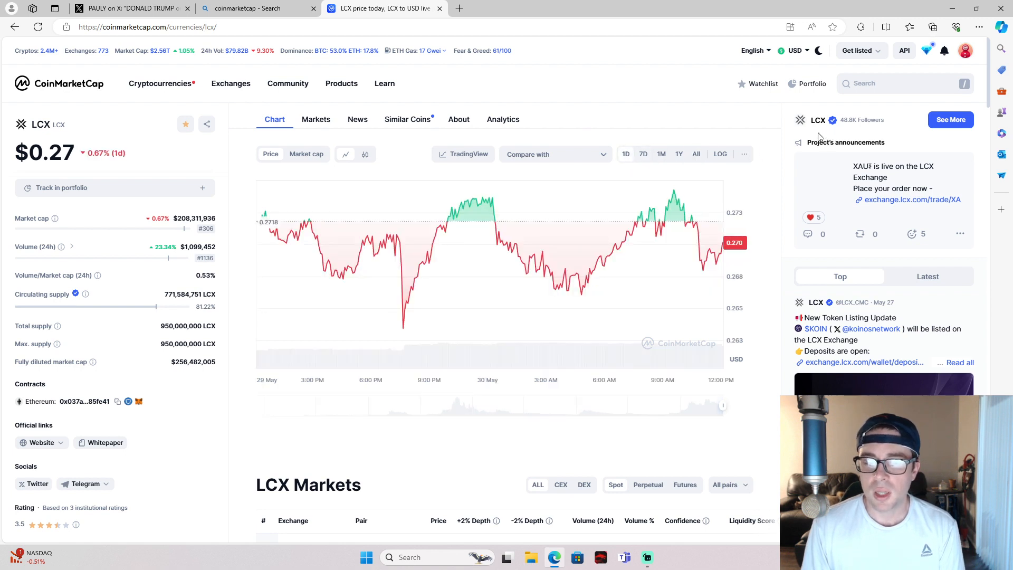
pyautogui.moveTo(798, 134)
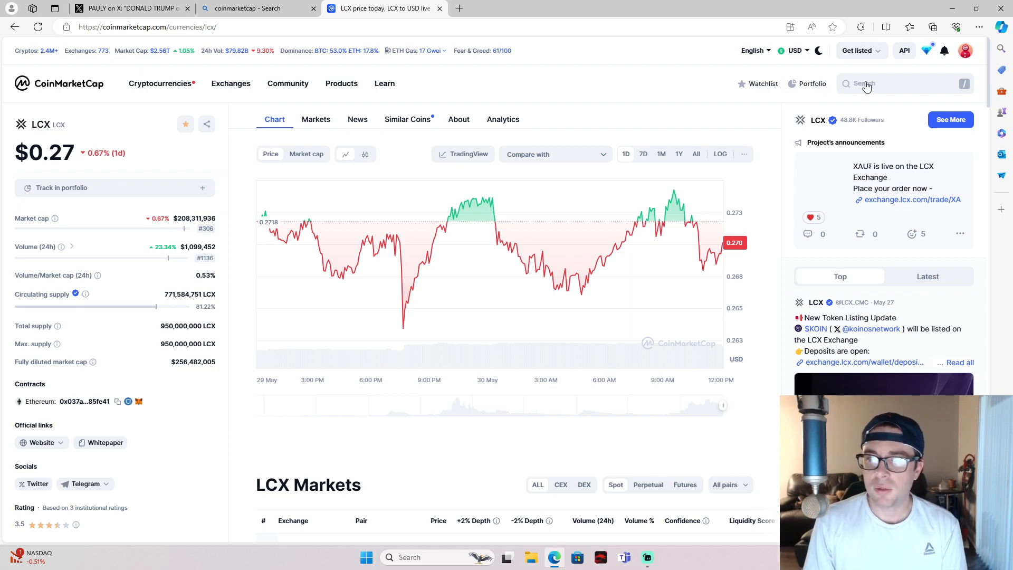
pyautogui.moveTo(821, 98)
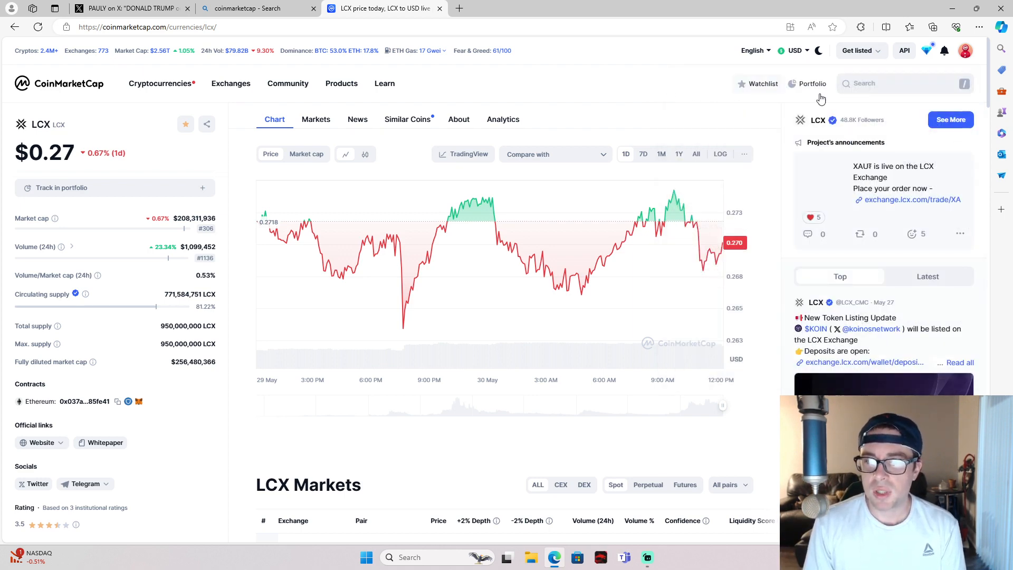
# Open Pepe from recent searches at $0.00001436 and select its supply figure
pyautogui.click(906, 83)
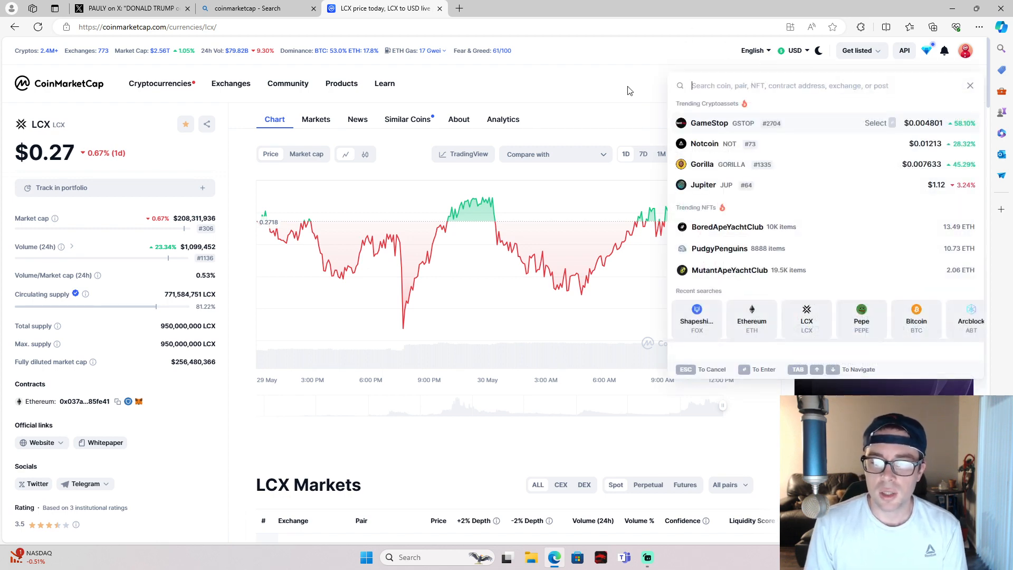
pyautogui.click(862, 318)
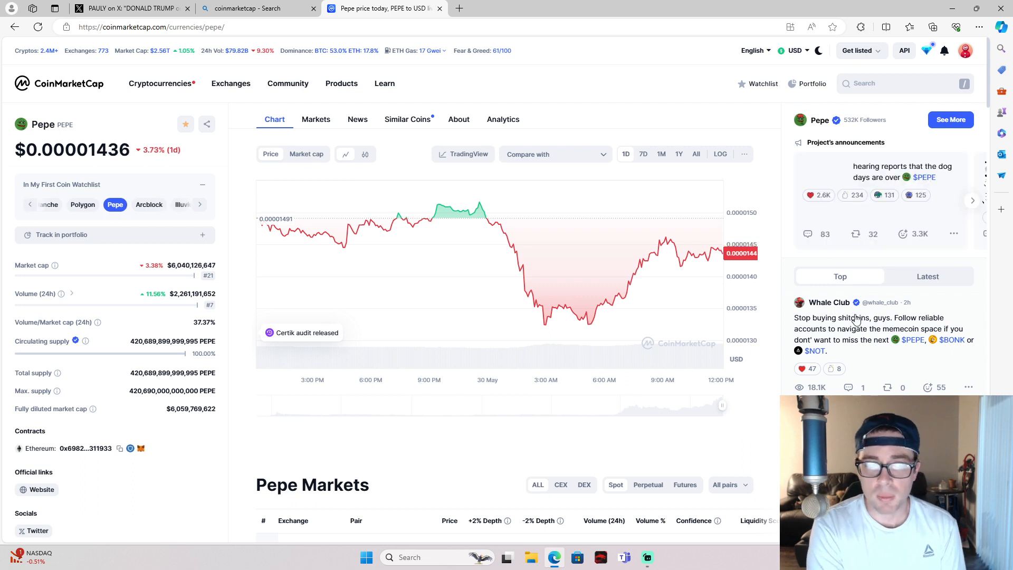
pyautogui.moveTo(253, 298)
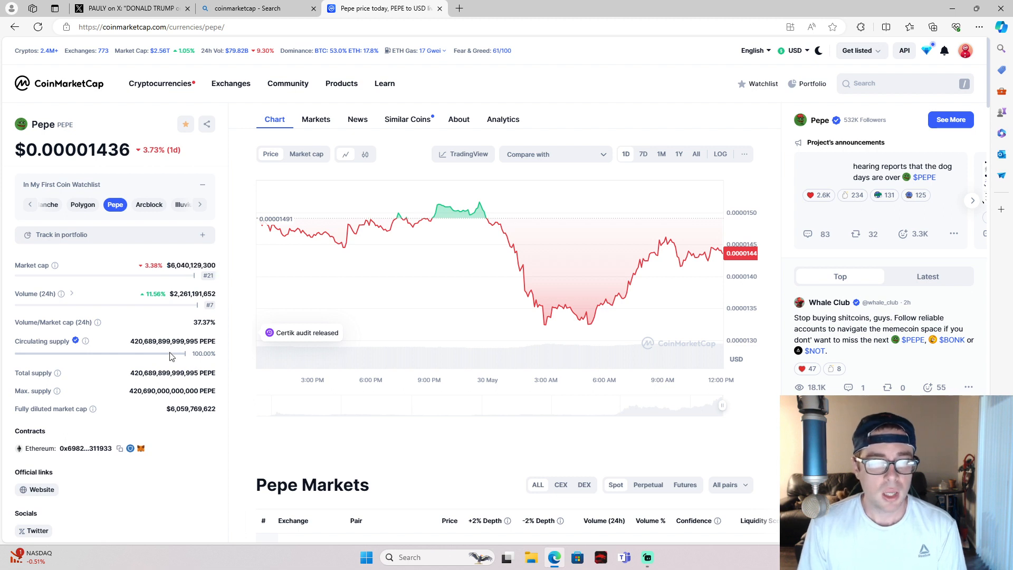
pyautogui.doubleClick(136, 342)
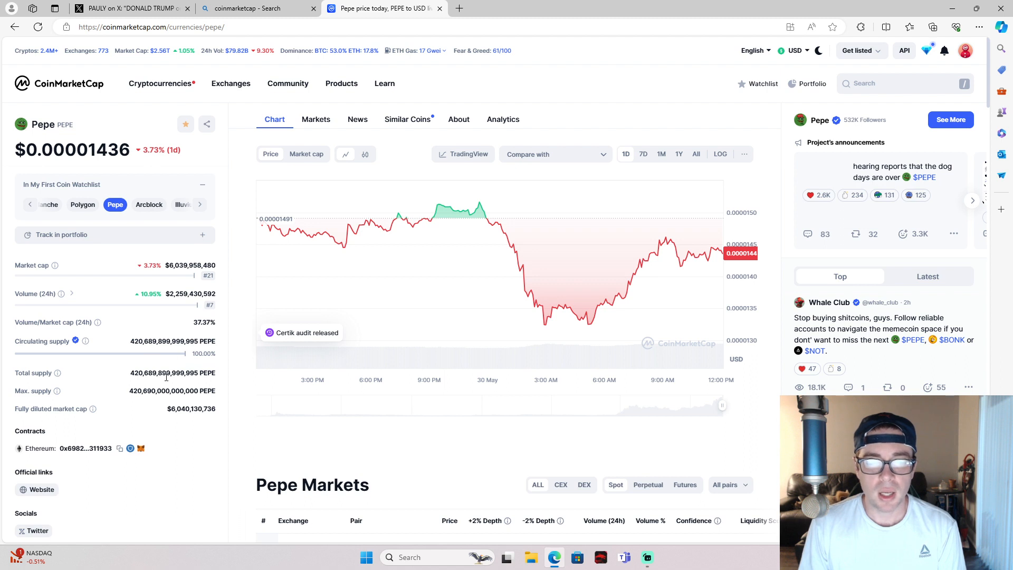
pyautogui.moveTo(255, 278)
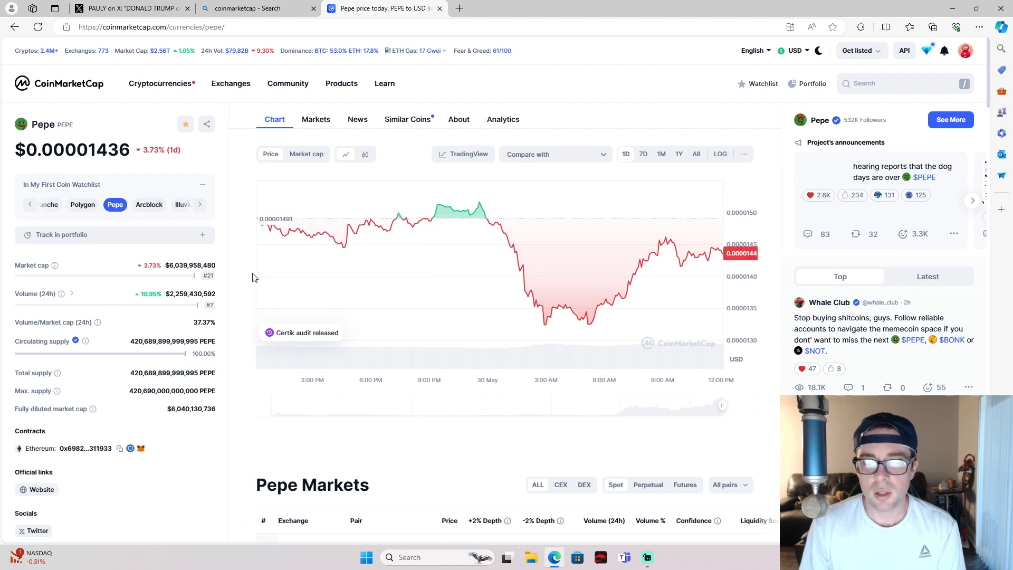
pyautogui.moveTo(660, 158)
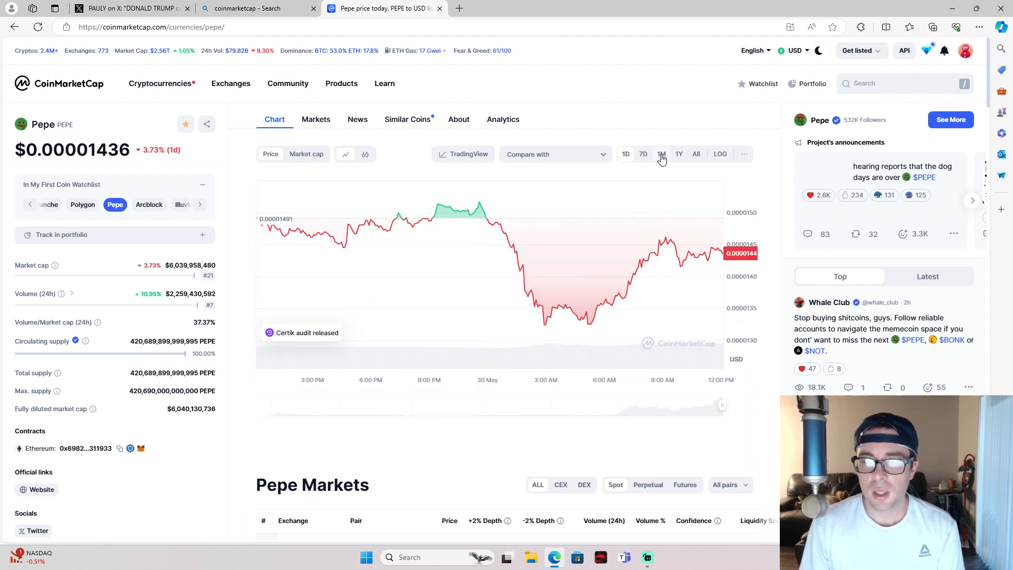
# Switch Pepe's chart to its full history, up 25,154.40% overall
pyautogui.click(697, 154)
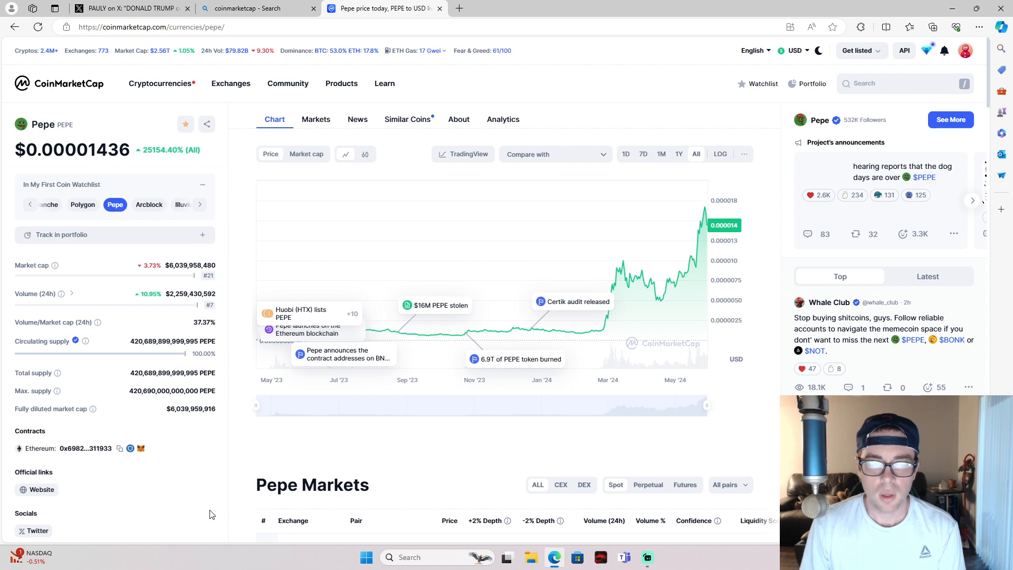
pyautogui.moveTo(430, 308)
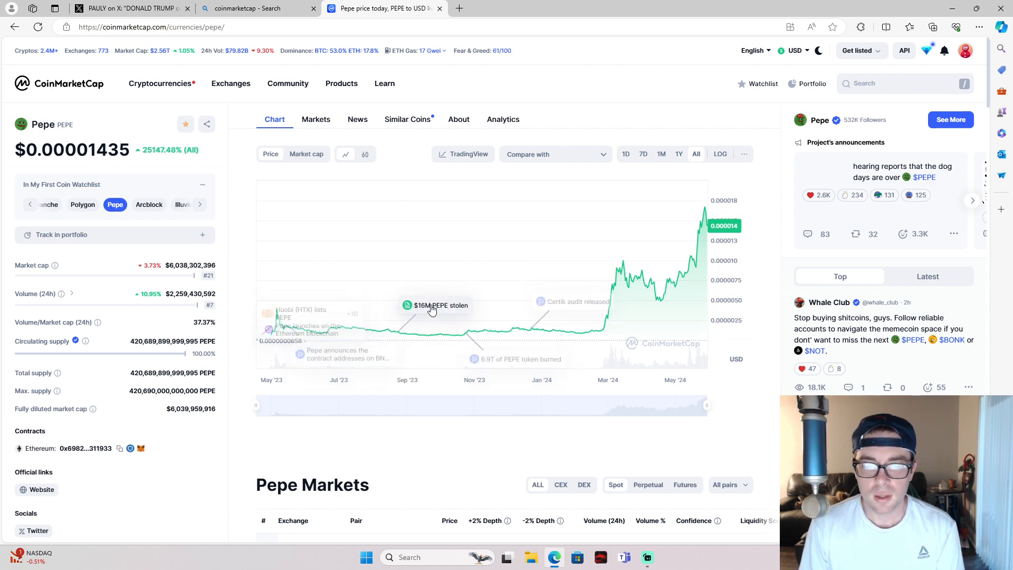
pyautogui.moveTo(432, 308)
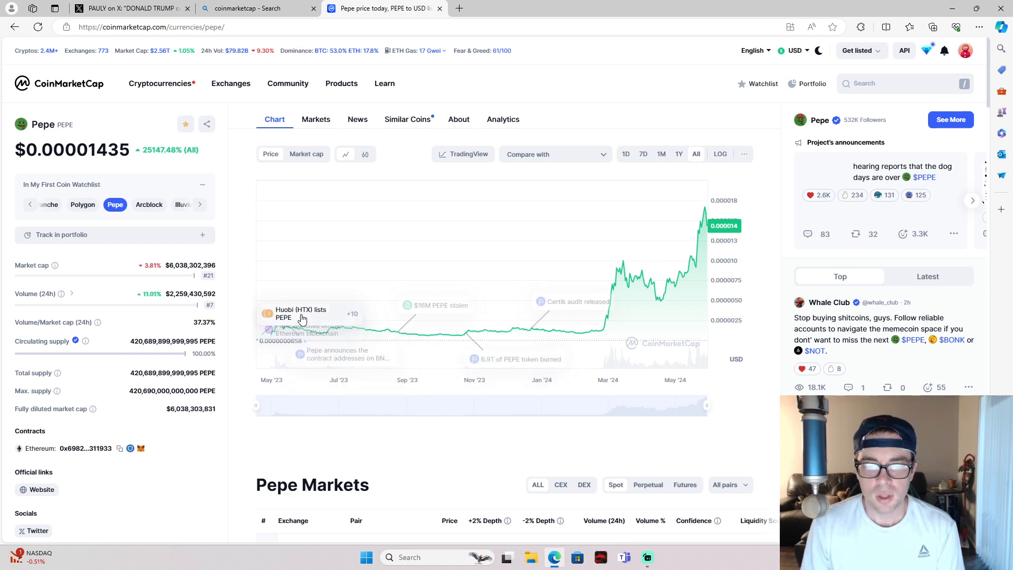
pyautogui.moveTo(279, 343)
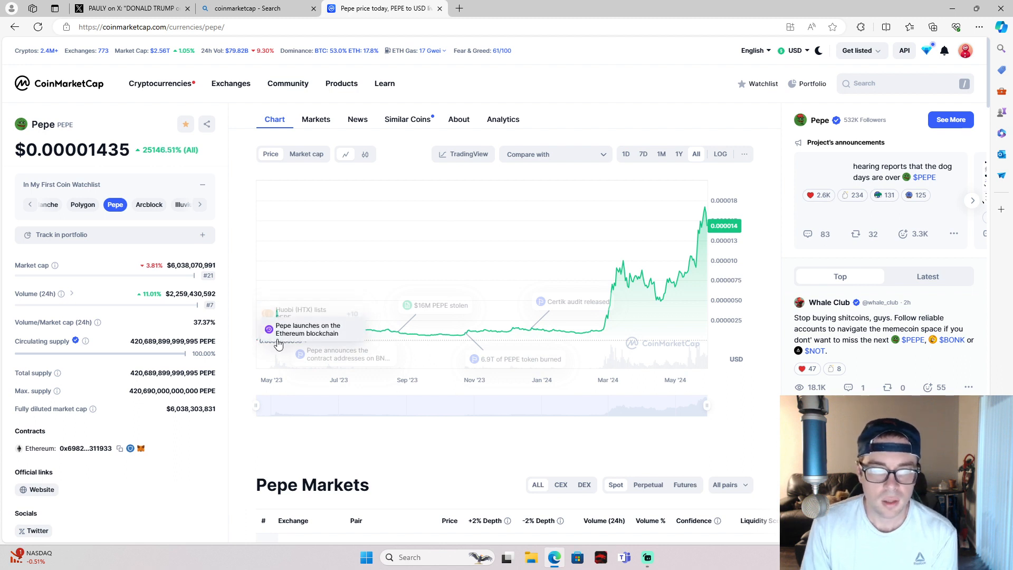
pyautogui.moveTo(279, 344)
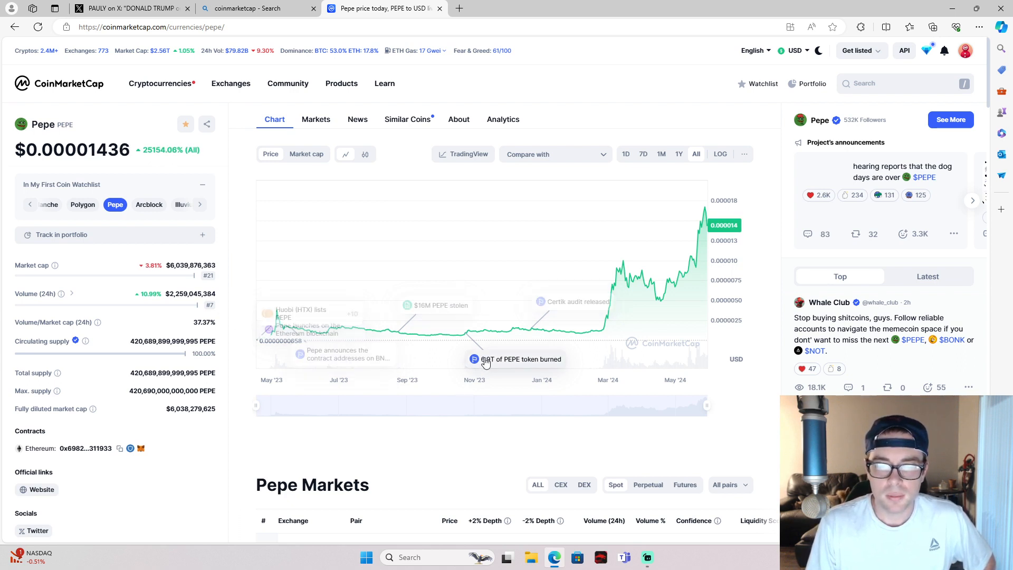
pyautogui.moveTo(549, 281)
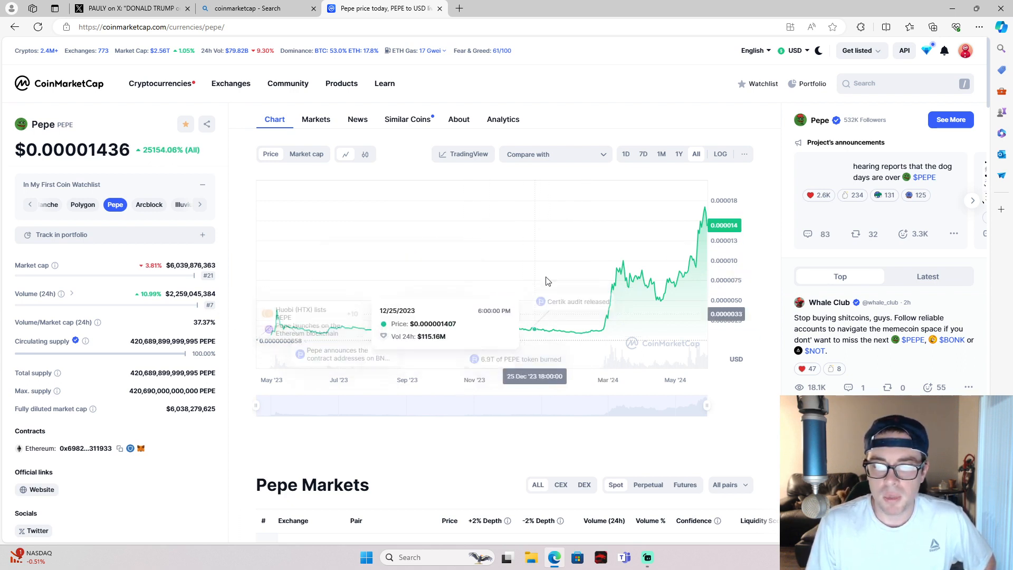
pyautogui.moveTo(511, 455)
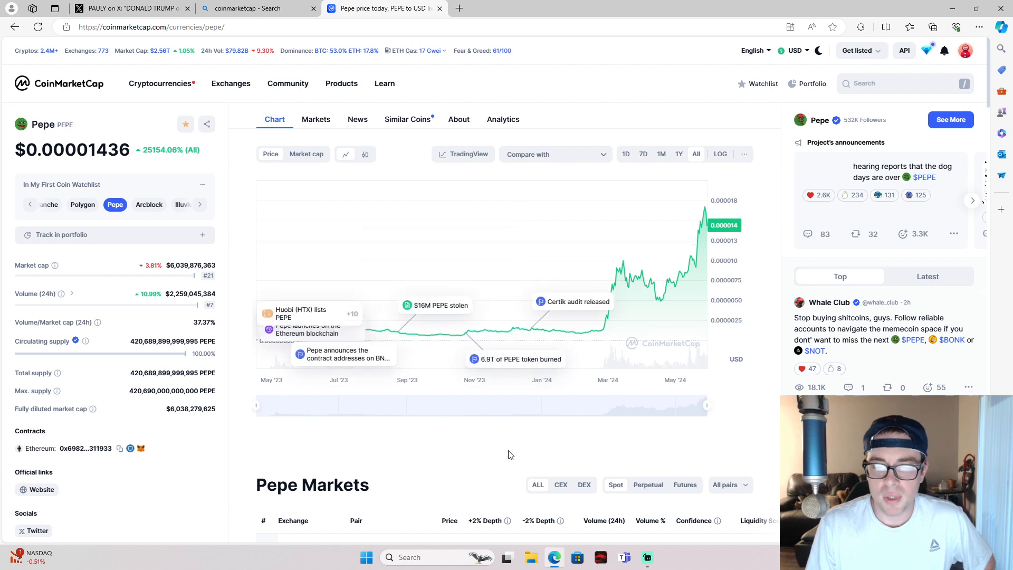
pyautogui.moveTo(490, 452)
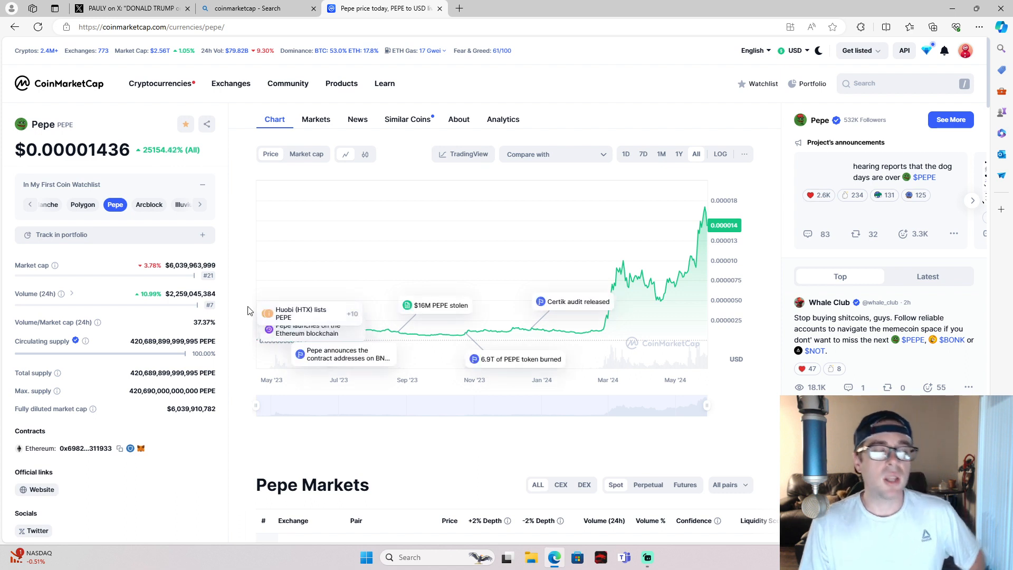
pyautogui.moveTo(243, 301)
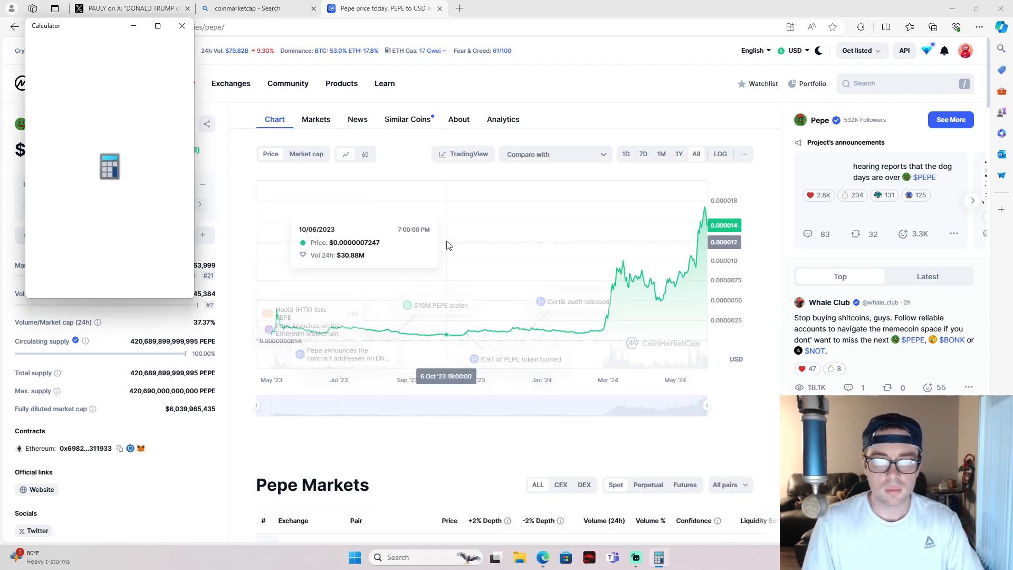
# Compute 6,000,000,000 × 10 = 60,000,000,000 in Calculator and bring the Pepe page back
pyautogui.moveTo(104, 25); pyautogui.dragTo(795, 89)
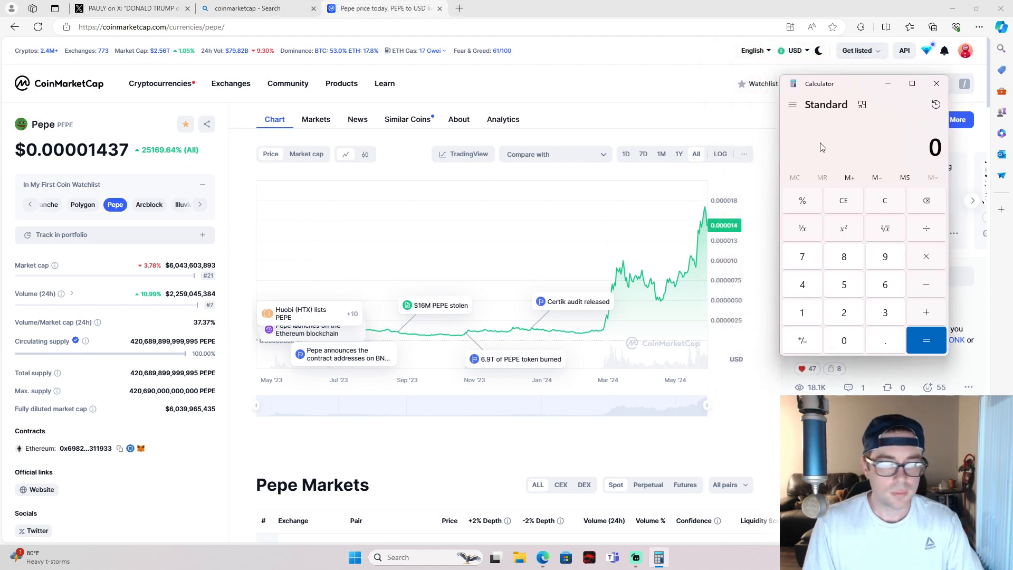
pyautogui.click(802, 256)
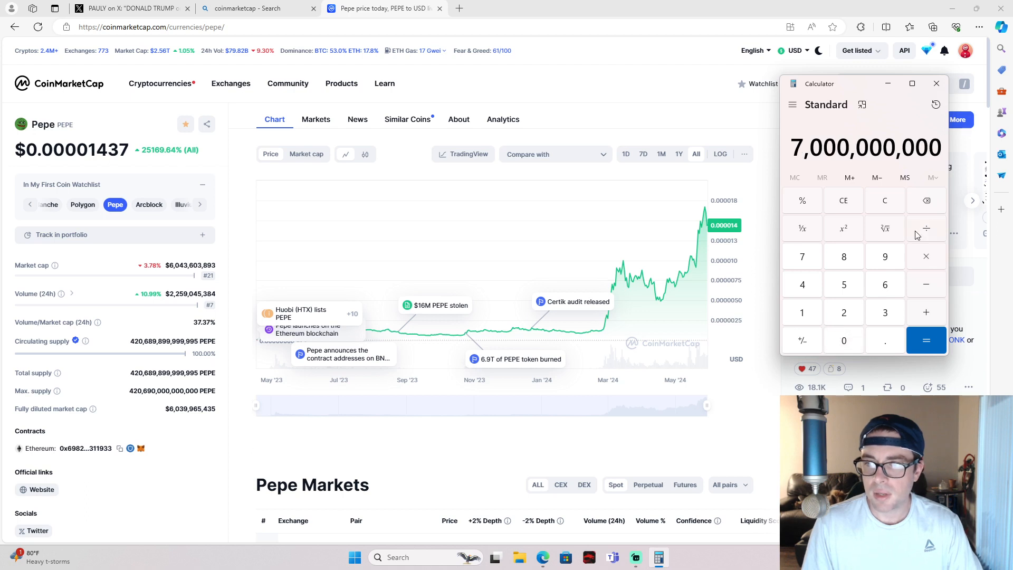
pyautogui.moveTo(905, 226)
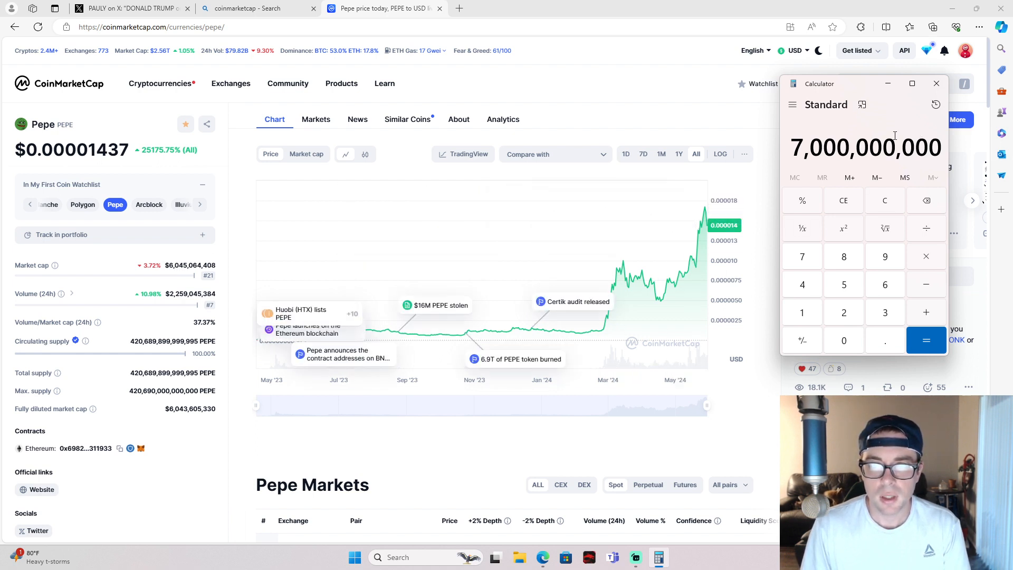
pyautogui.click(927, 200)
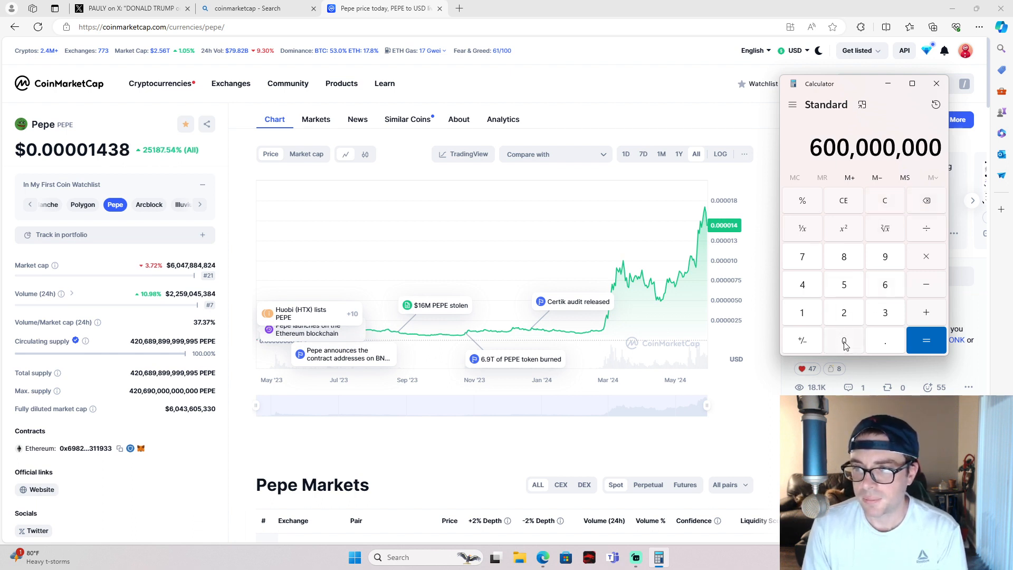
pyautogui.click(844, 340)
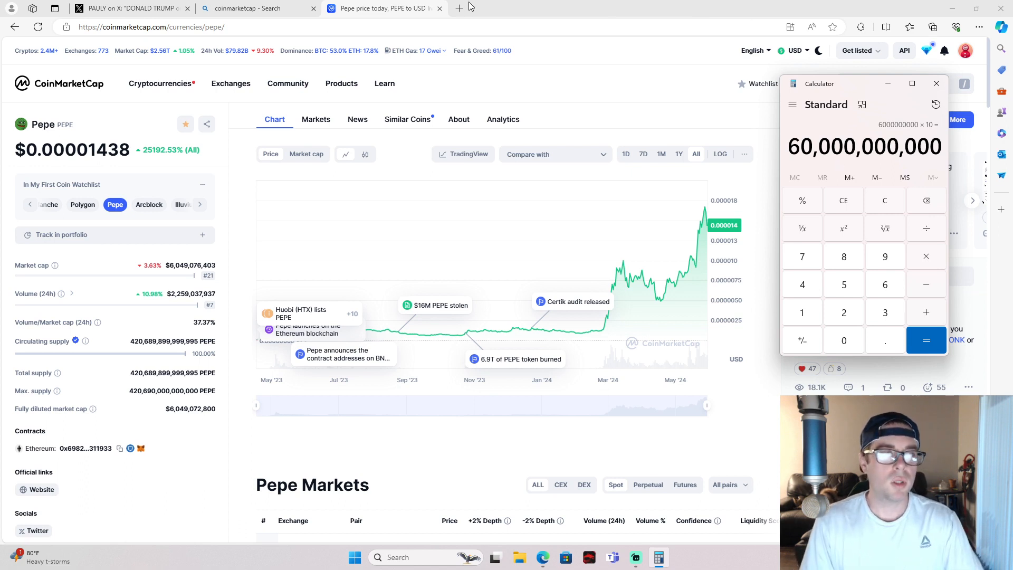
pyautogui.click(936, 84)
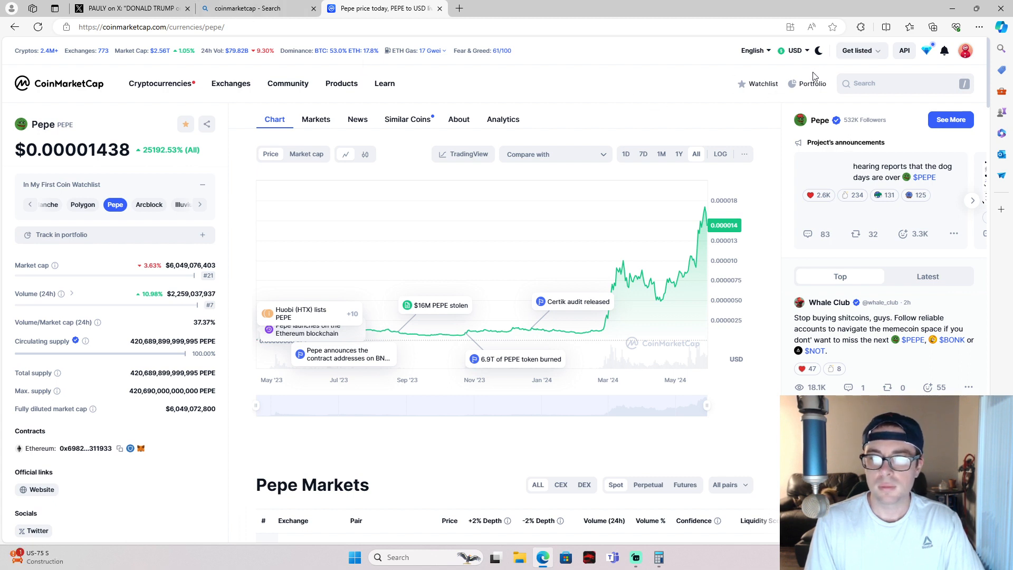
# View the 16-coin watchlist, then move on to the portfolio tracker and main rankings
pyautogui.click(764, 83)
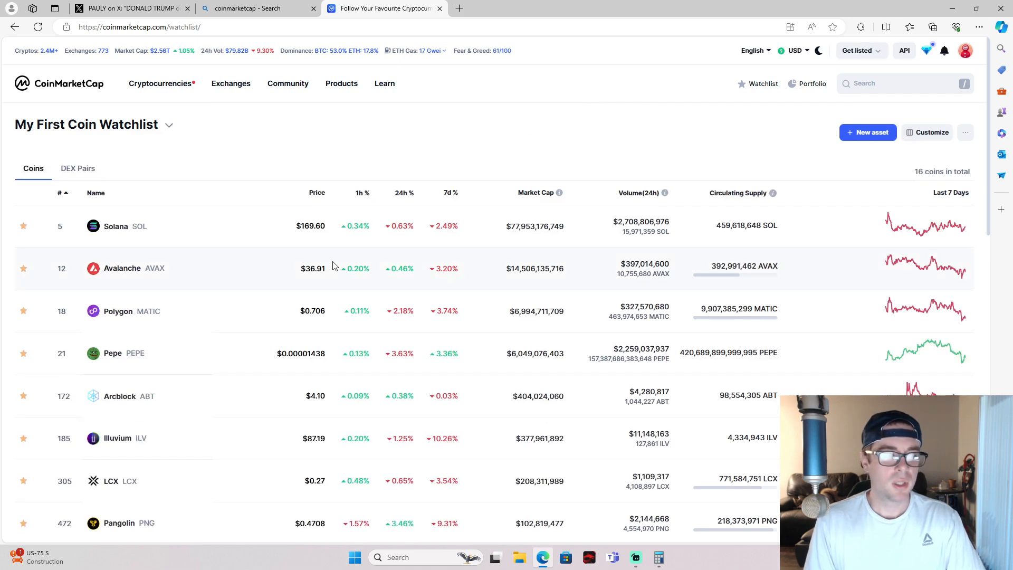
pyautogui.moveTo(524, 178)
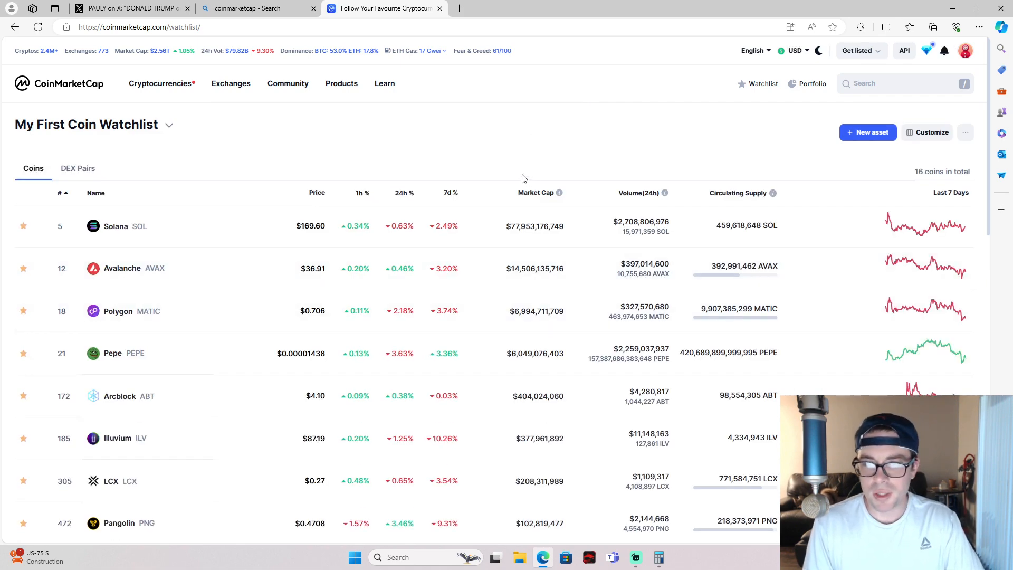
pyautogui.moveTo(288, 254)
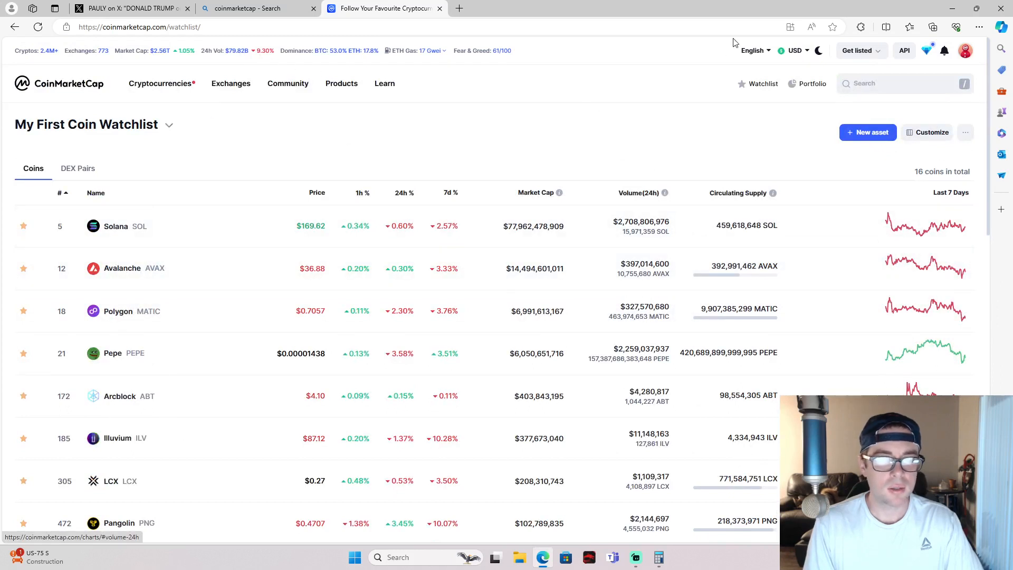
pyautogui.click(758, 83)
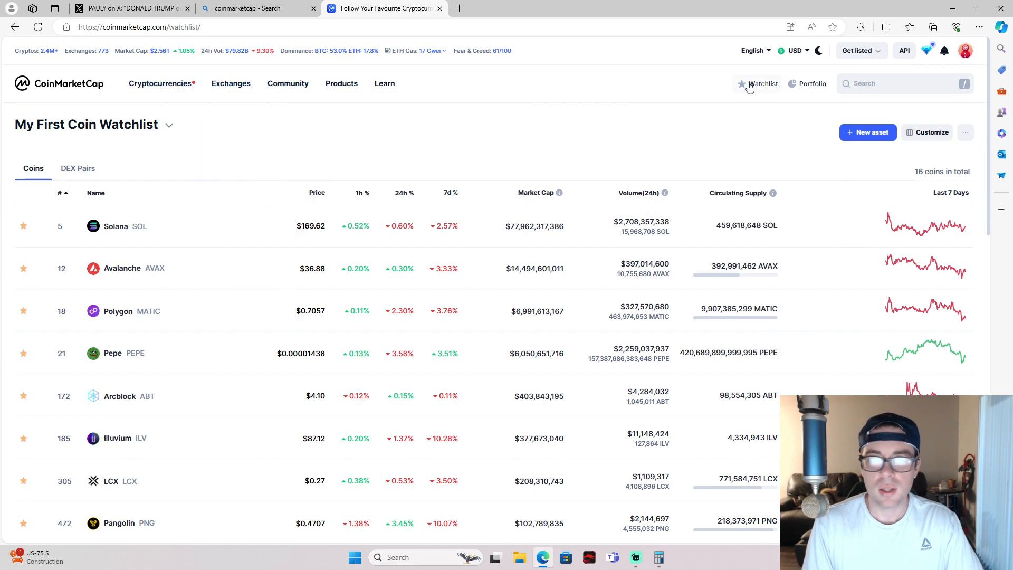
pyautogui.moveTo(811, 85)
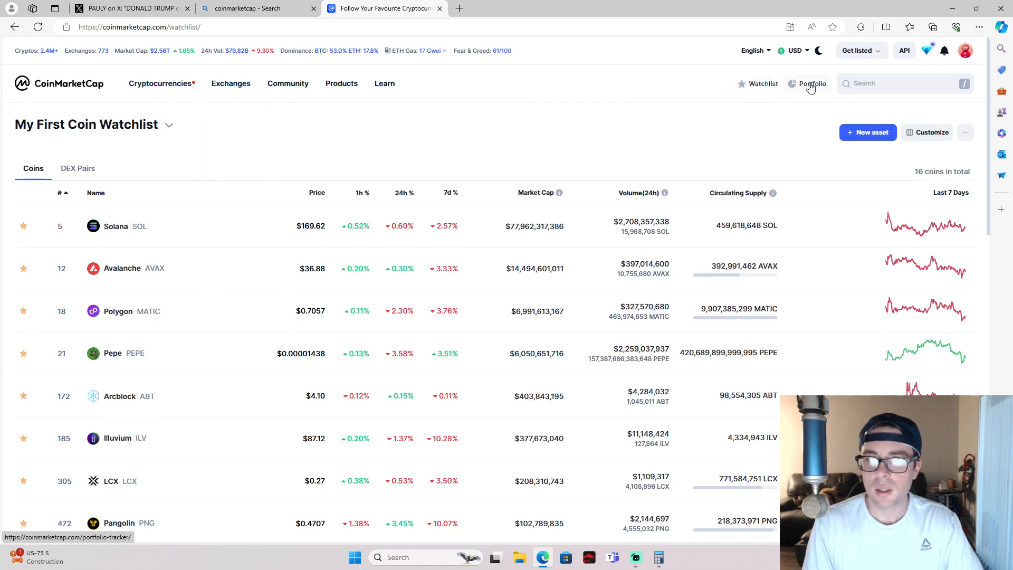
pyautogui.click(59, 83)
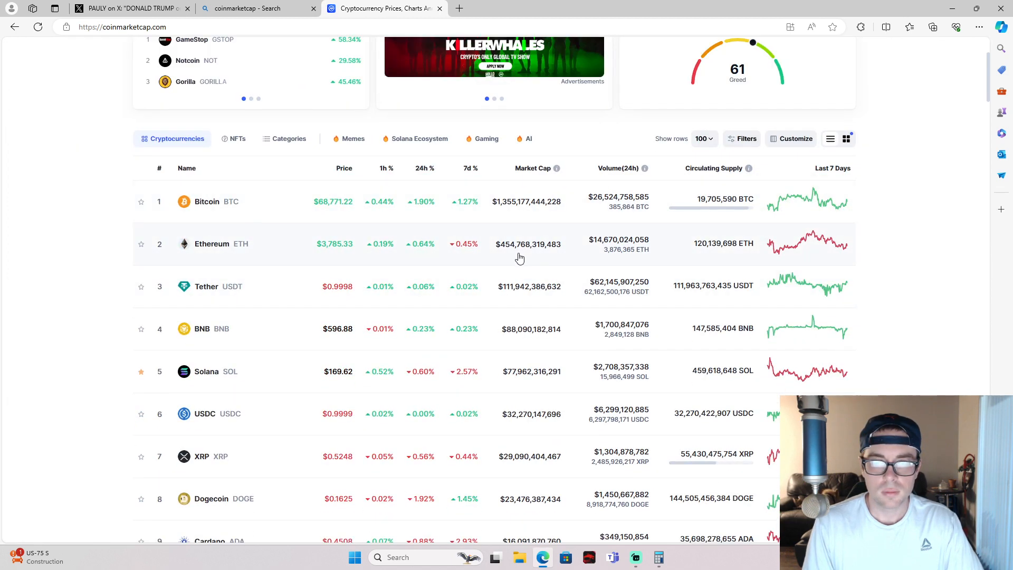
pyautogui.scroll(-3)
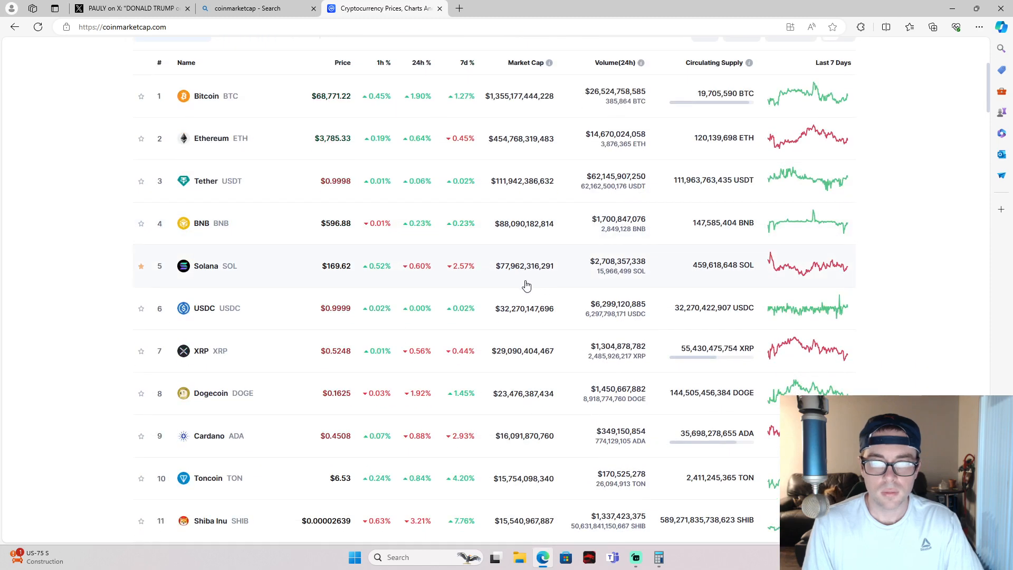
pyautogui.scroll(-3)
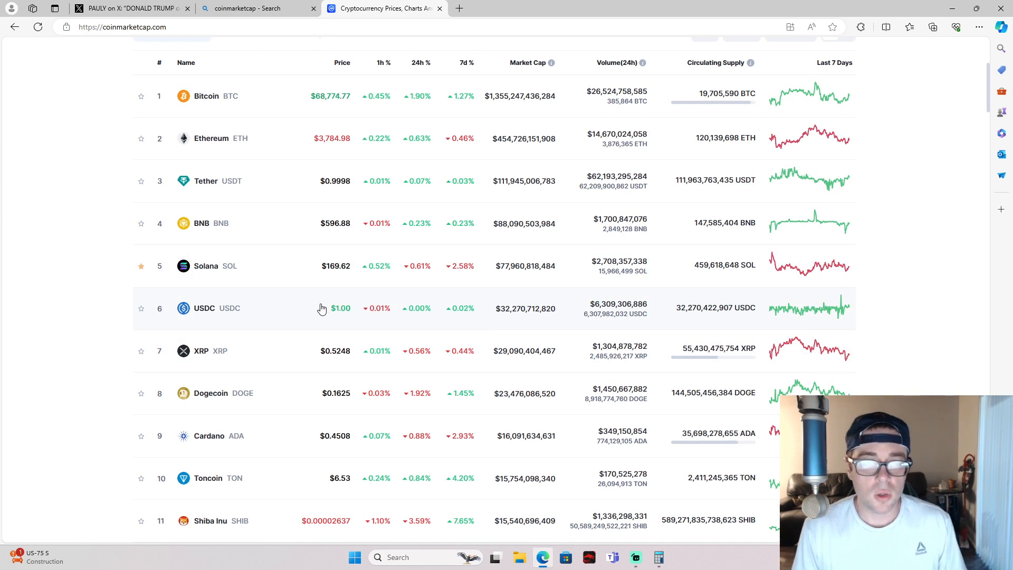
pyautogui.moveTo(486, 334)
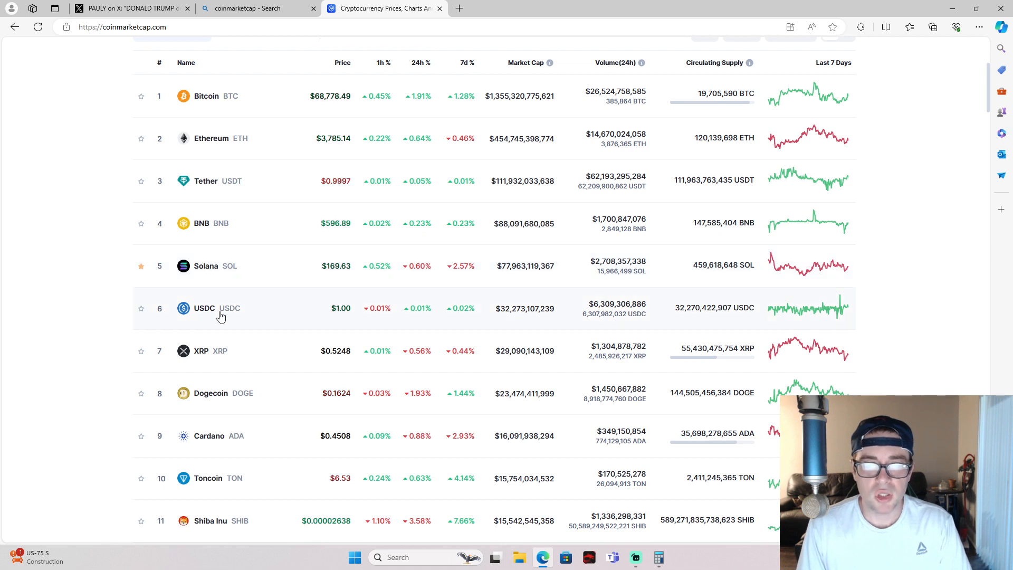
pyautogui.moveTo(227, 277)
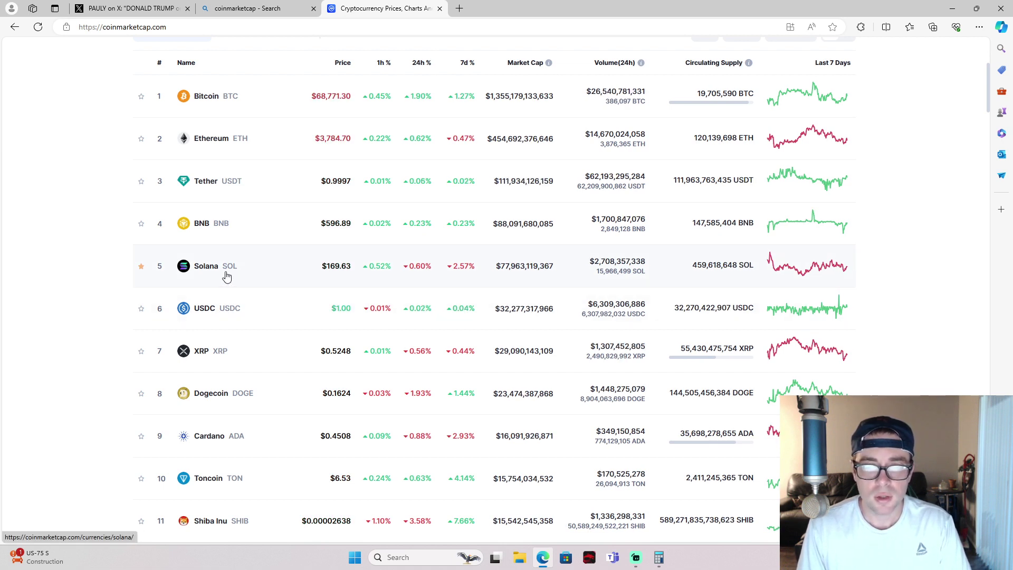
pyautogui.scroll(3)
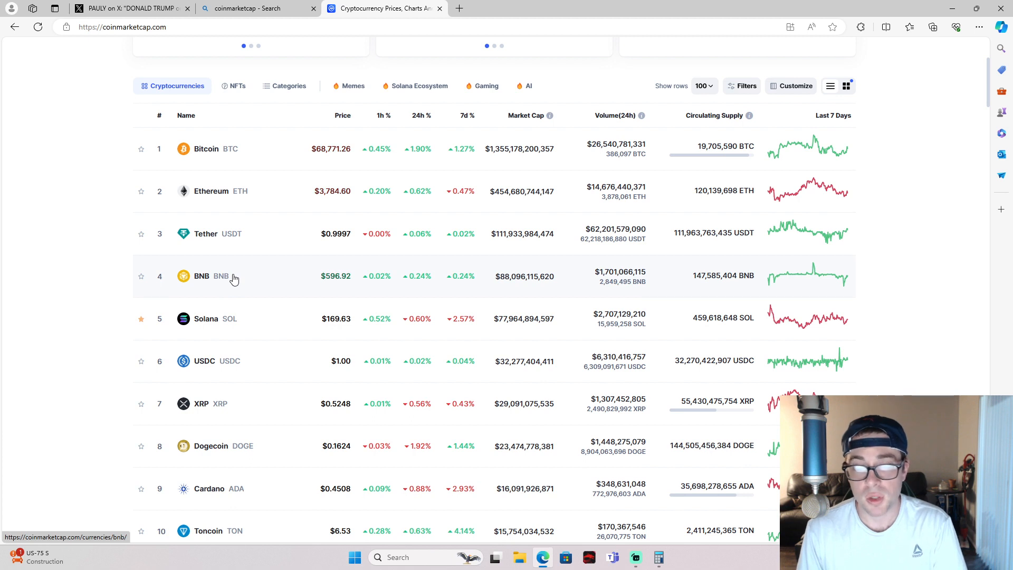
pyautogui.moveTo(315, 321)
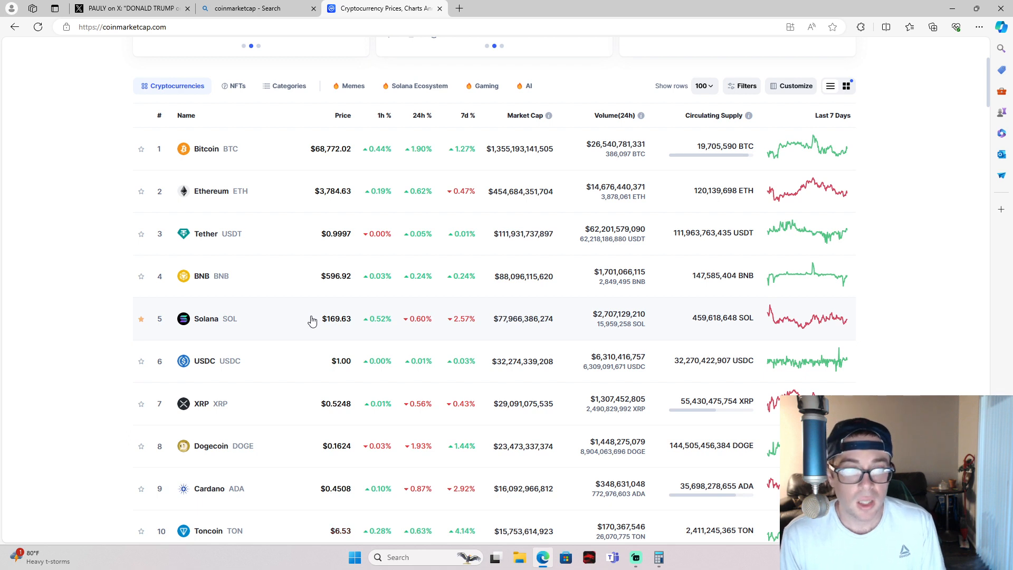
pyautogui.moveTo(311, 349)
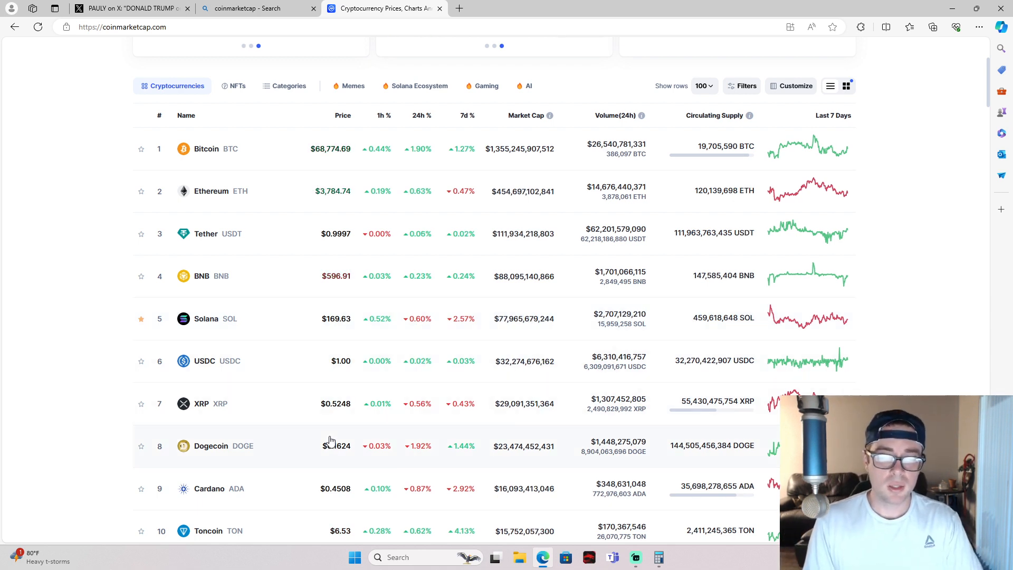
pyautogui.moveTo(271, 451)
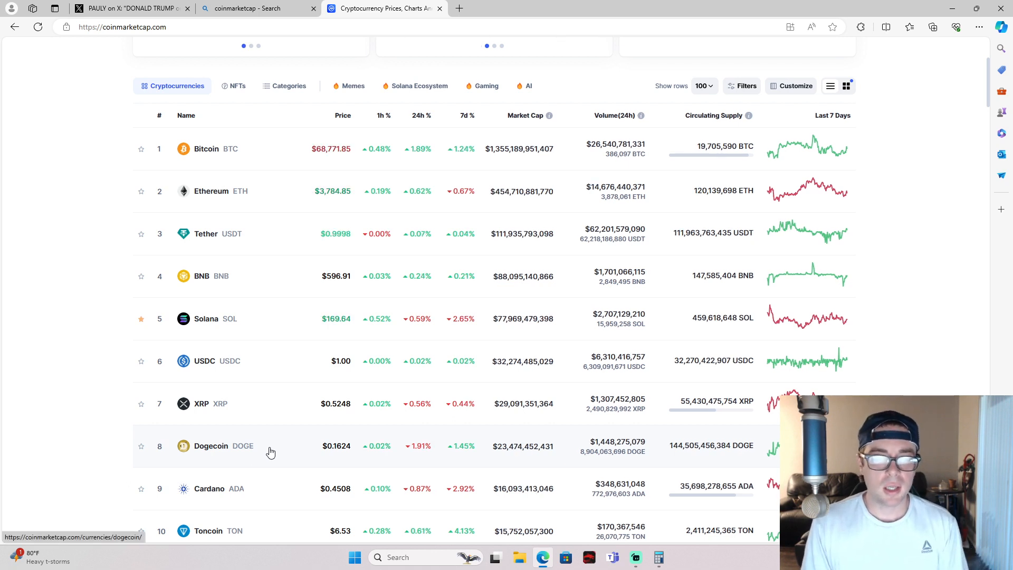
pyautogui.moveTo(211, 417)
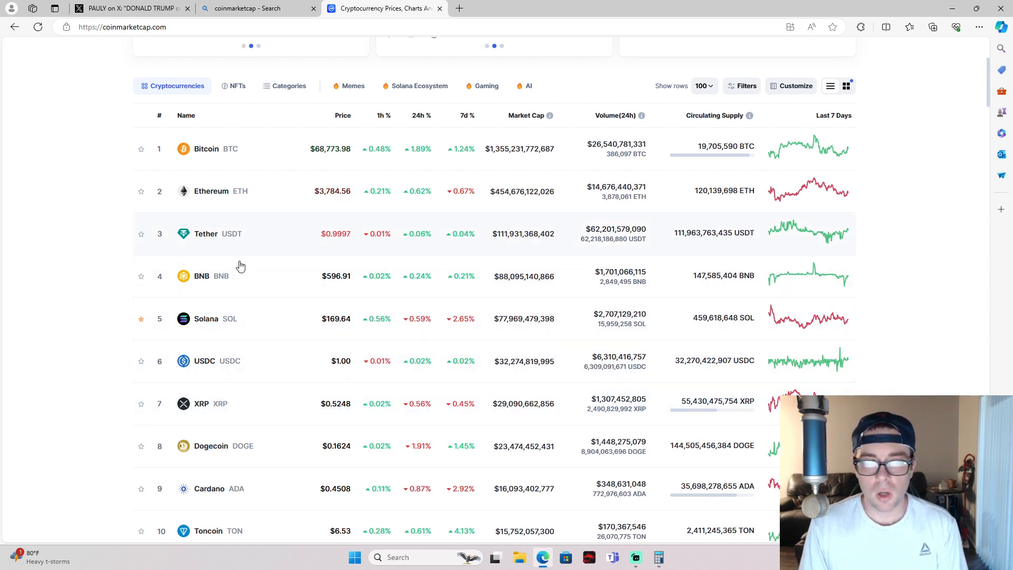
pyautogui.moveTo(180, 294)
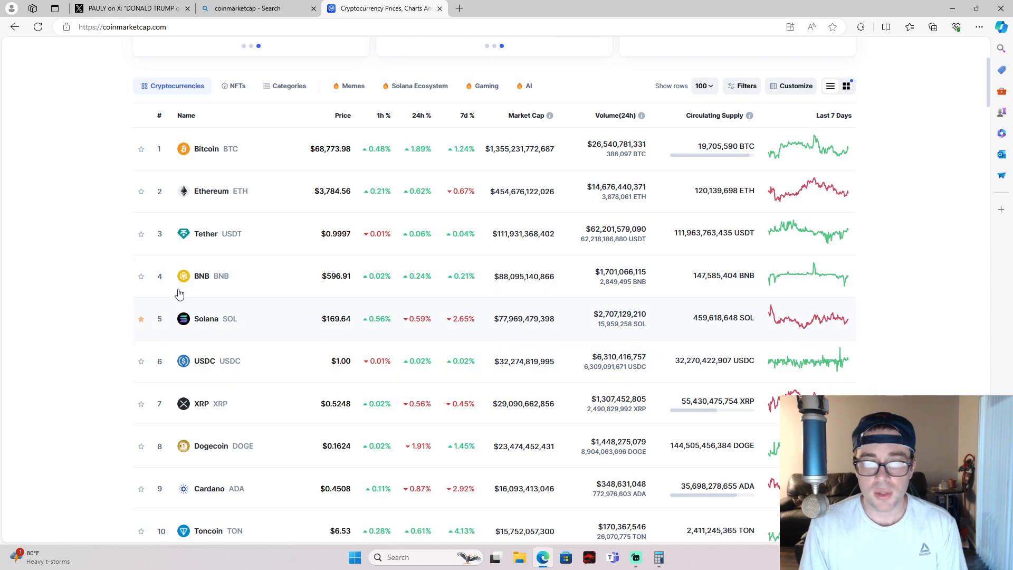
pyautogui.moveTo(182, 285)
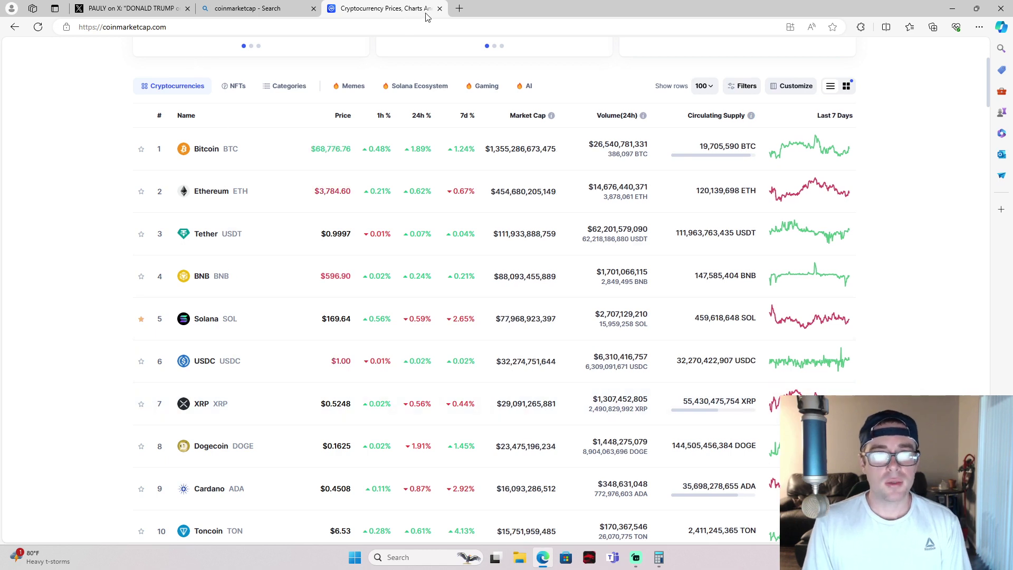
pyautogui.moveTo(430, 17)
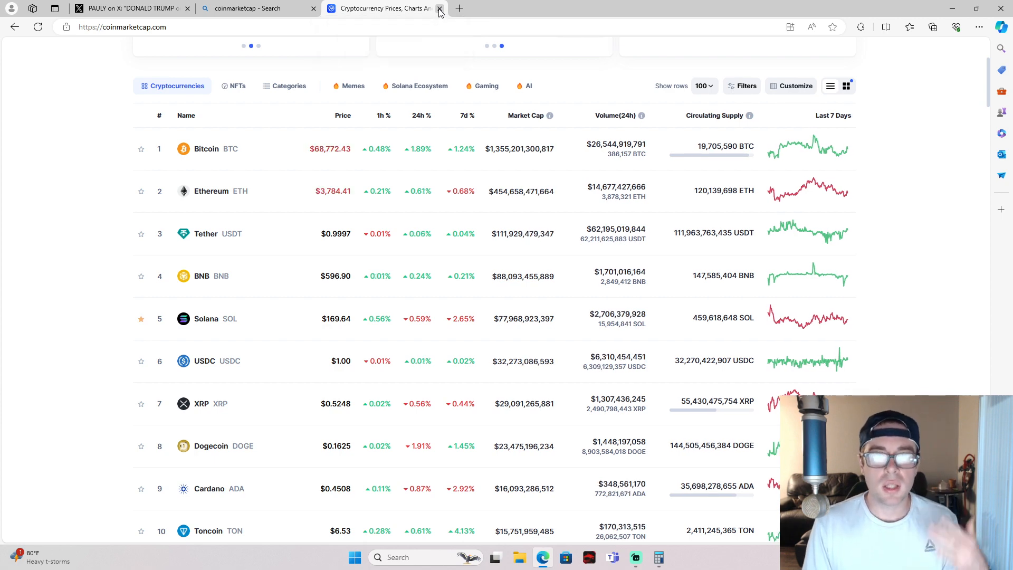
# Close the CoinMarketCap tab and open the recently searched Arcblock (ABT) page in a new tab
pyautogui.click(439, 8)
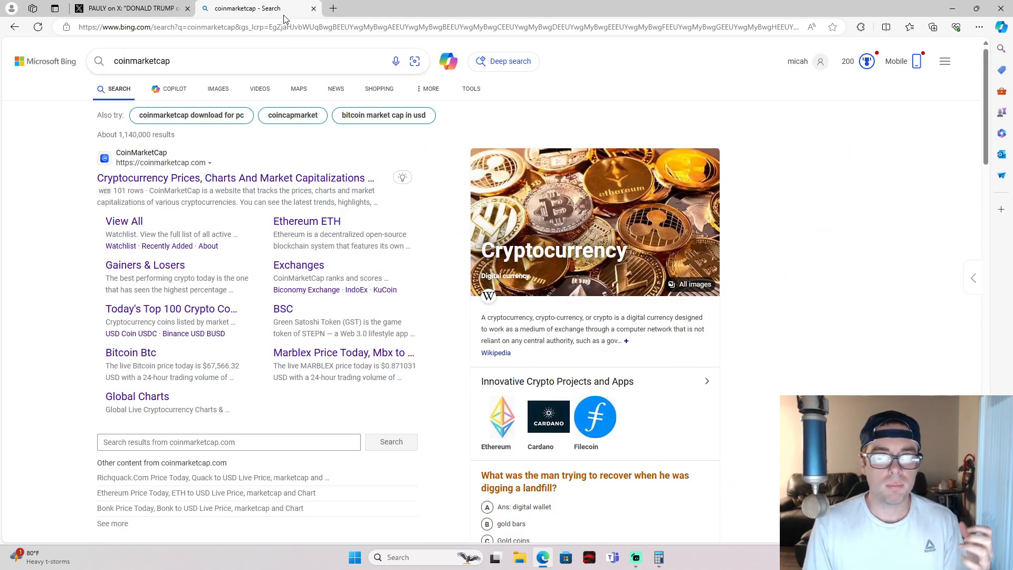
pyautogui.moveTo(313, 8)
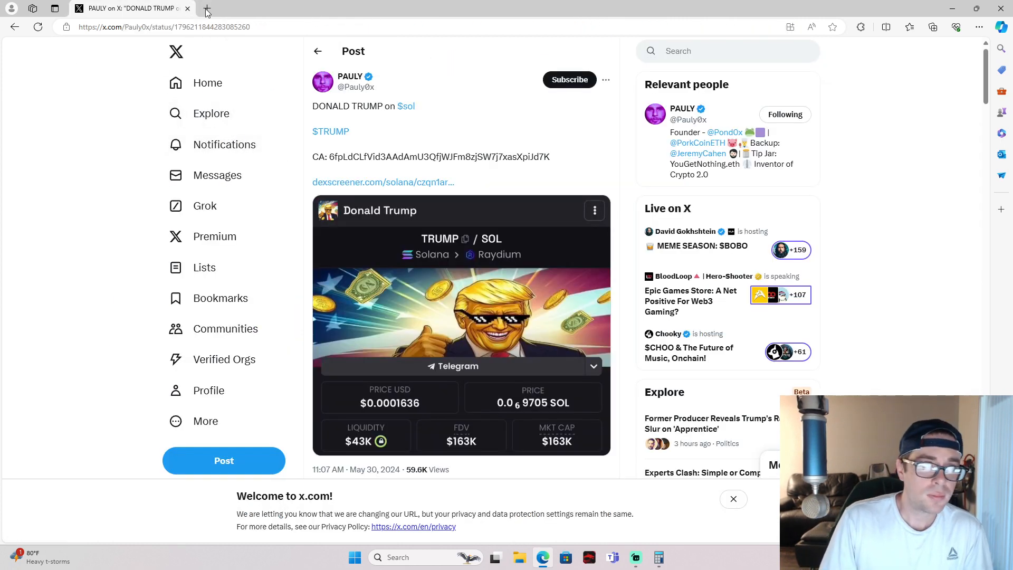
pyautogui.click(205, 9)
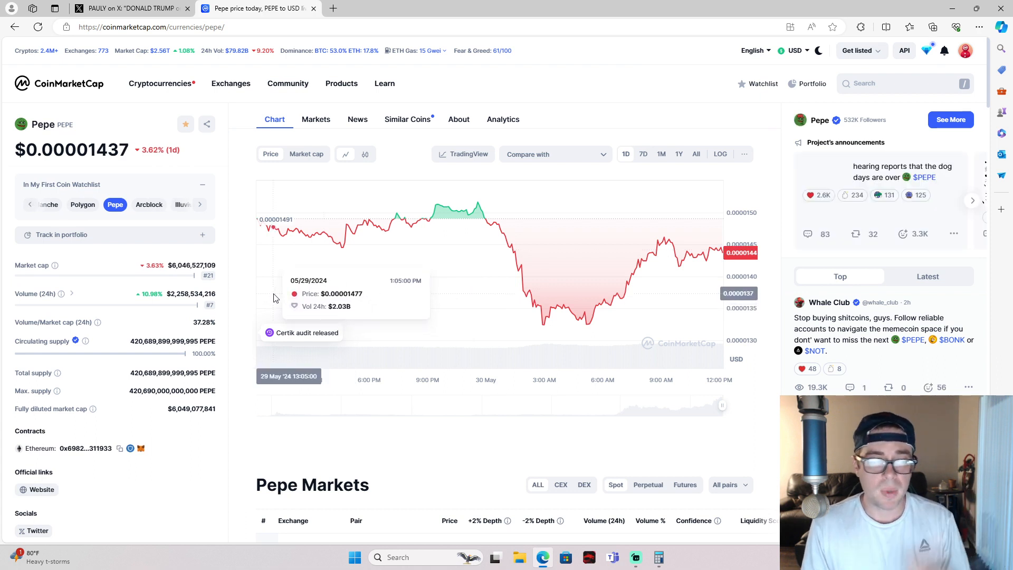
pyautogui.moveTo(206, 275)
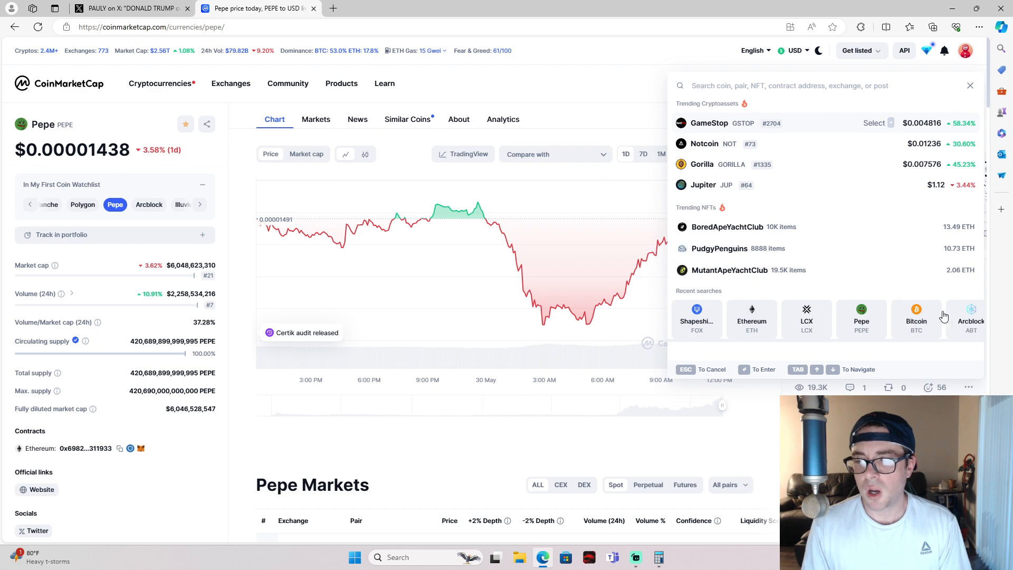
pyautogui.click(971, 319)
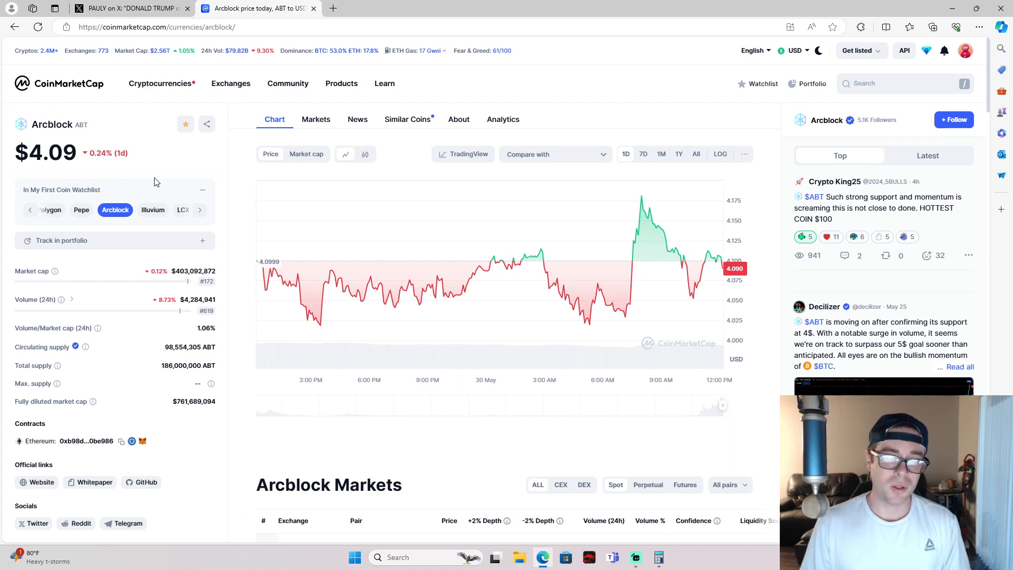
# Cycle Arcblock's chart through 7D, 1Y and All, settling on the one-year view up 4,222%
pyautogui.click(644, 154)
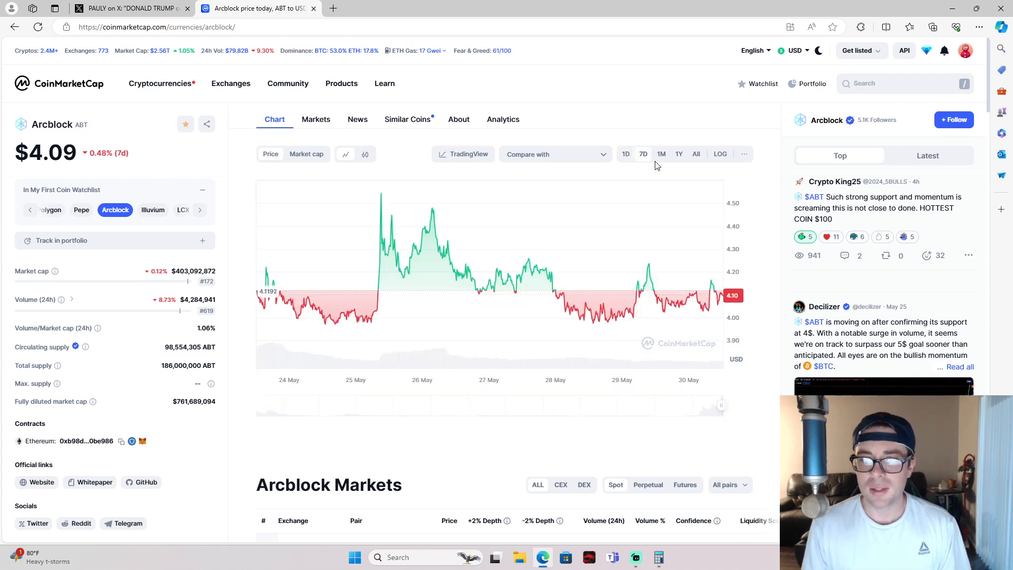
pyautogui.click(679, 154)
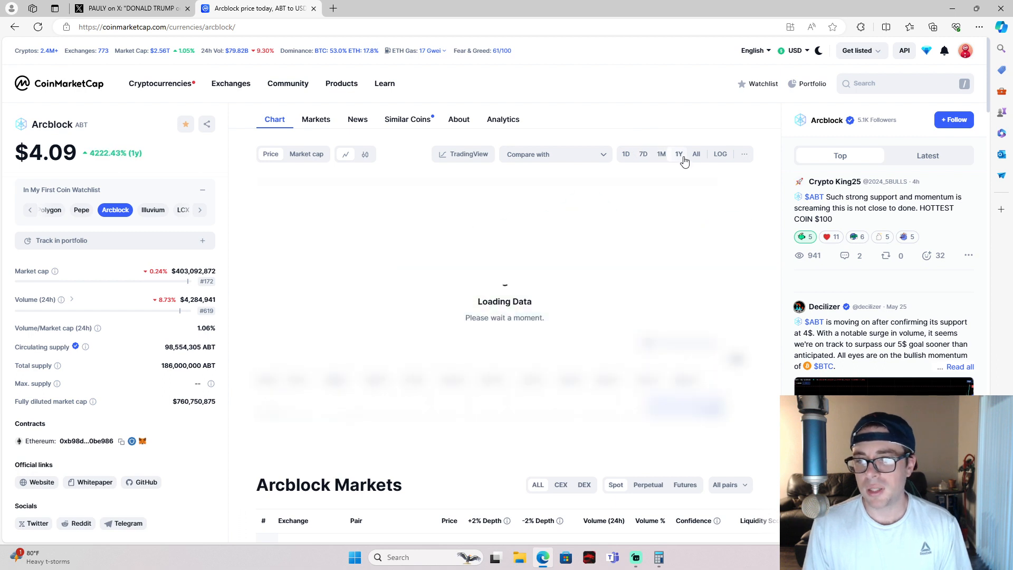
pyautogui.click(696, 155)
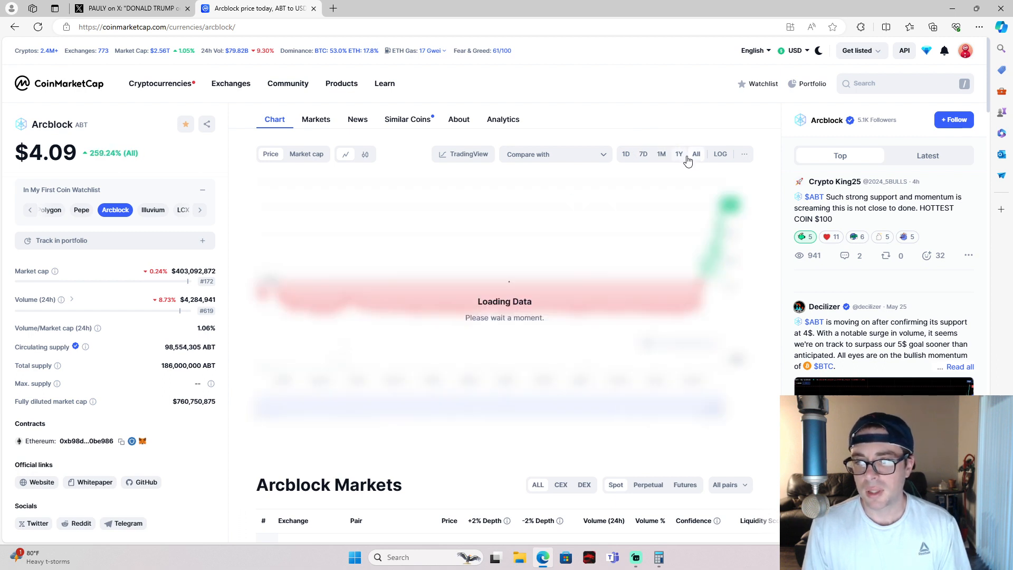
pyautogui.click(678, 154)
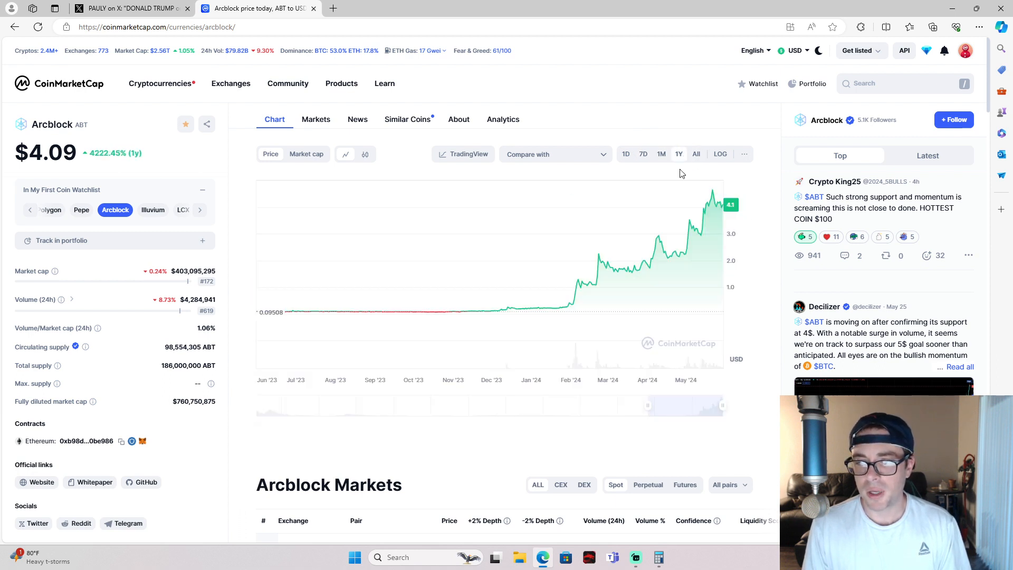
pyautogui.moveTo(764, 124)
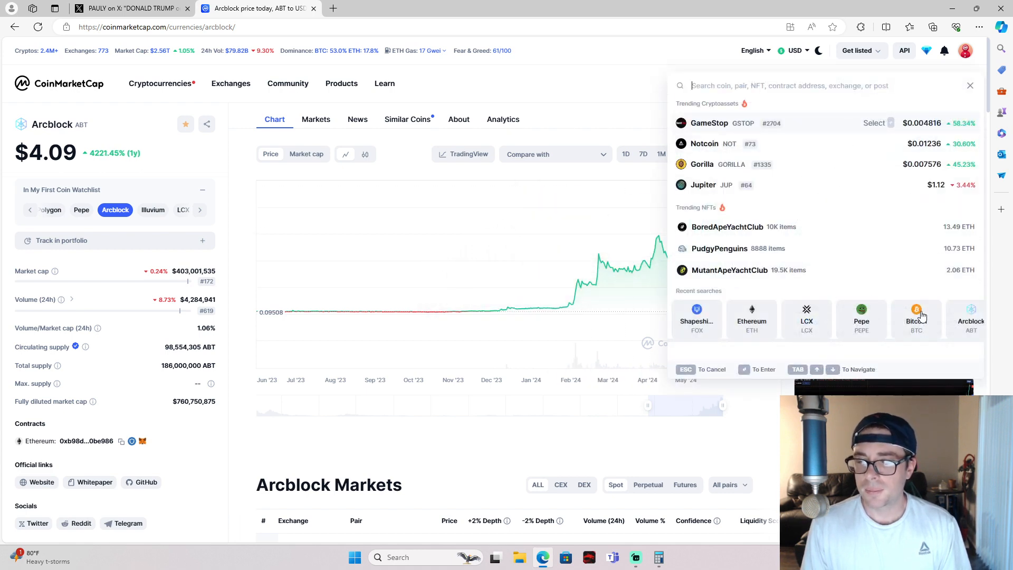
pyautogui.moveTo(785, 308)
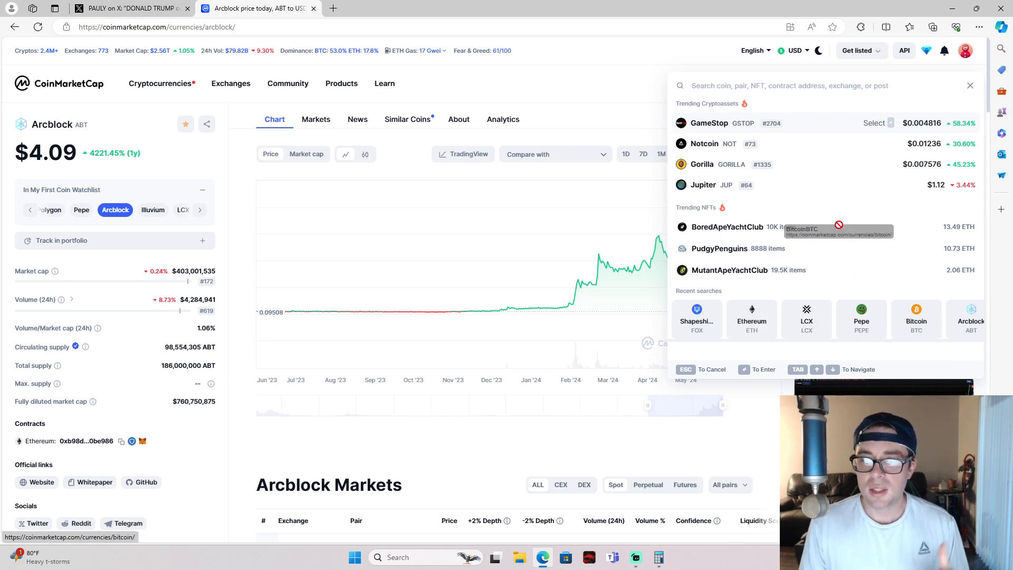
# Search 'nct', view PolySwarm's 7D then 1M chart, and return to the X post
pyautogui.write('r')
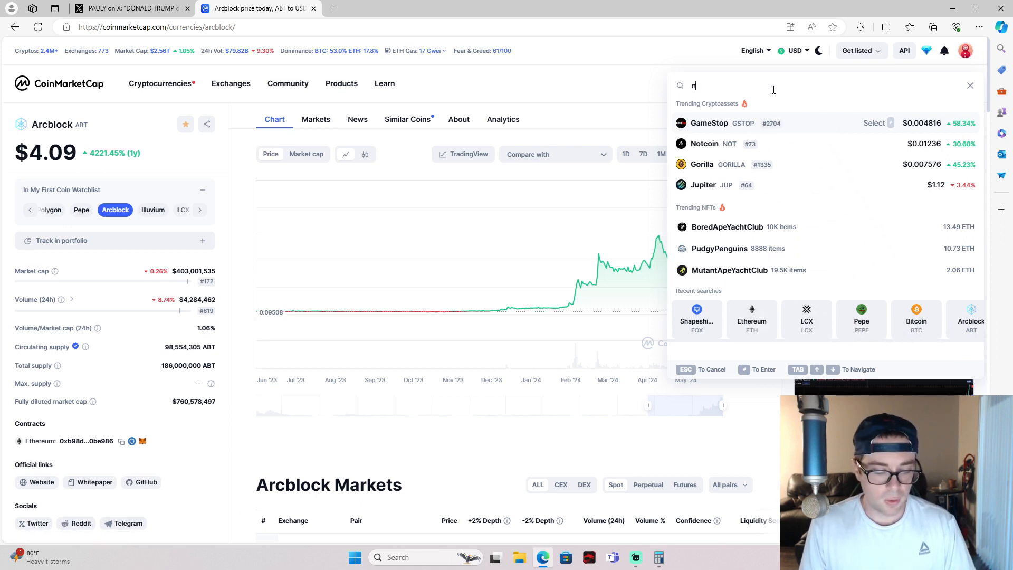
pyautogui.write('ct')
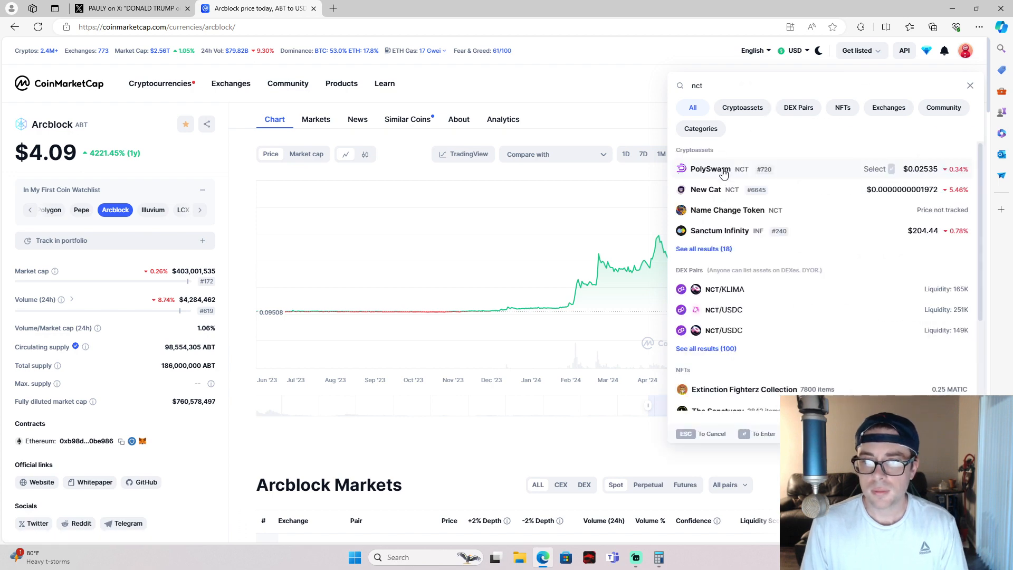
pyautogui.click(709, 169)
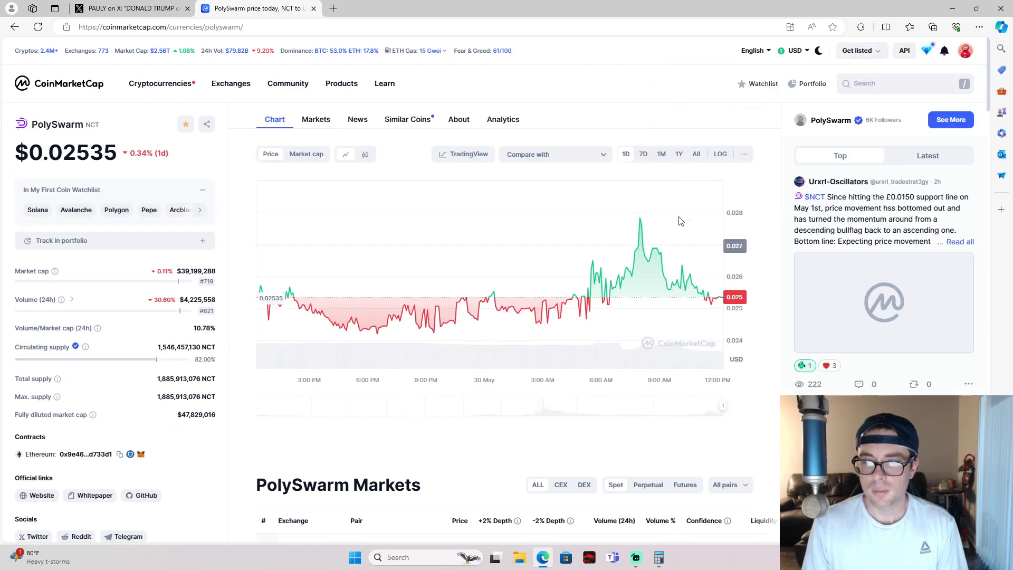
pyautogui.click(644, 154)
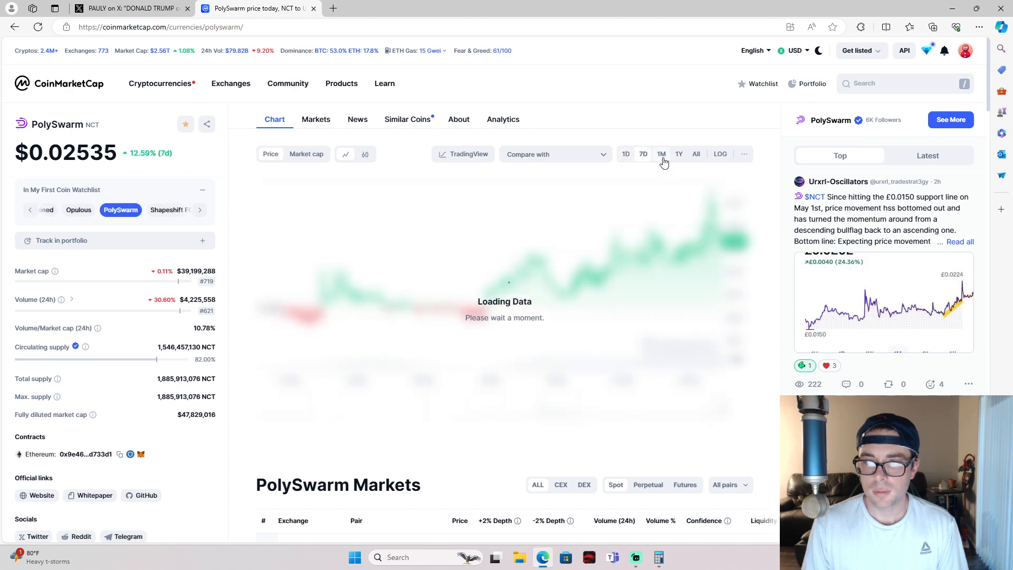
pyautogui.click(661, 154)
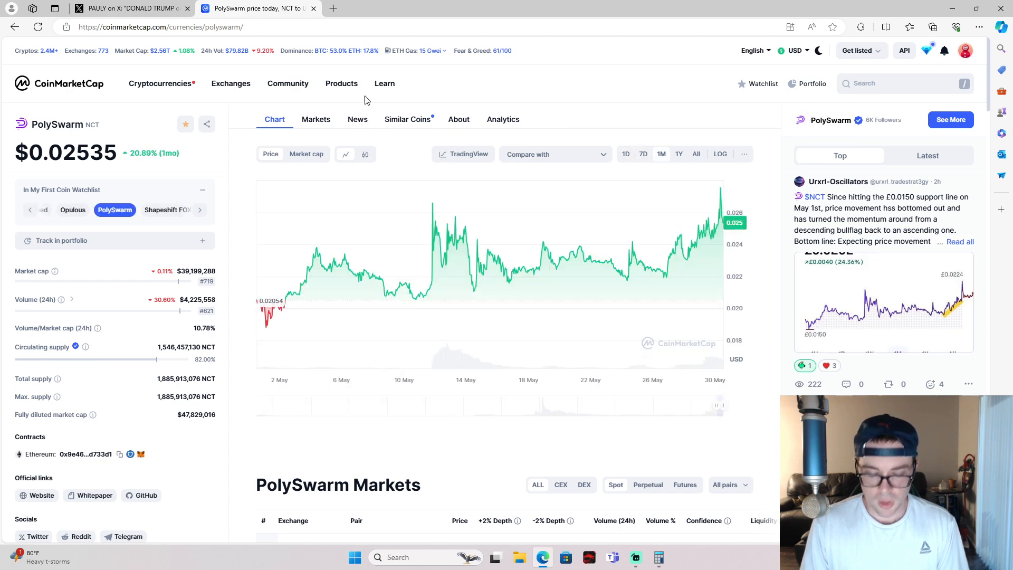
pyautogui.click(122, 8)
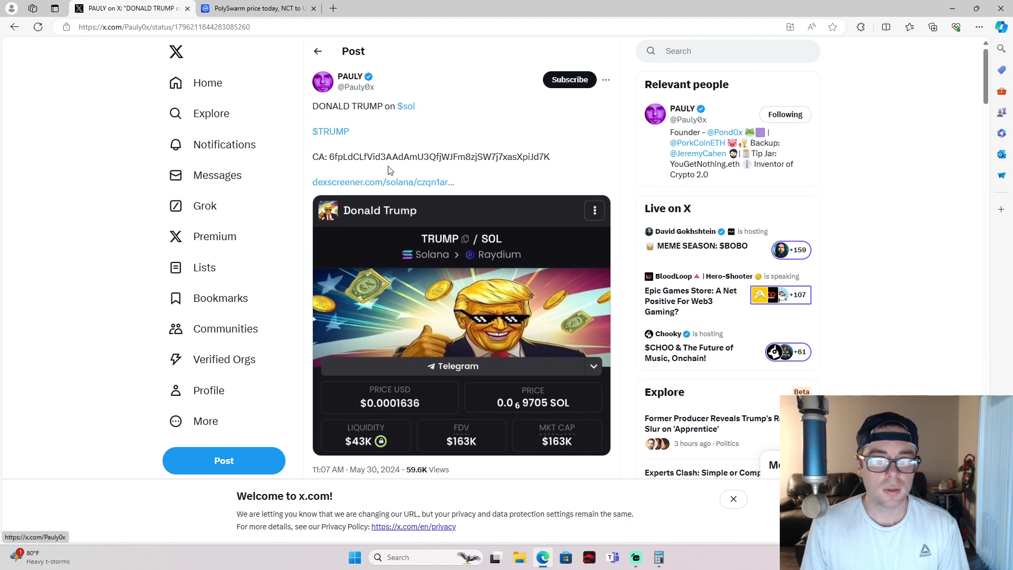
pyautogui.moveTo(337, 93)
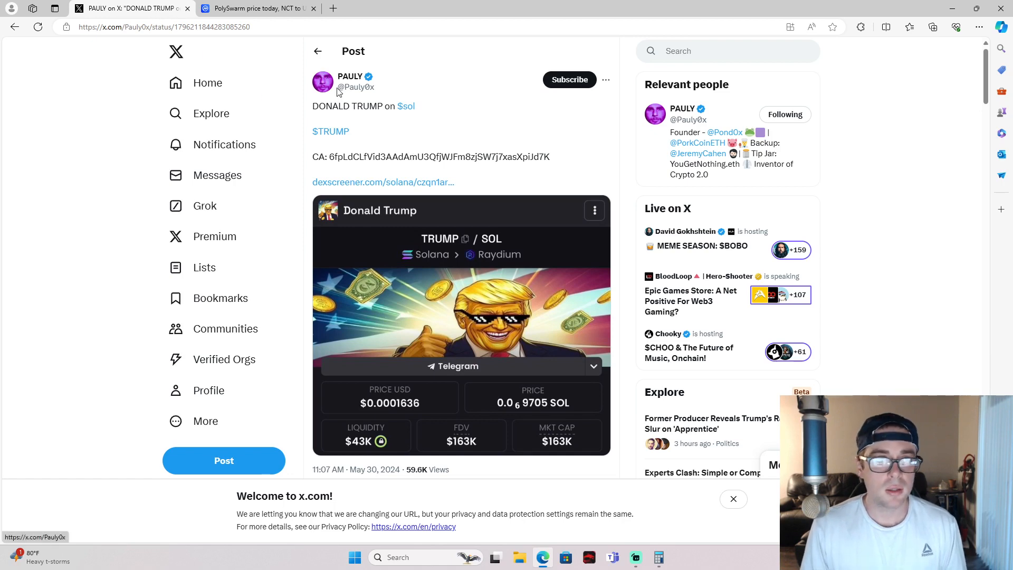
# Follow the post's DEX Screener link to TRUMP/SOL and show the Phantom wallet's Pepe holding
pyautogui.click(384, 181)
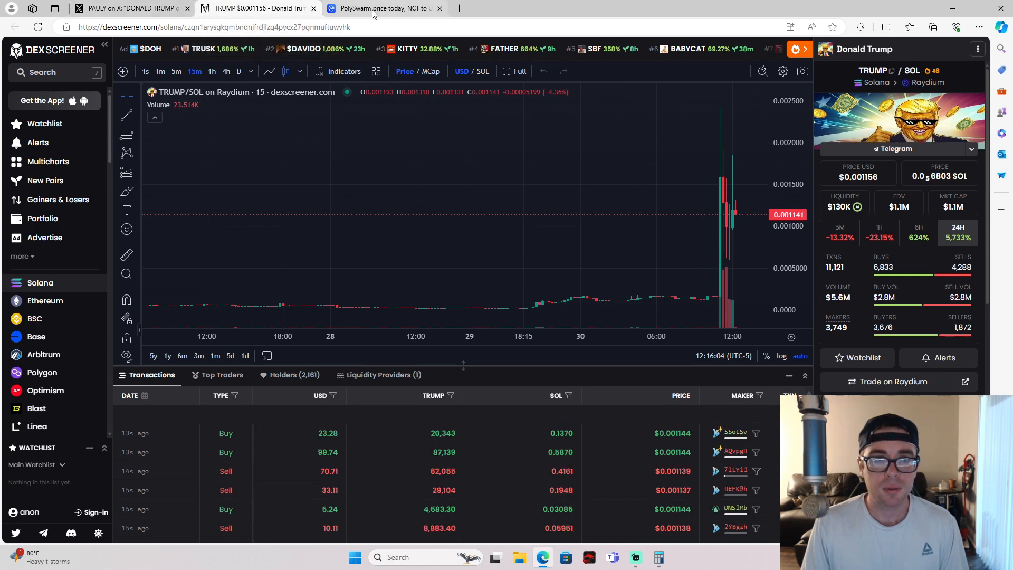
pyautogui.click(861, 28)
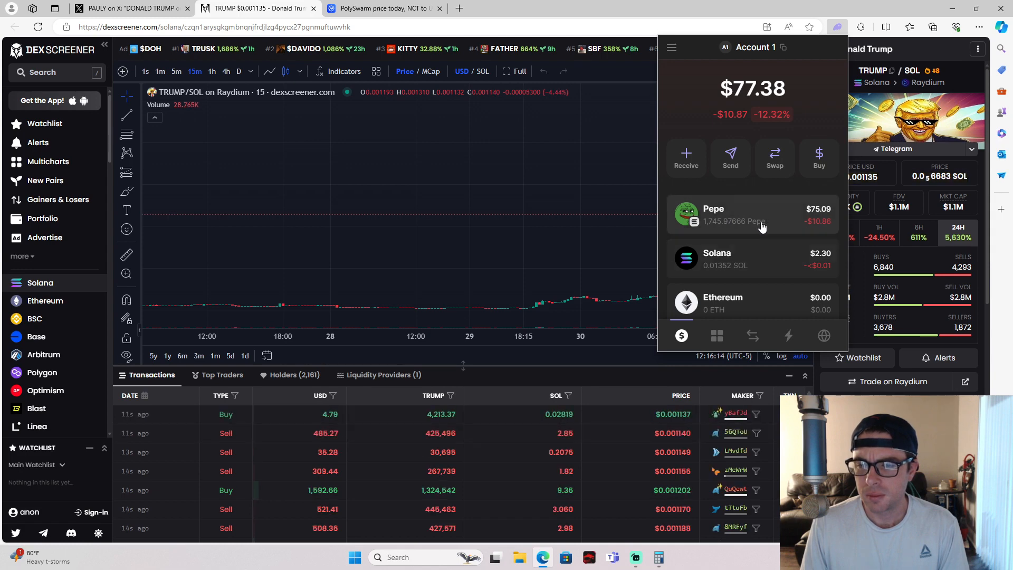
# Start a Pepe swap and pick Donald Trump by pasting its contract address 3QfjWJFm8zjSW7j7xasXpiJd7K
pyautogui.click(753, 214)
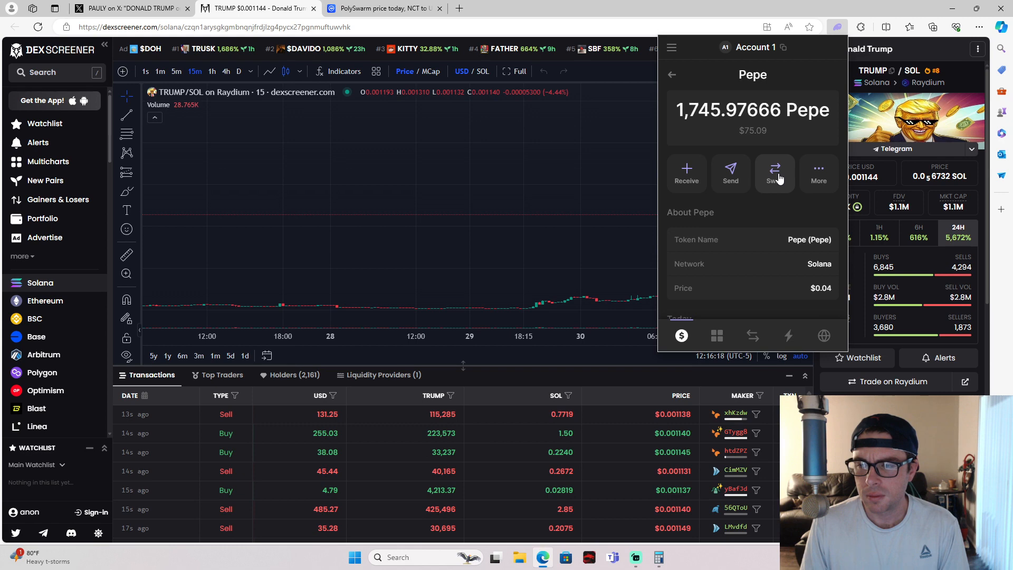
pyautogui.click(775, 169)
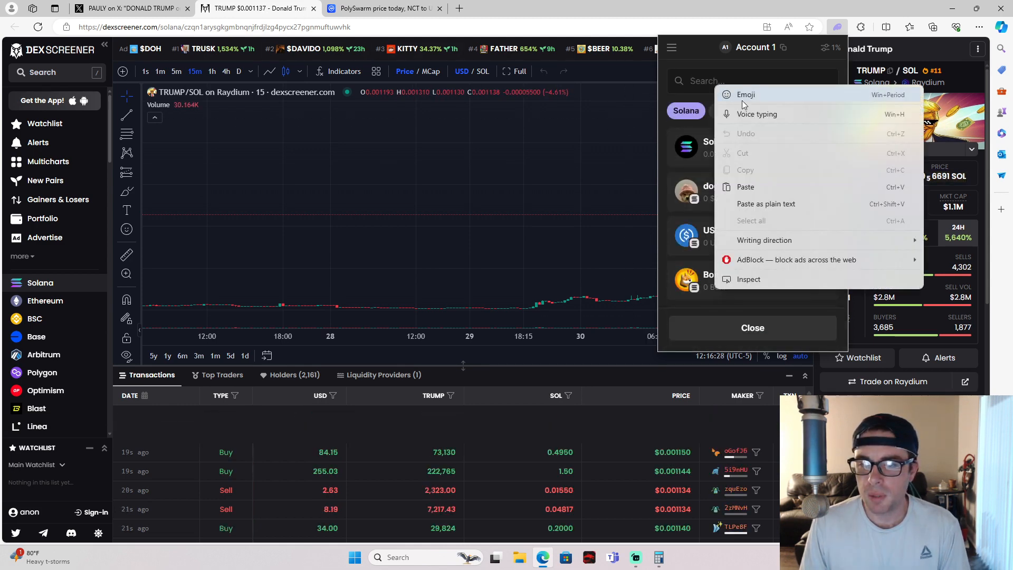
pyautogui.click(718, 81)
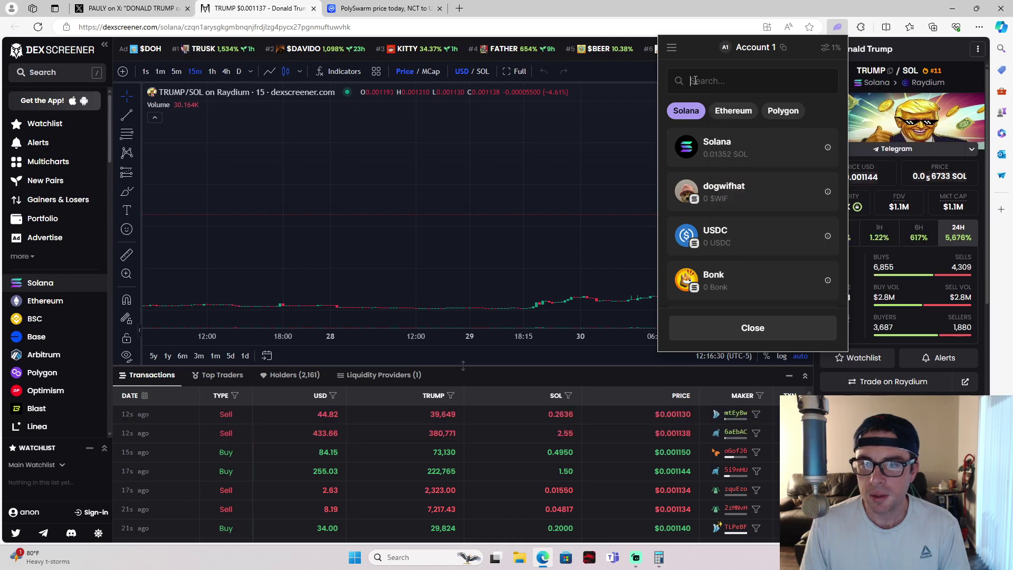
pyautogui.write('3QfjWJFm8zjSW7j7xasXpiJd7K')
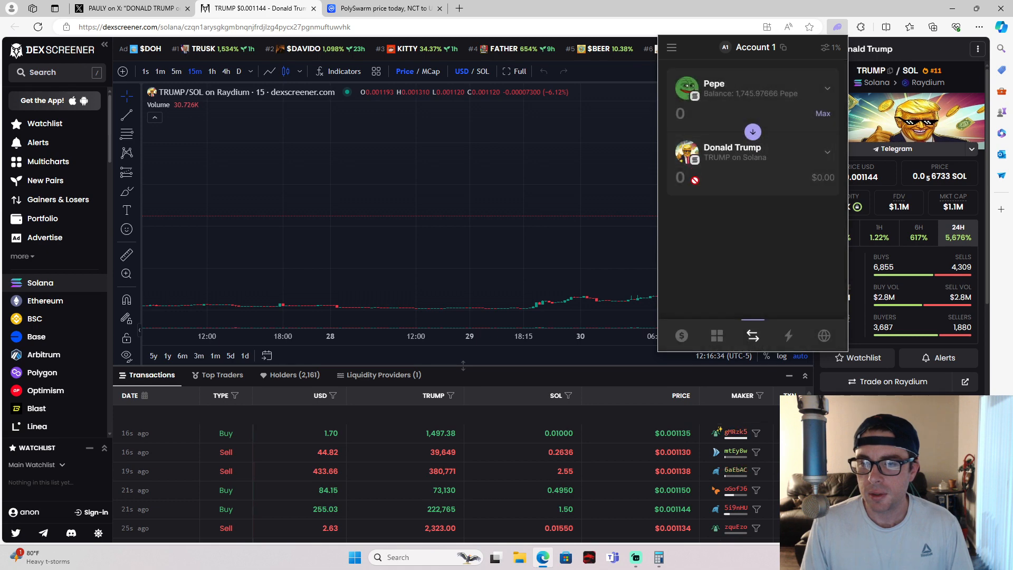
pyautogui.click(824, 114)
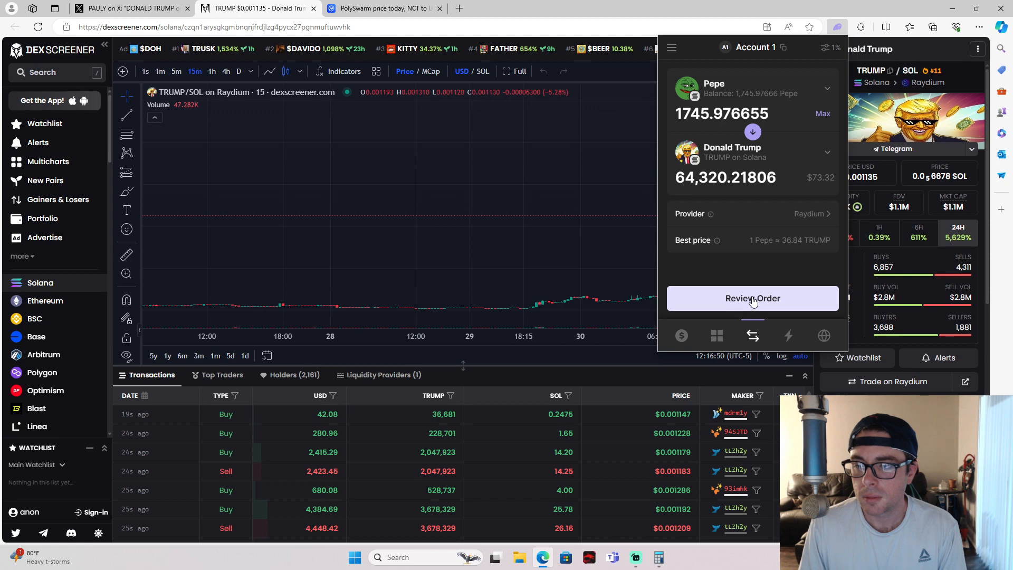
# Review and confirm the full 1,745.976655 Pepe swap, ending with about 64,558 TRUMP
pyautogui.click(752, 298)
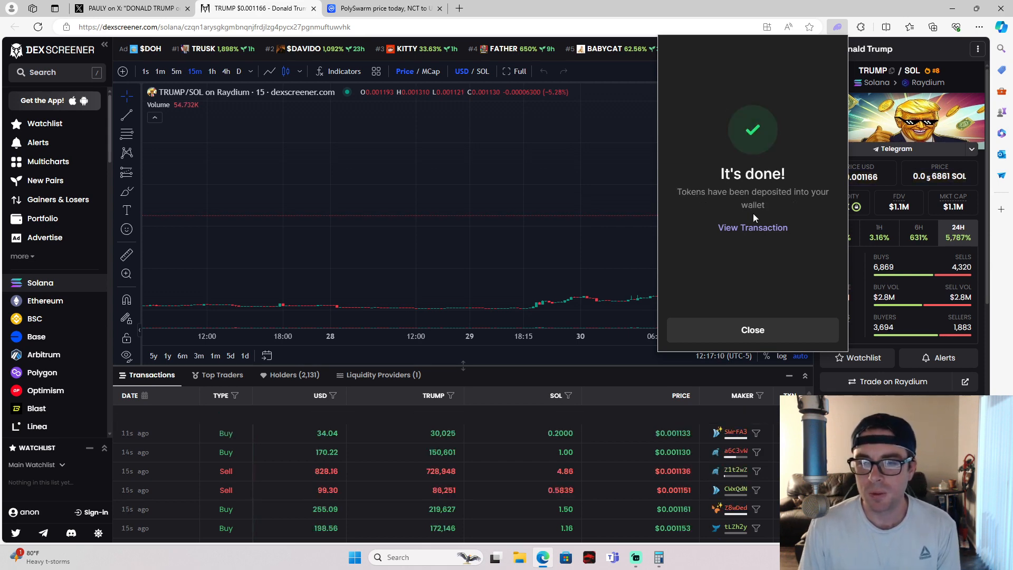
pyautogui.click(753, 330)
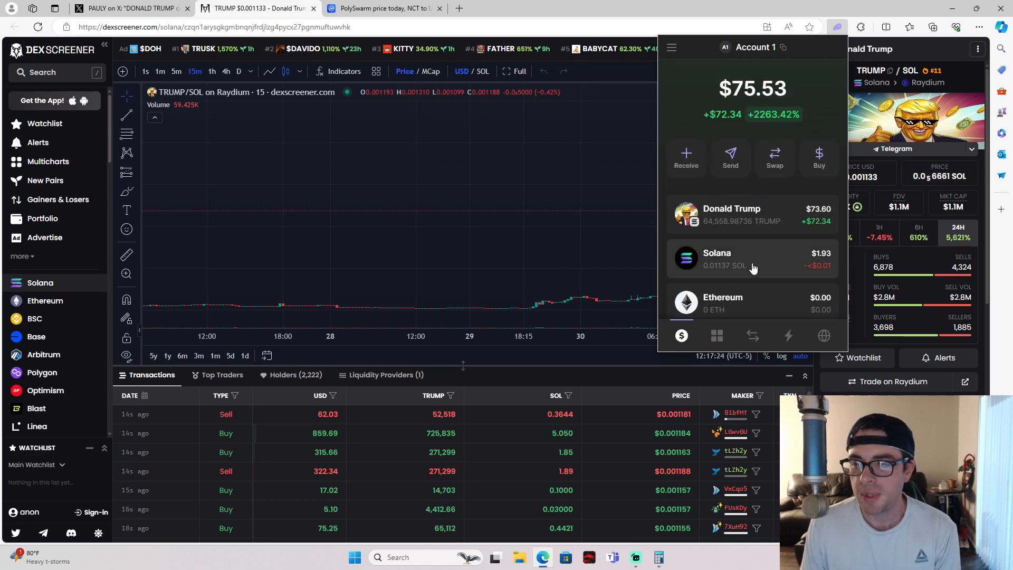
pyautogui.moveTo(742, 223)
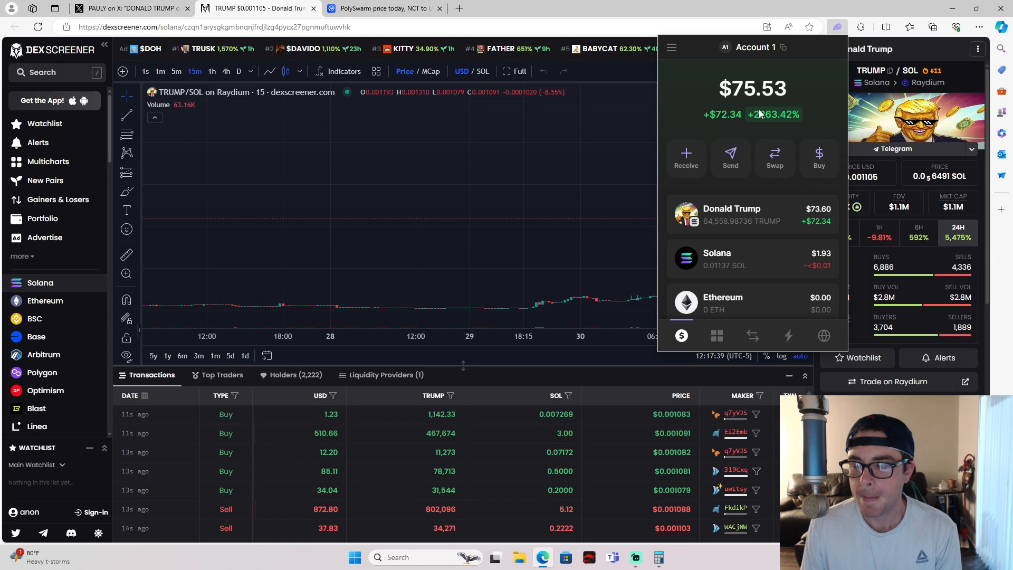
pyautogui.moveTo(756, 237)
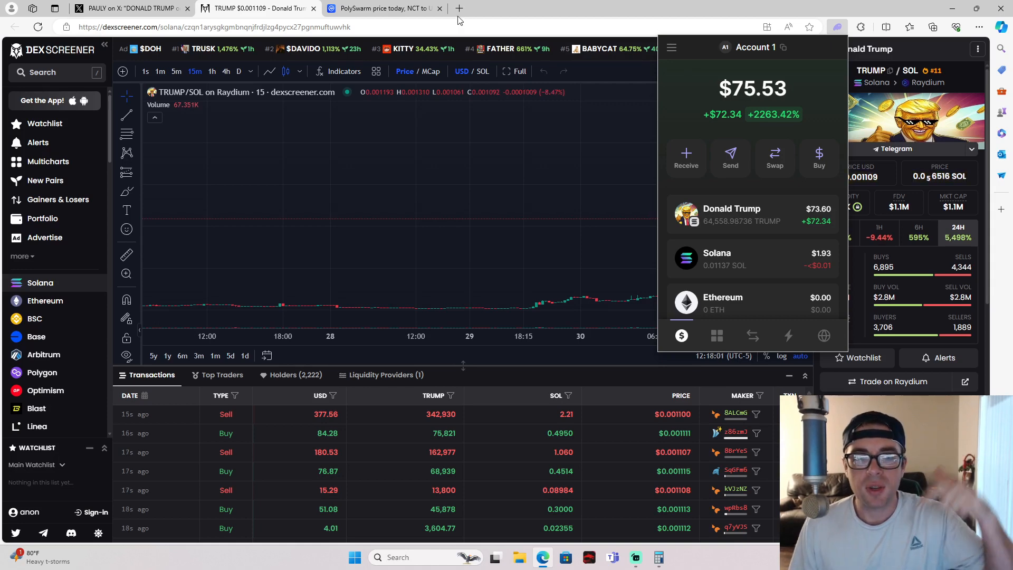
# Open Saga's pinned not-financial-advice disclaimer on X and highlight its text
pyautogui.click(117, 9)
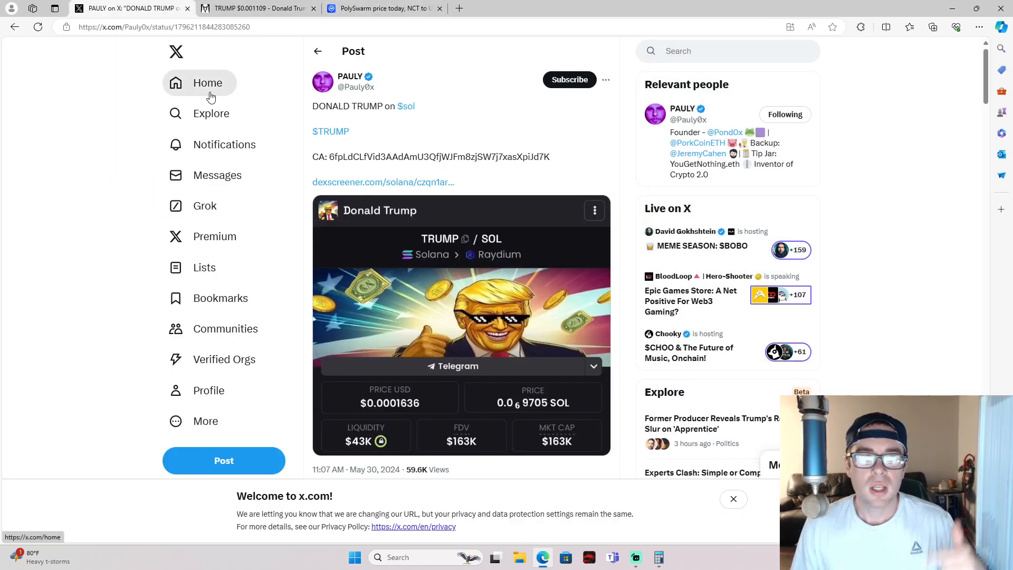
pyautogui.click(207, 82)
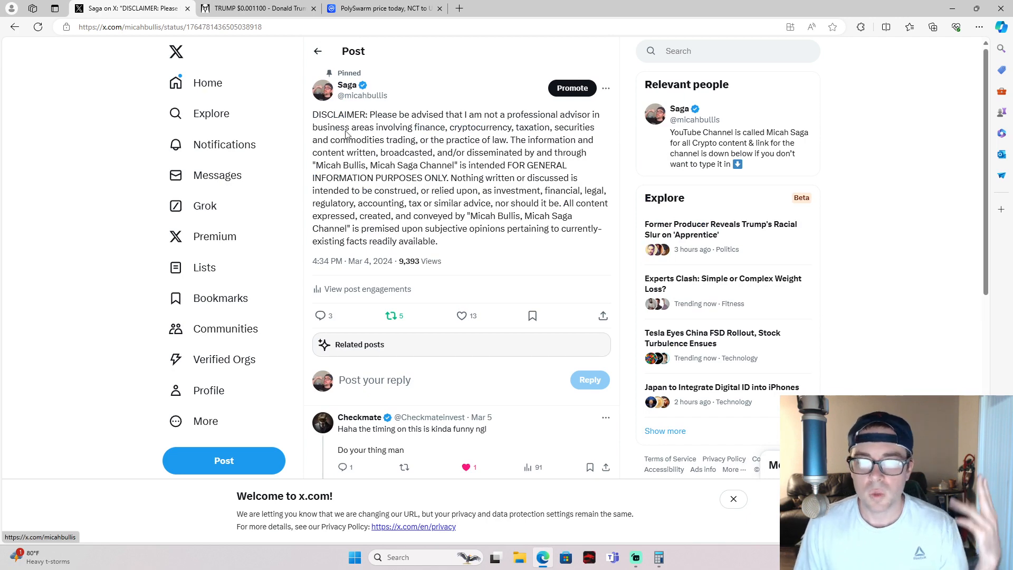
pyautogui.moveTo(313, 114); pyautogui.dragTo(437, 240)
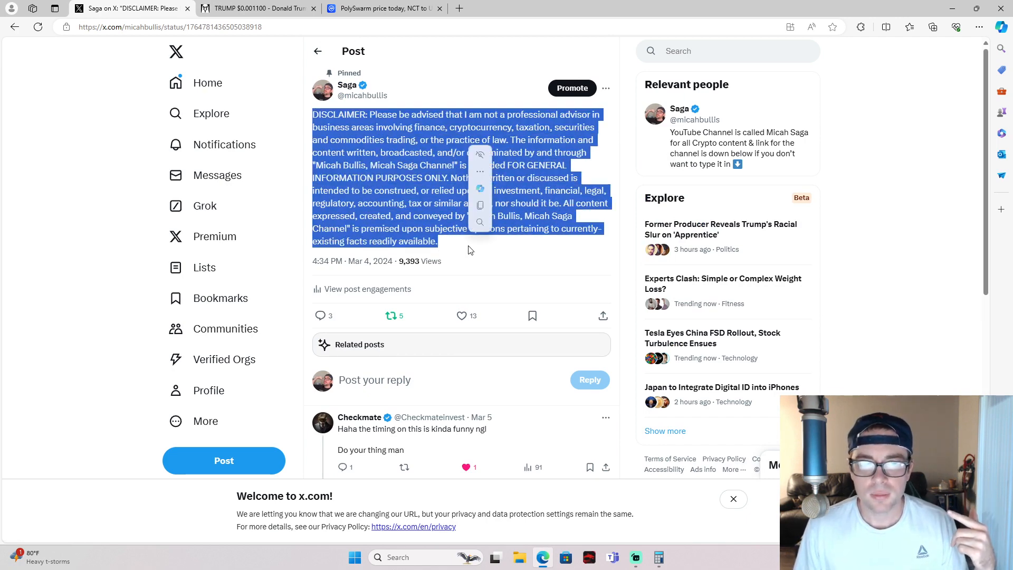
pyautogui.click(485, 256)
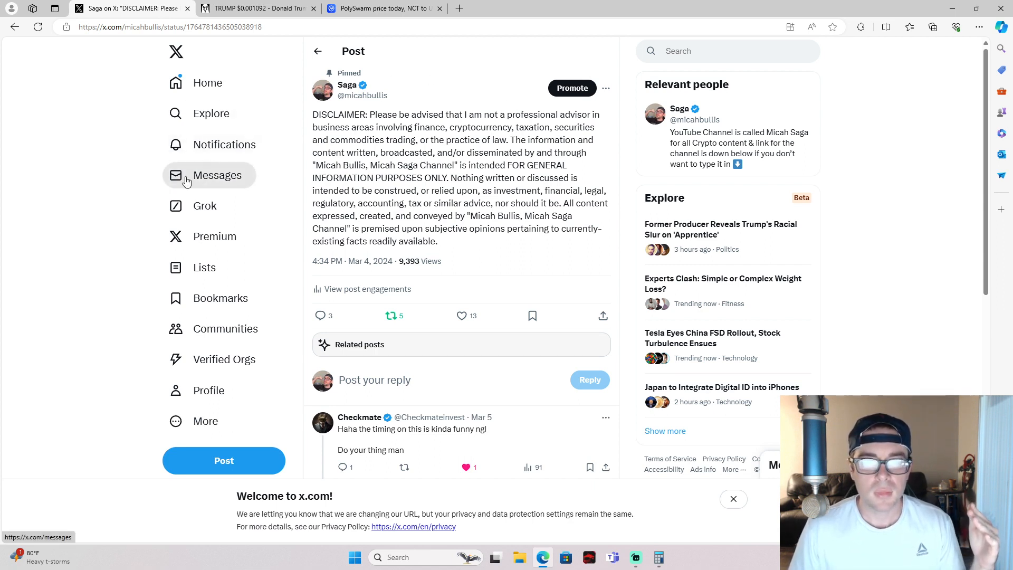
pyautogui.moveTo(120, 156)
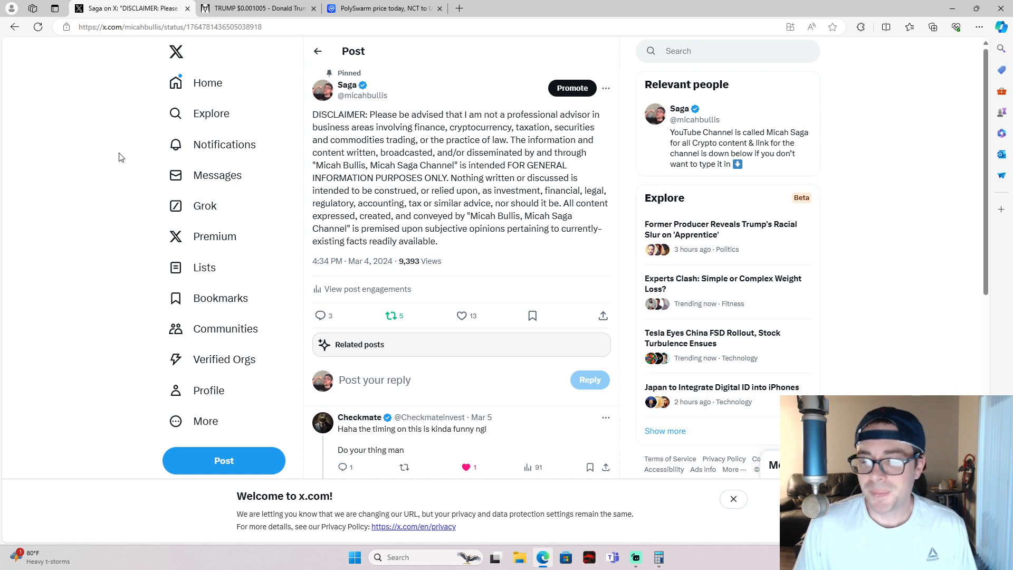
pyautogui.moveTo(716, 497)
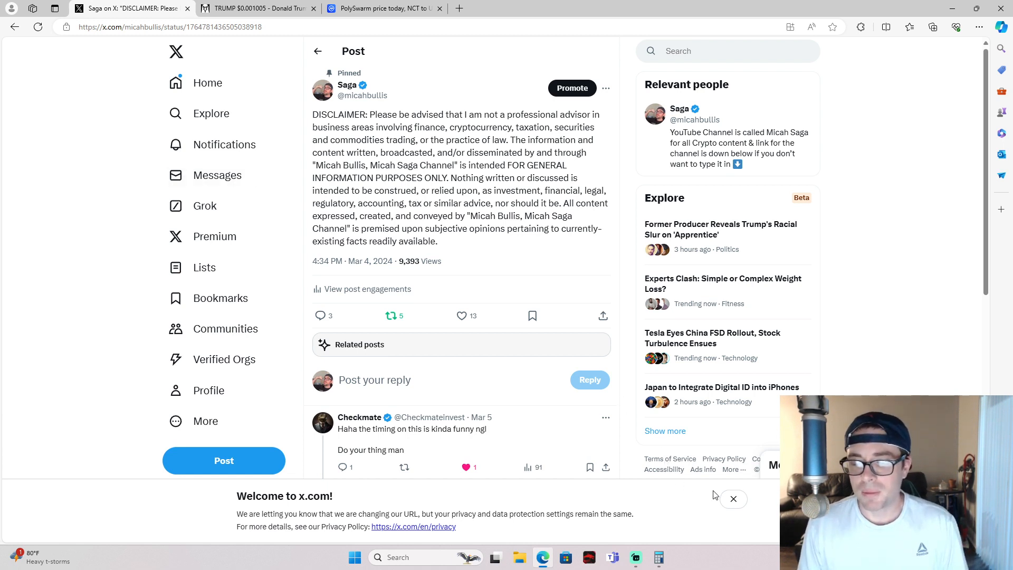
pyautogui.click(734, 498)
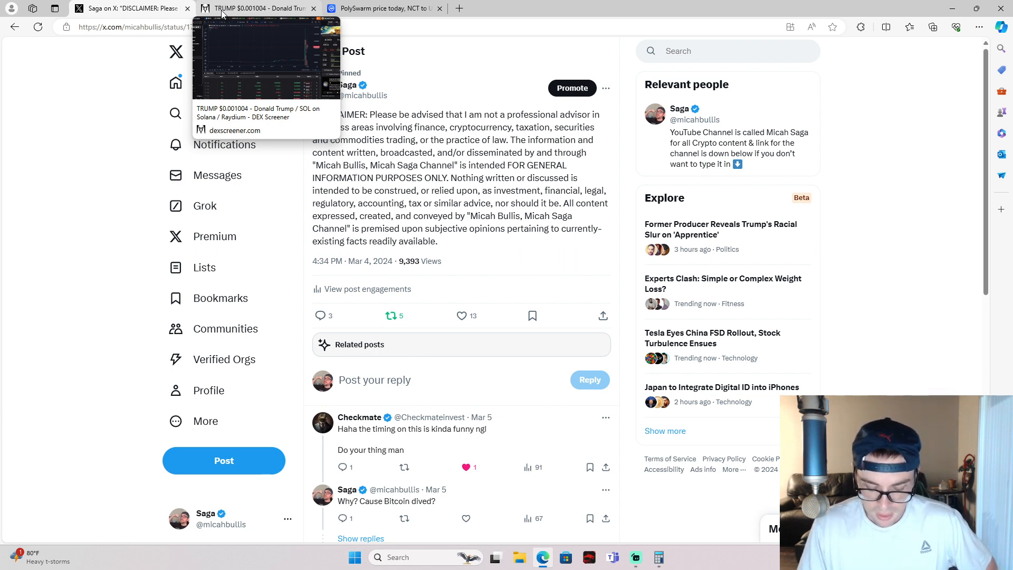
# Check the TRUMP chart spike, glancing at the PolySwarm tab in between
pyautogui.click(258, 9)
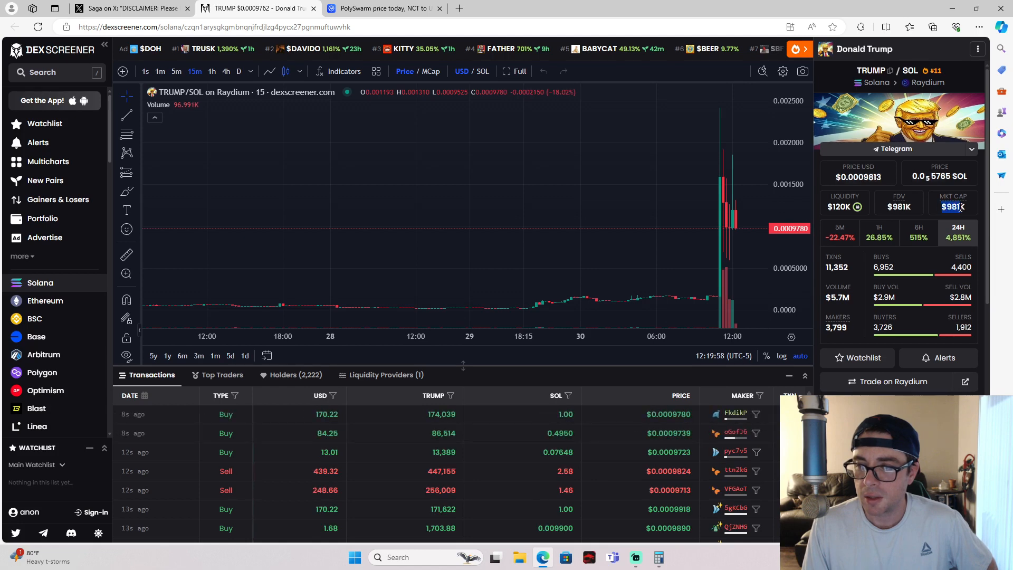
pyautogui.moveTo(695, 204)
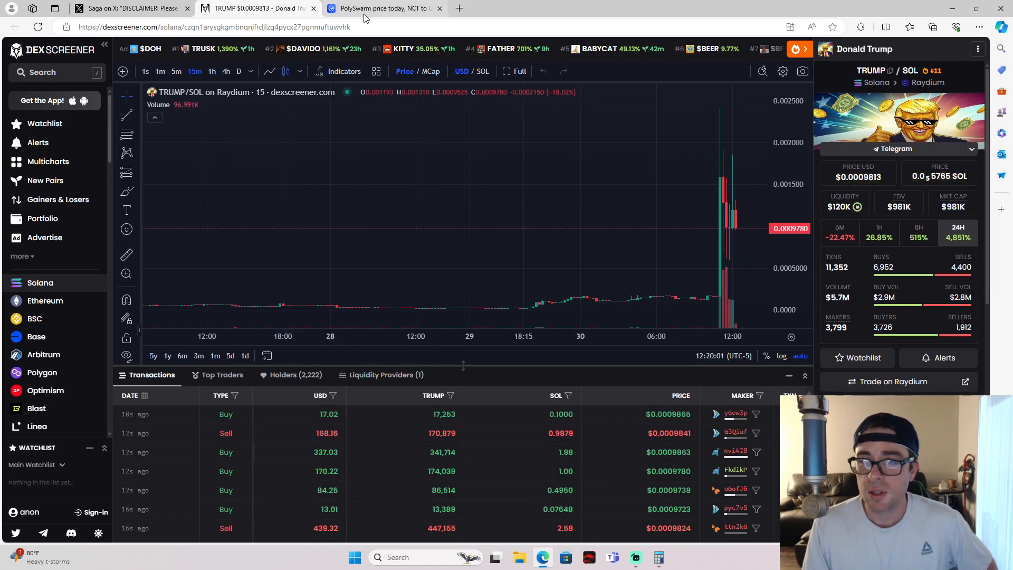
pyautogui.click(384, 9)
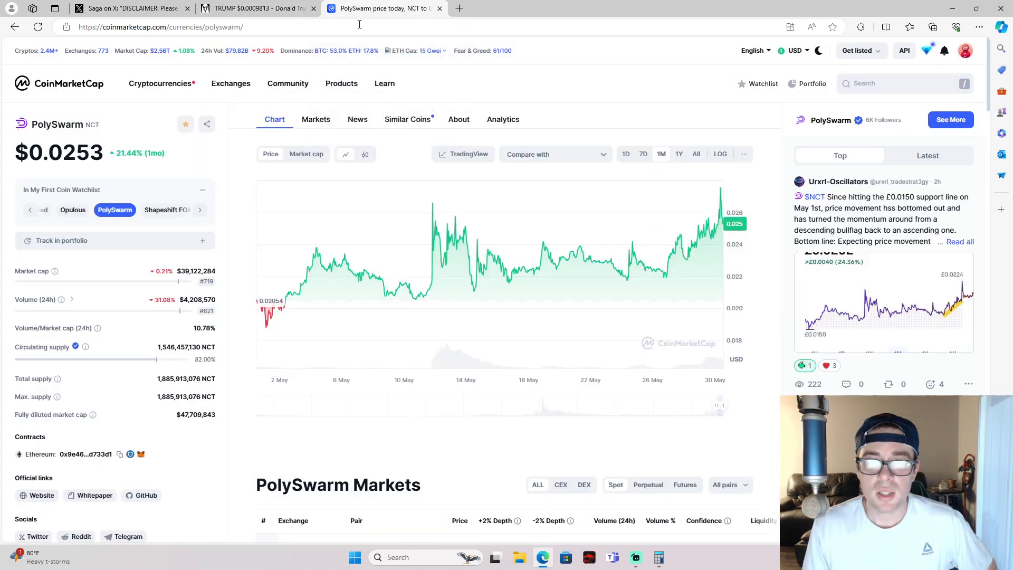
pyautogui.click(257, 8)
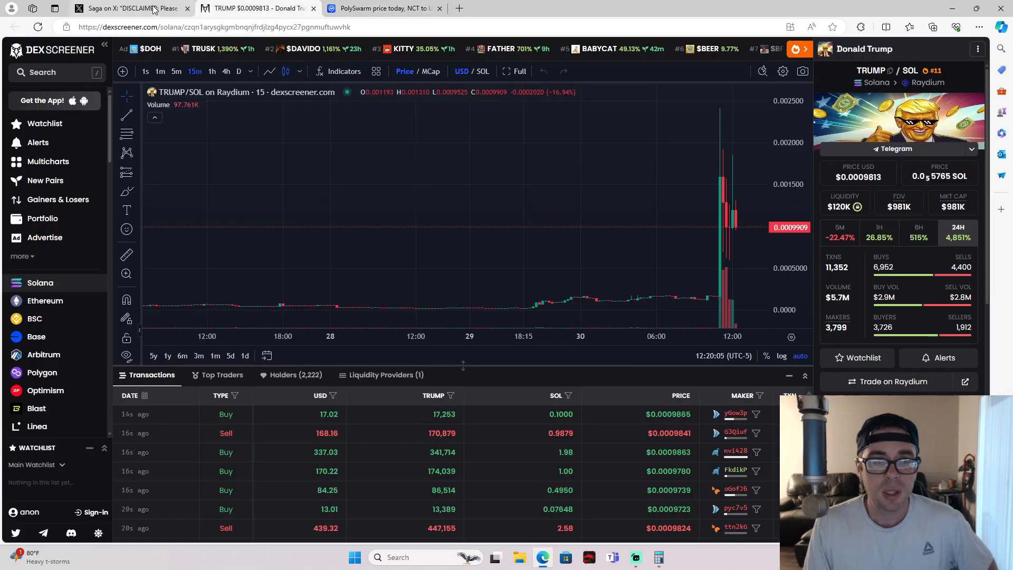
# Bring up the Phantom wallet showing the Donald Trump holding at $63.37, total $65.31
pyautogui.click(861, 26)
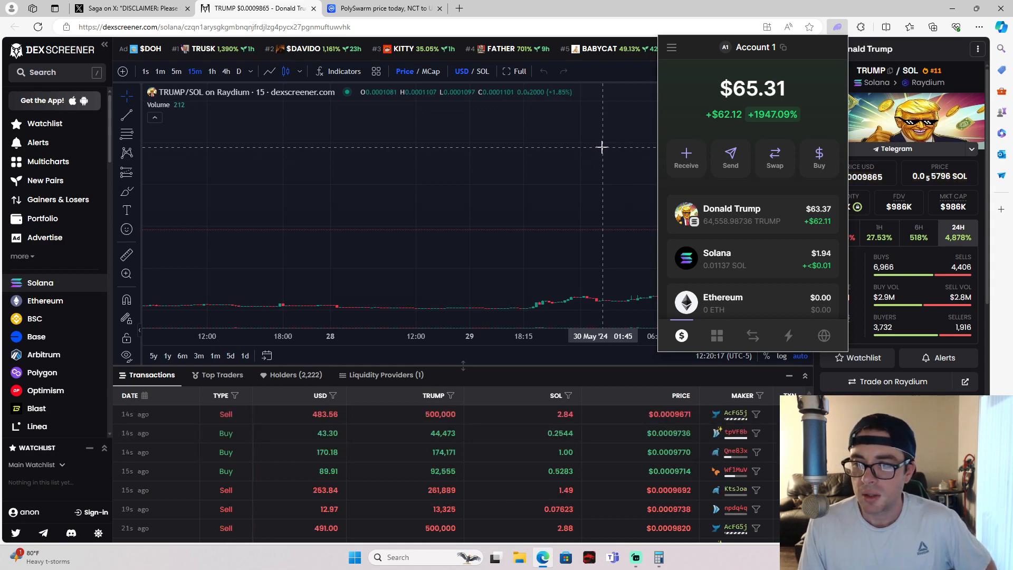
pyautogui.moveTo(575, 157)
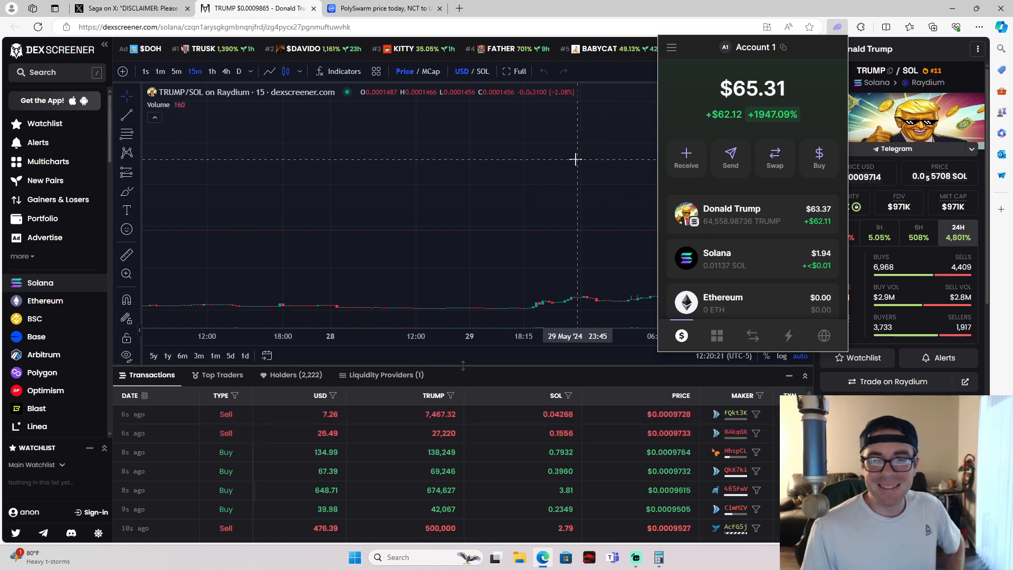
pyautogui.moveTo(565, 142)
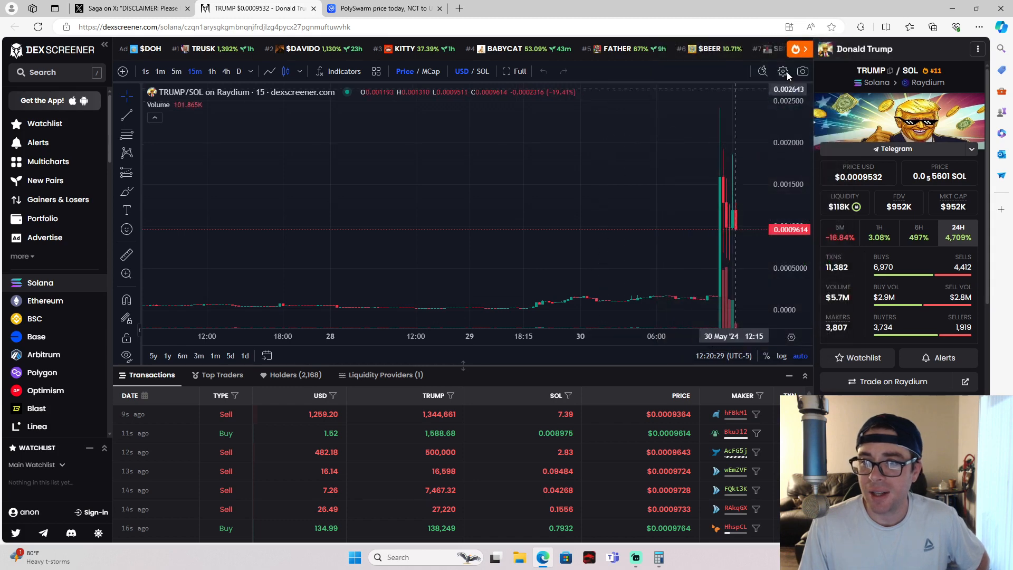
pyautogui.click(860, 27)
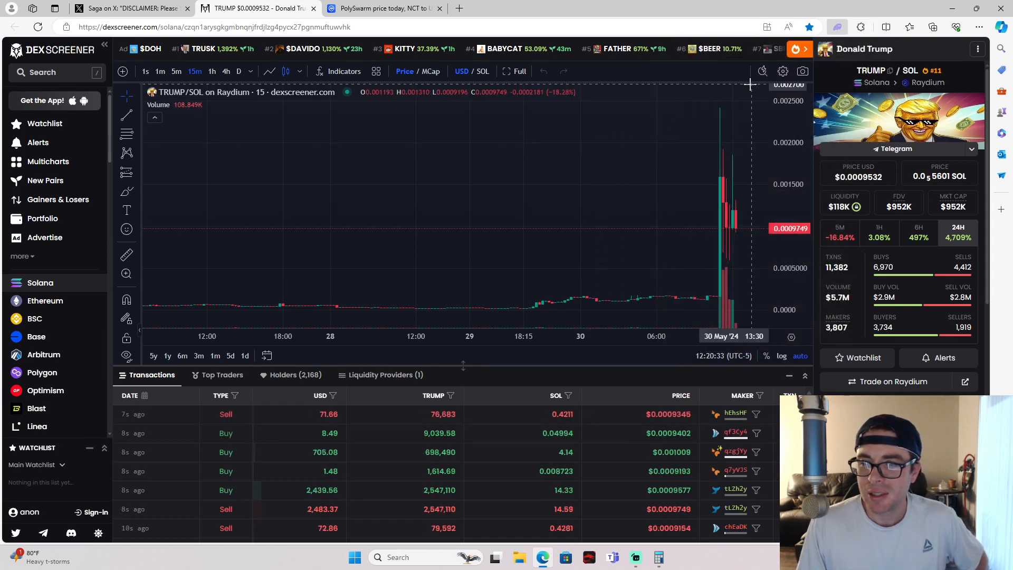
pyautogui.click(839, 26)
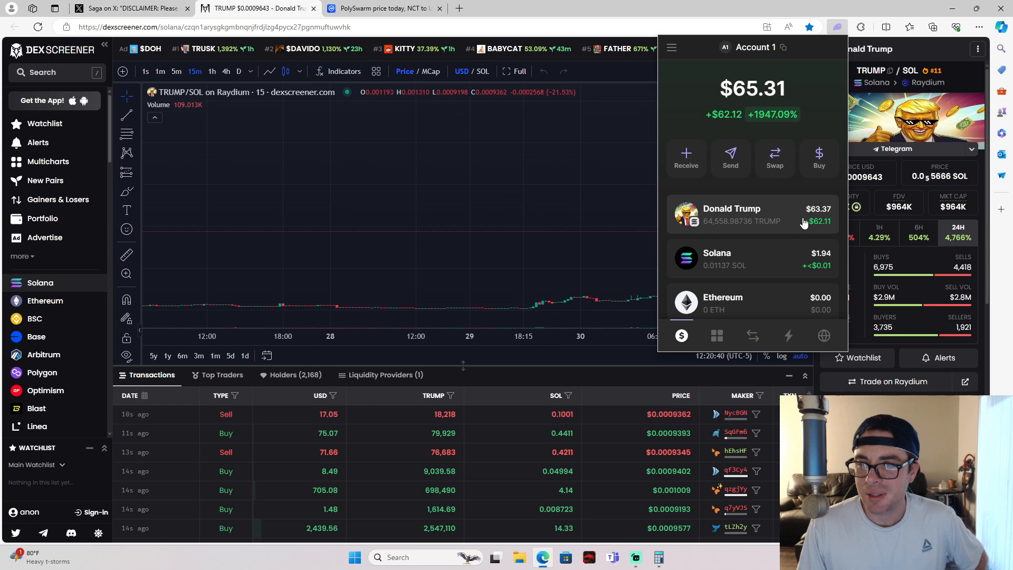
pyautogui.moveTo(581, 185)
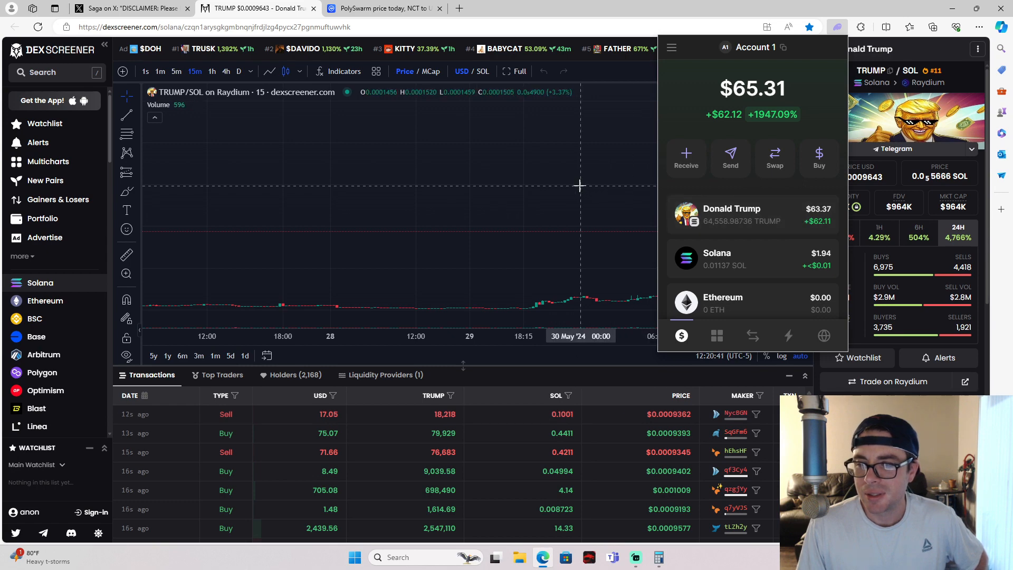